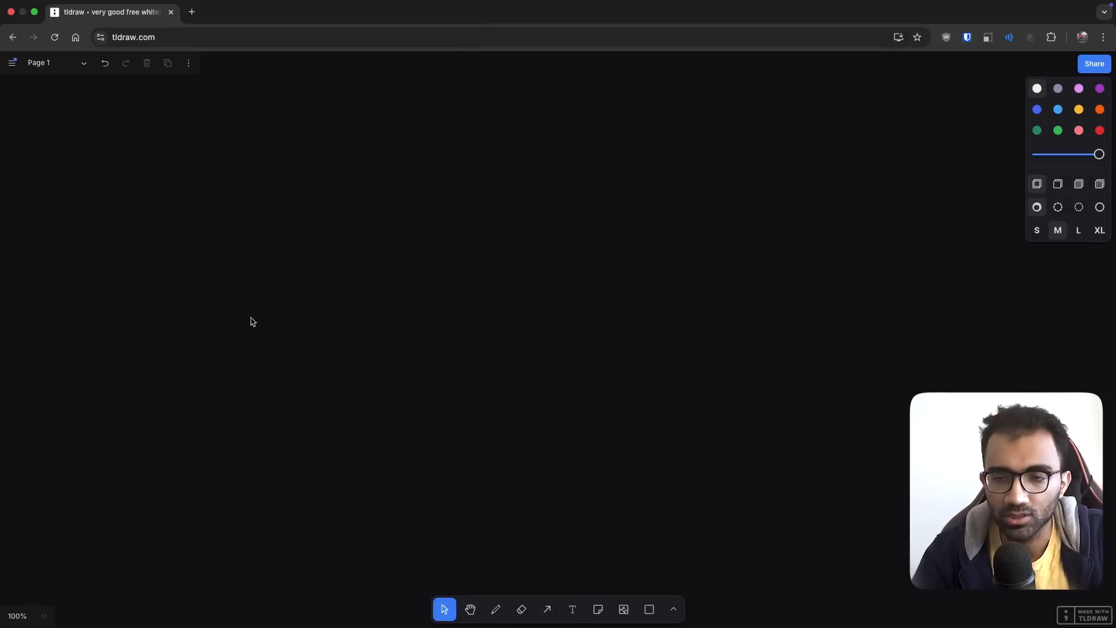
mouse_move(239, 324)
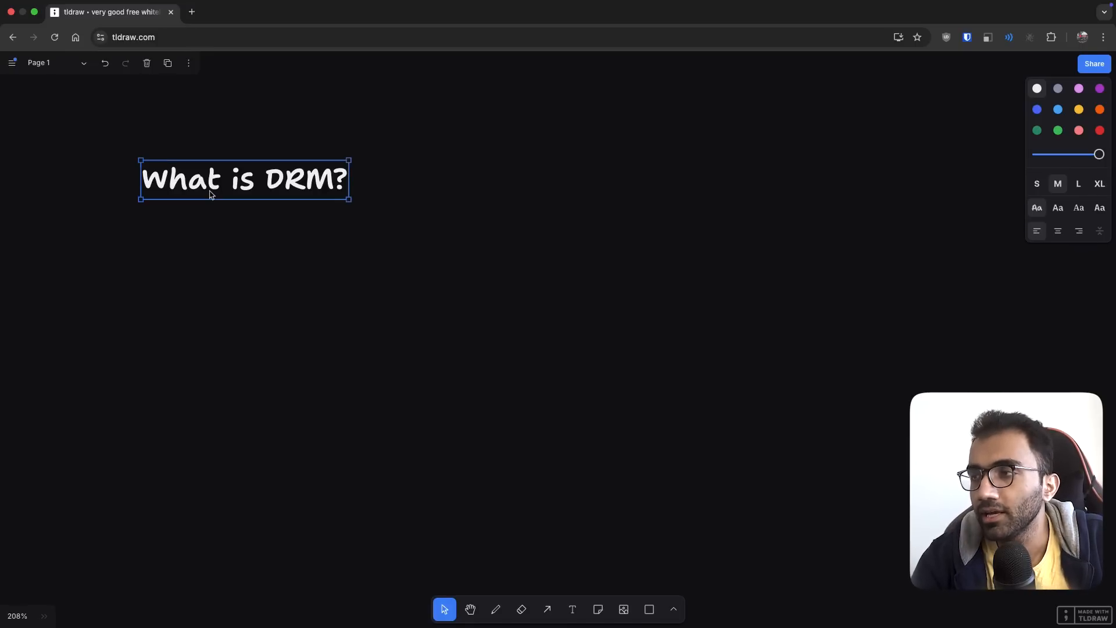
- Write 'Obfuscates how a video is played' below the 'What is DRM?' heading
double_click(299, 180)
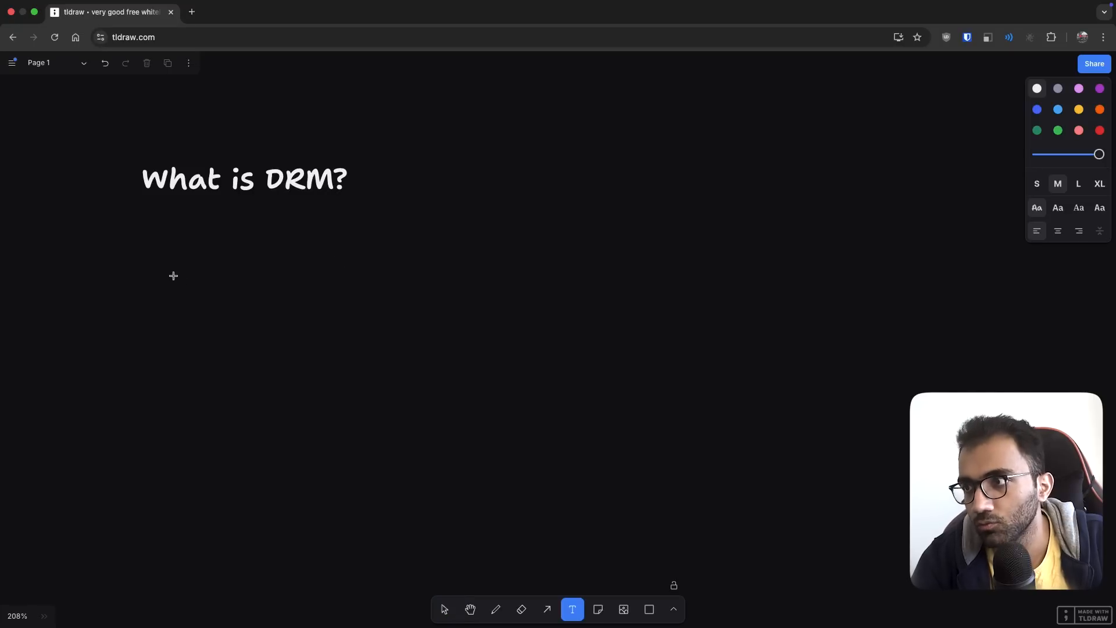
type("Obfuscates")
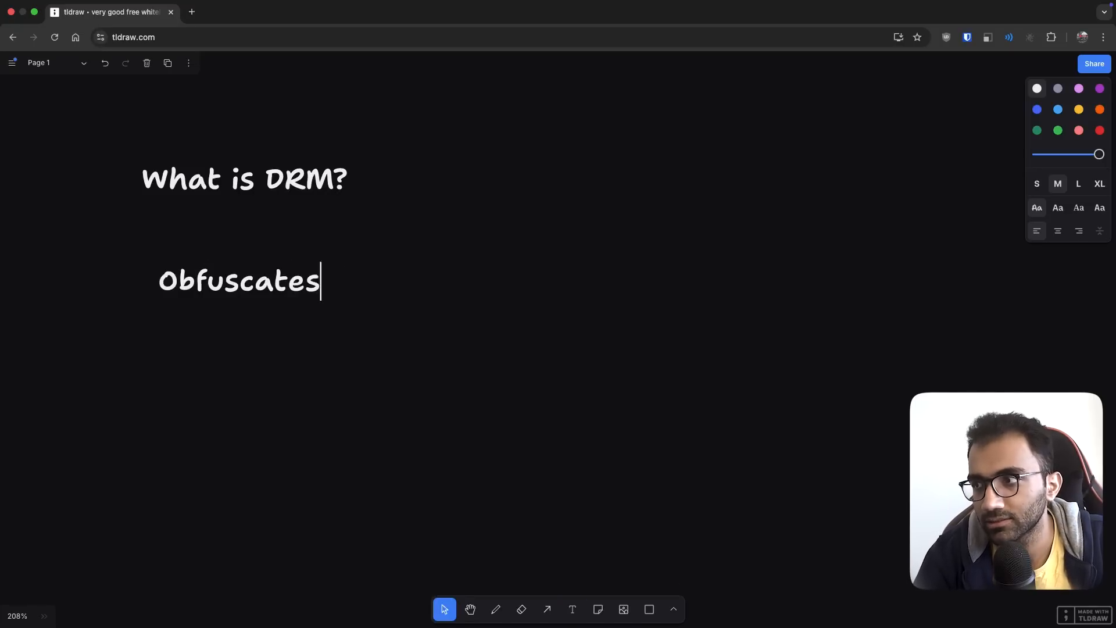
type("how a video is played")
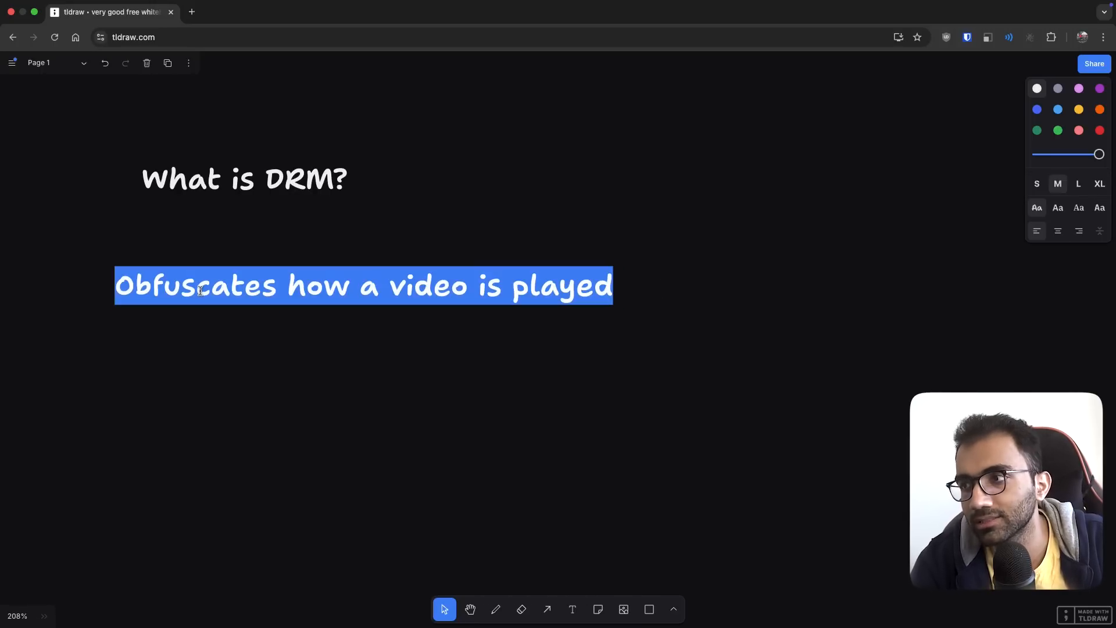
- Shrink the Obfuscates line to size S beneath the heading, then switch to Fermion
left_click(203, 327)
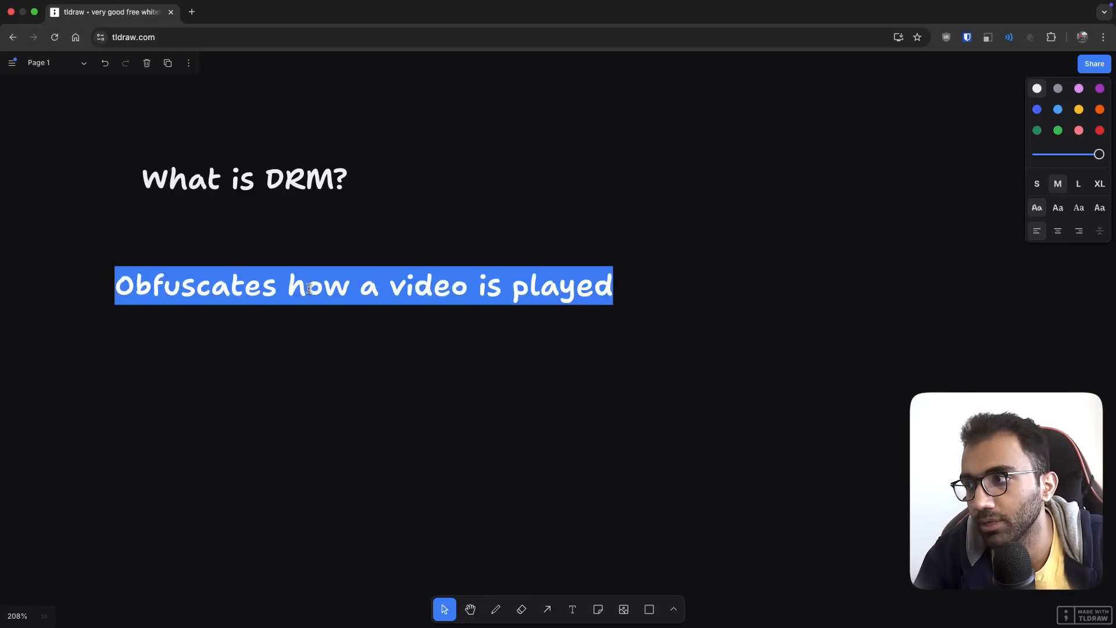
left_click(549, 362)
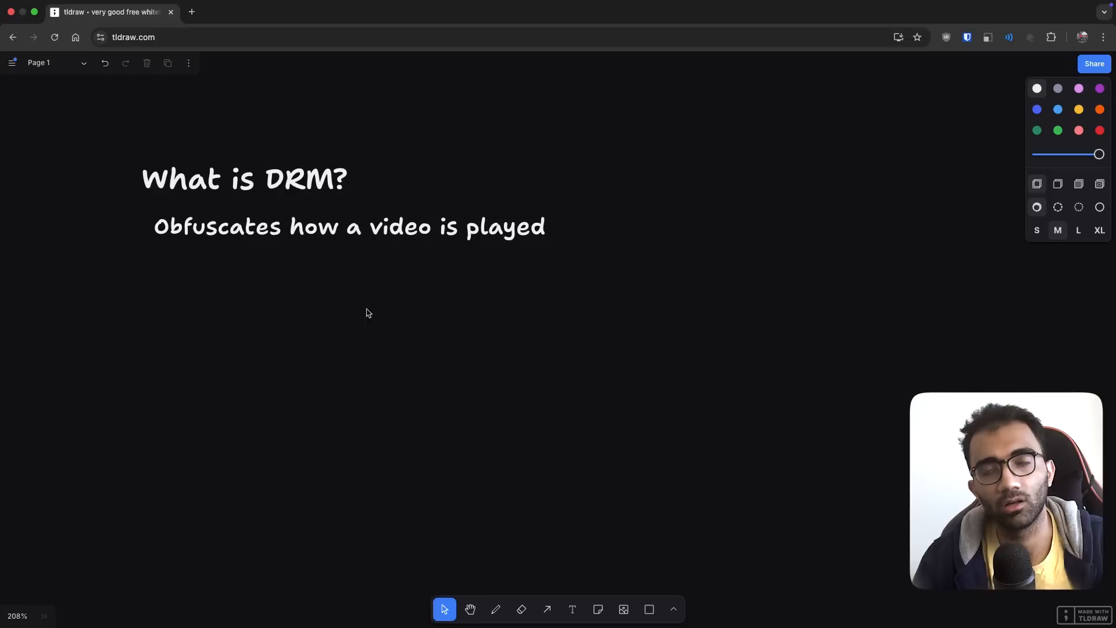
left_click(349, 226)
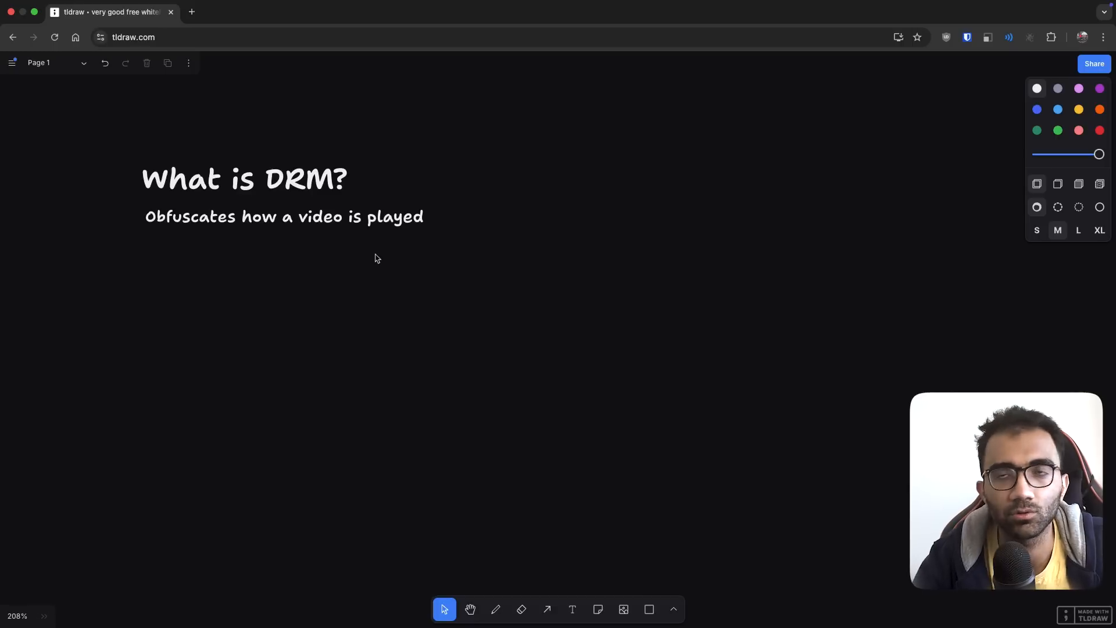
left_click(244, 178)
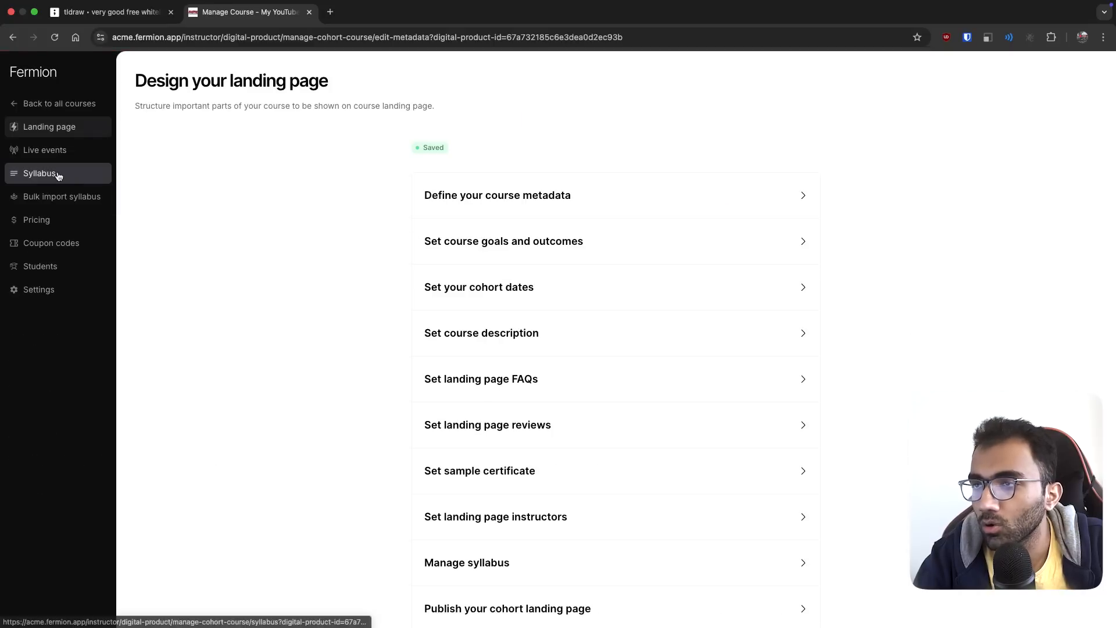
- Add a Week 1 video lesson linked to test.mp4 in the syllabus and save it
left_click(40, 173)
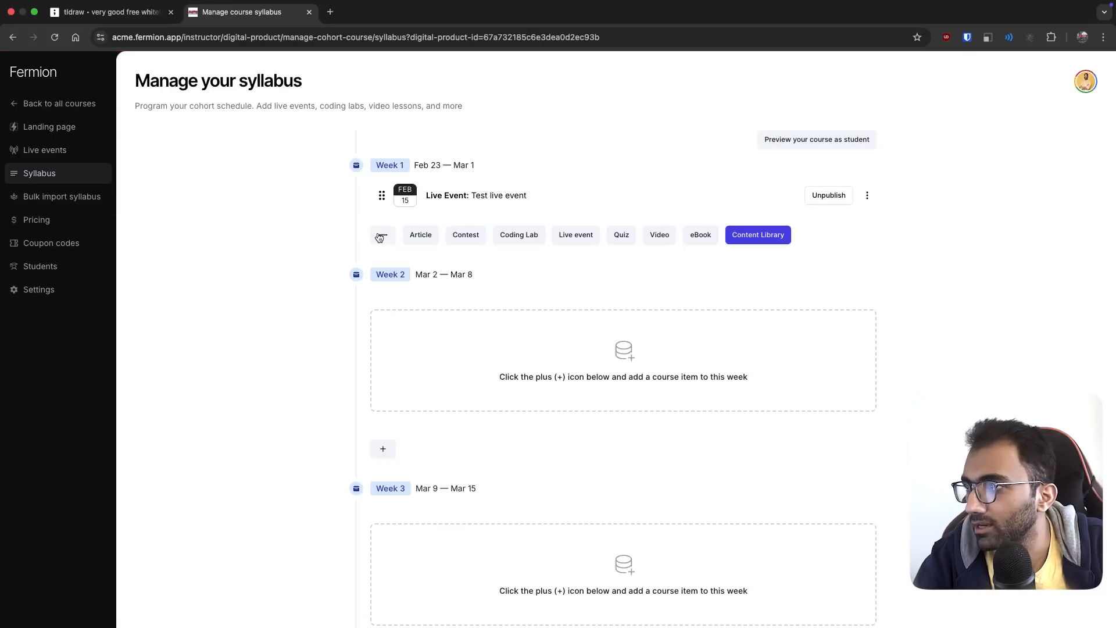
left_click(658, 235)
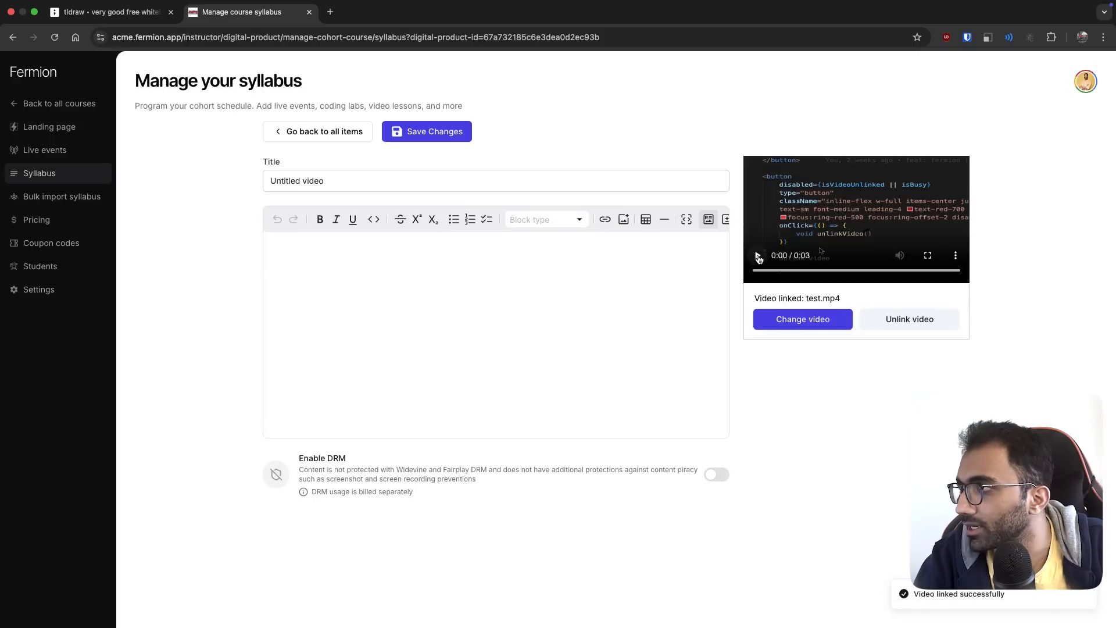
left_click(758, 256)
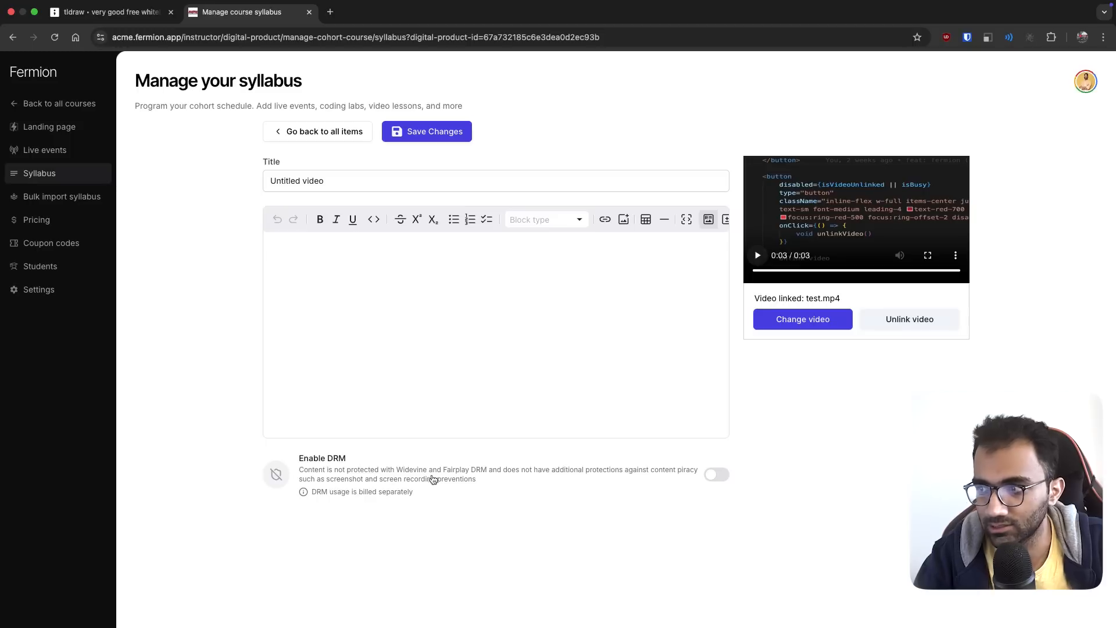
left_click(426, 131)
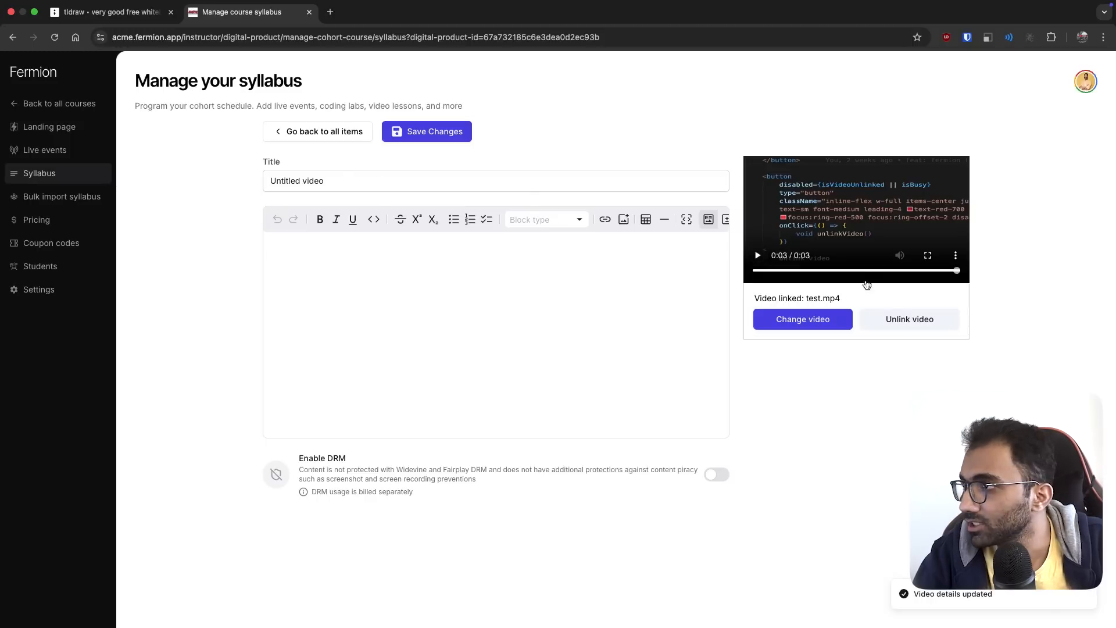
mouse_move(48, 126)
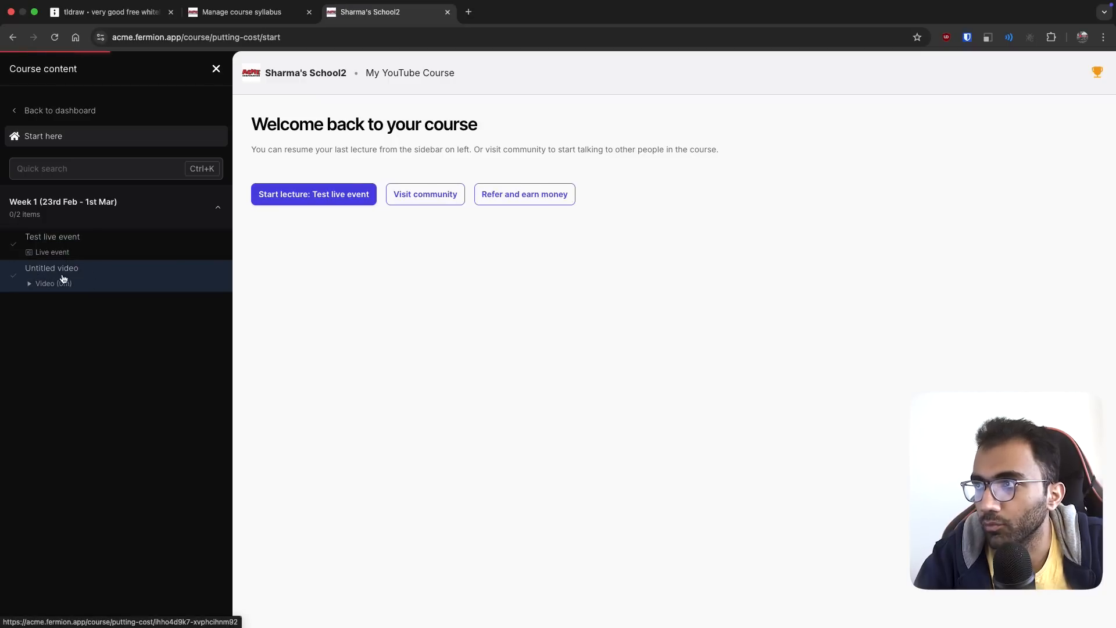
- Play the Untitled video in the student preview, then return to editing the lesson
left_click(244, 13)
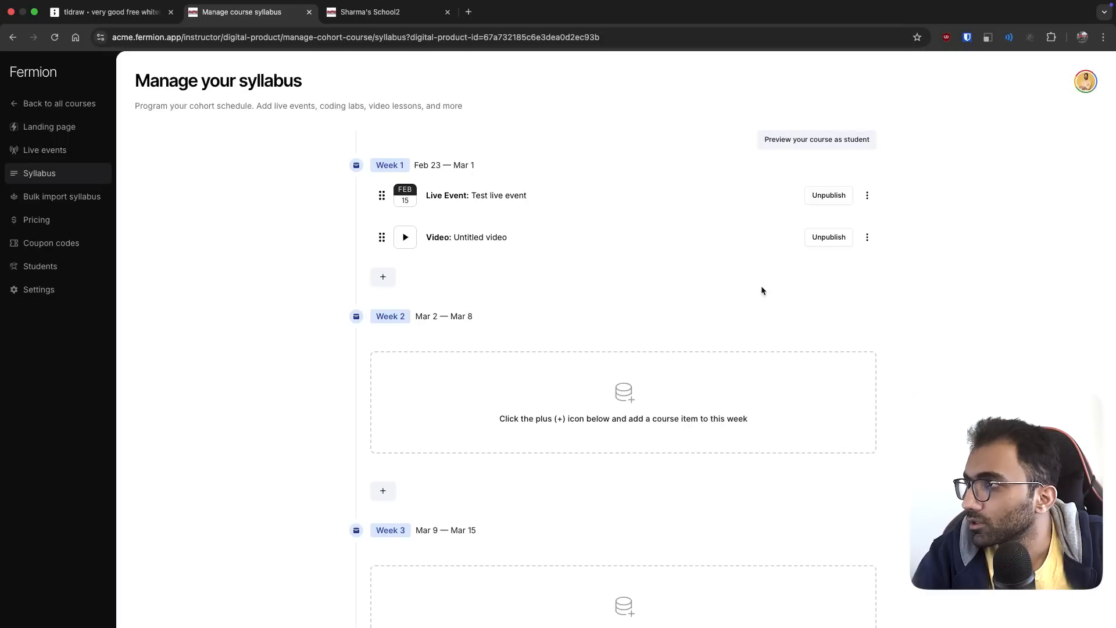
left_click(370, 13)
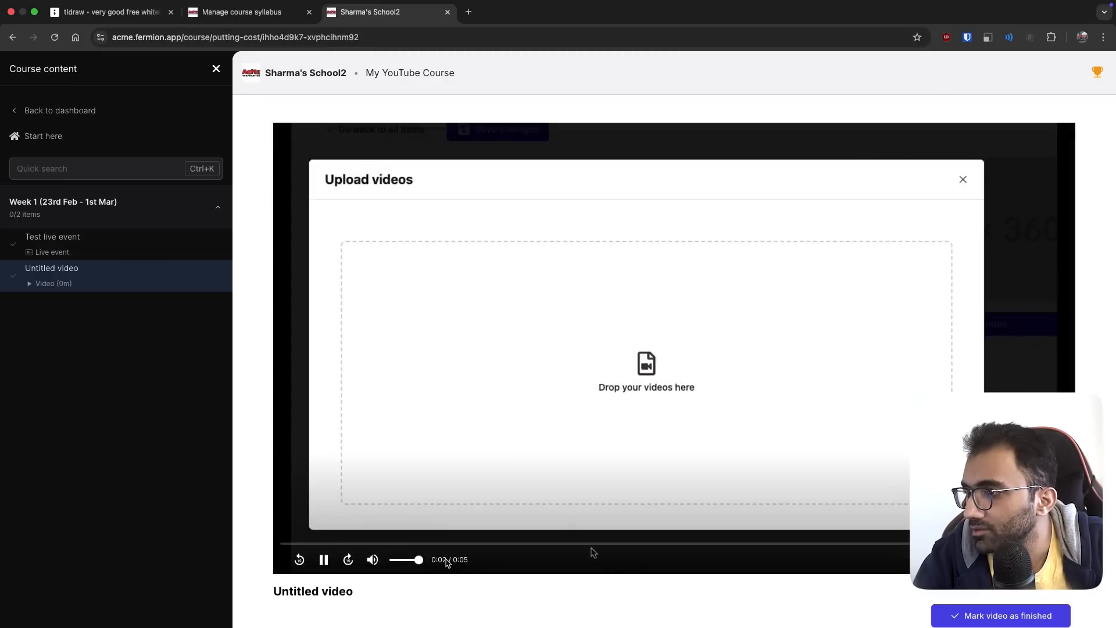
mouse_move(676, 417)
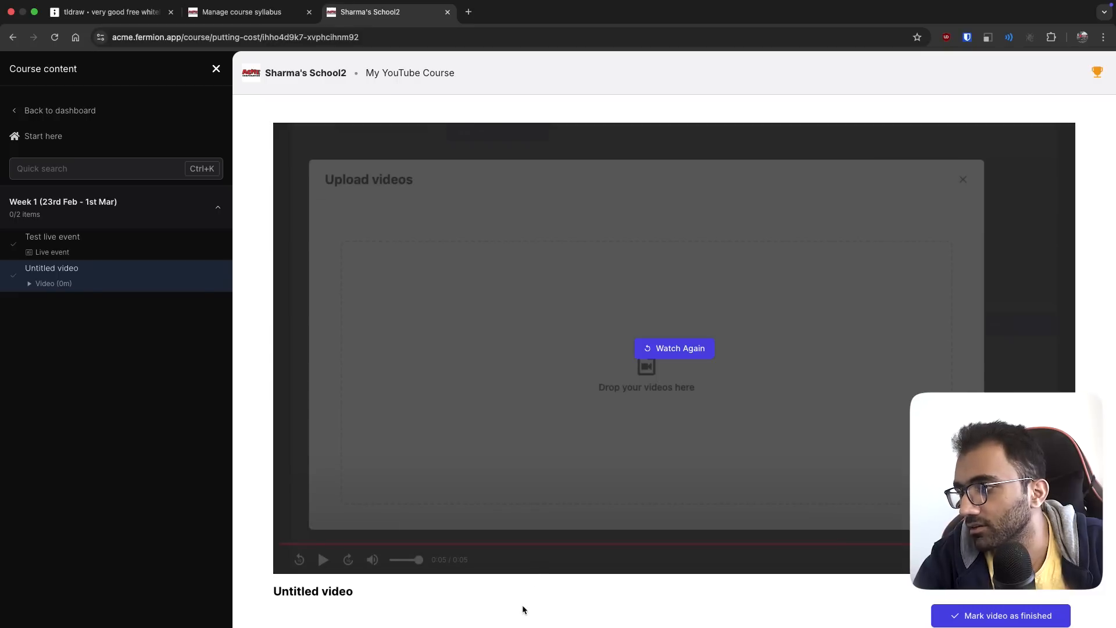
left_click(246, 13)
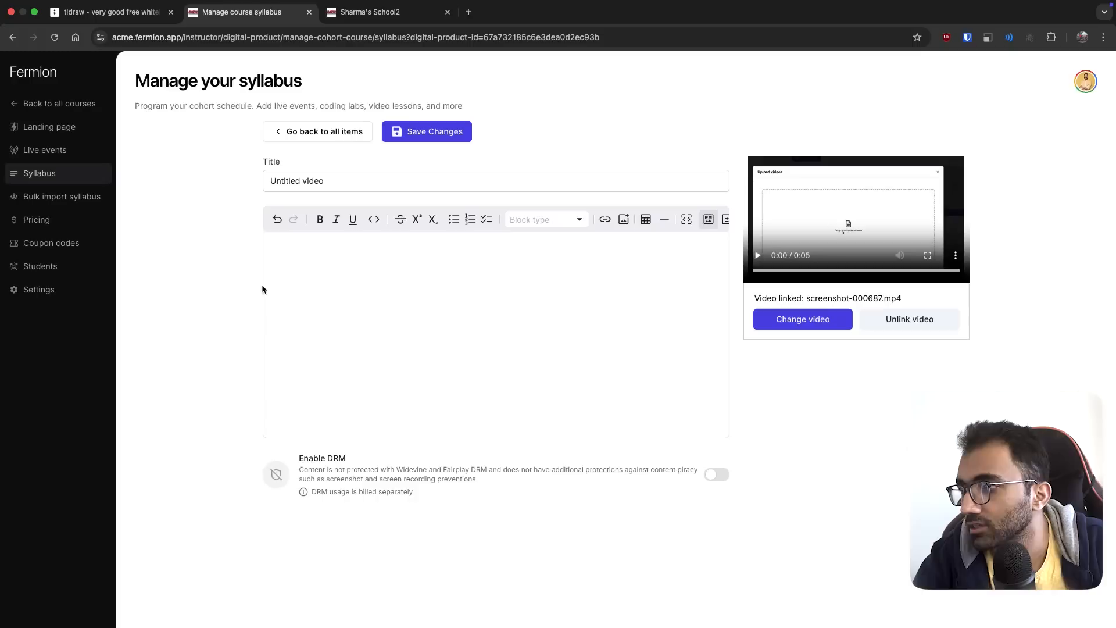
- Turn on Enable DRM for the Untitled video lesson and save the changes
left_click(717, 474)
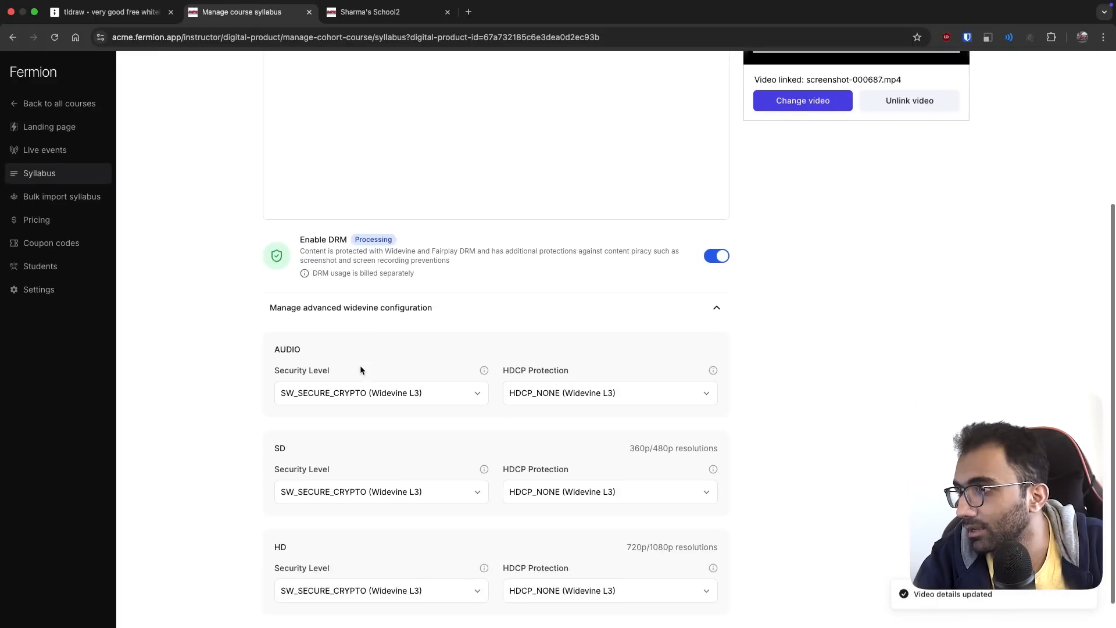
scroll("up", 3)
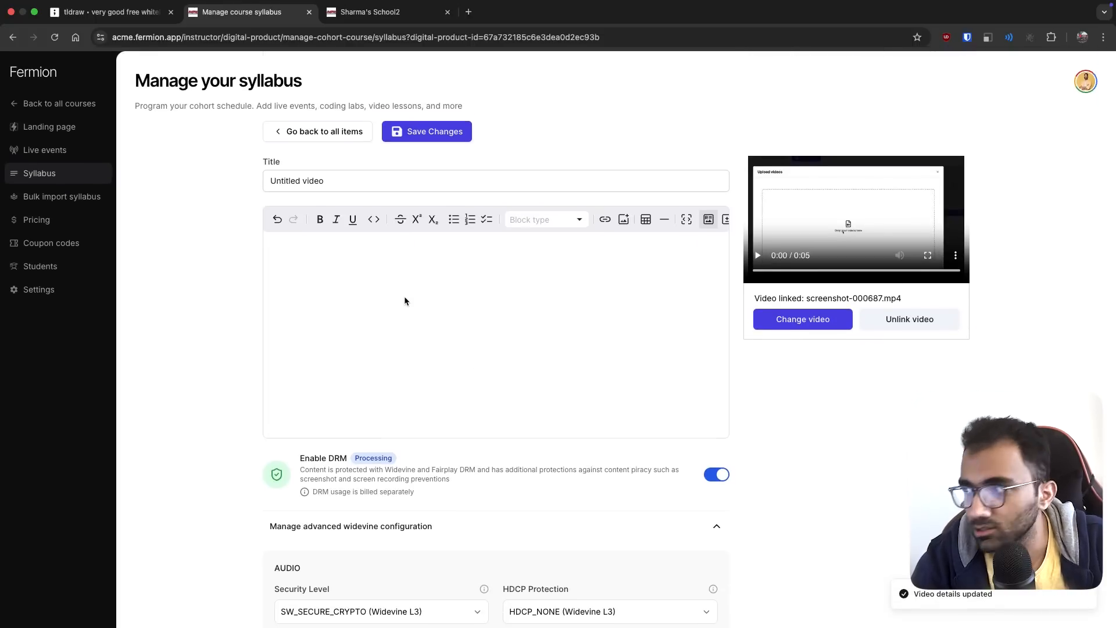
left_click(717, 474)
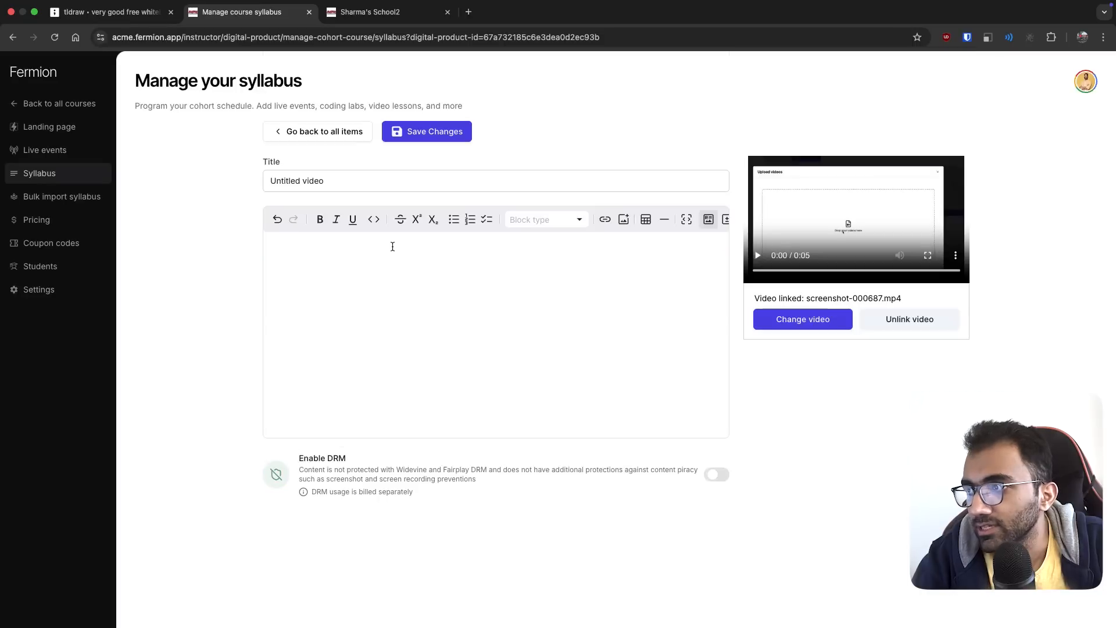
left_click(716, 475)
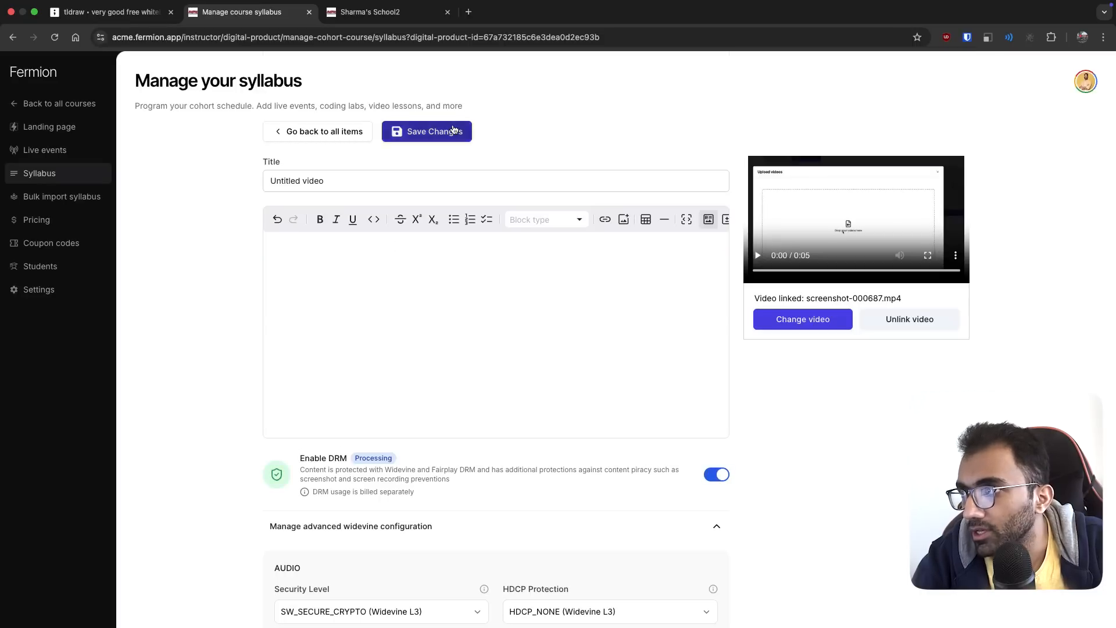
left_click(107, 12)
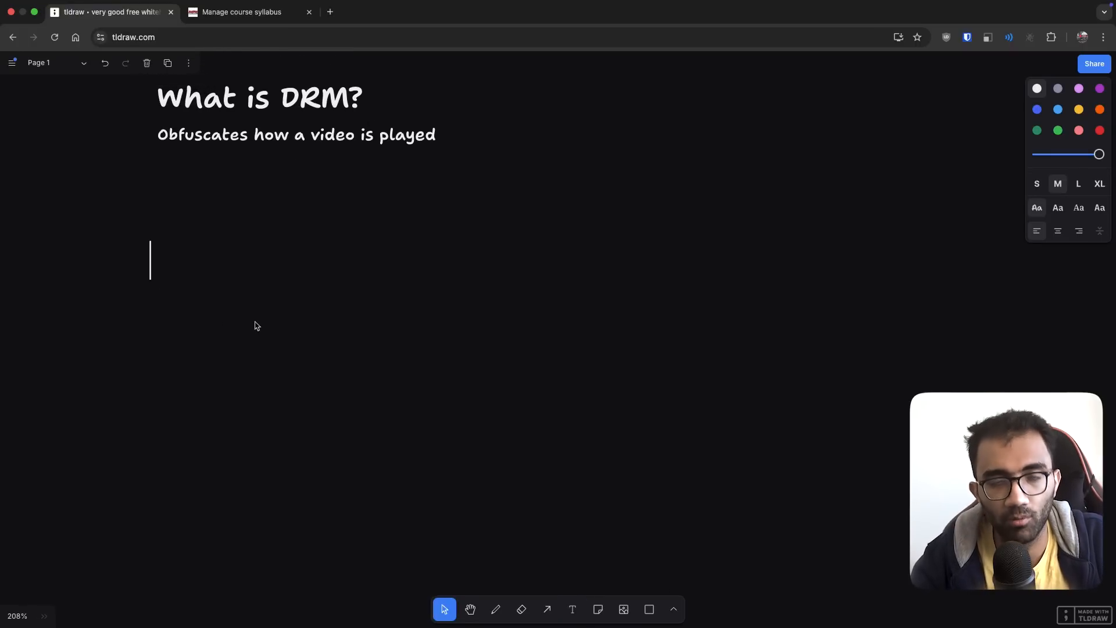
- Add a 'video.mp4' label below the explanation line and nudge it into place
type("video.m")
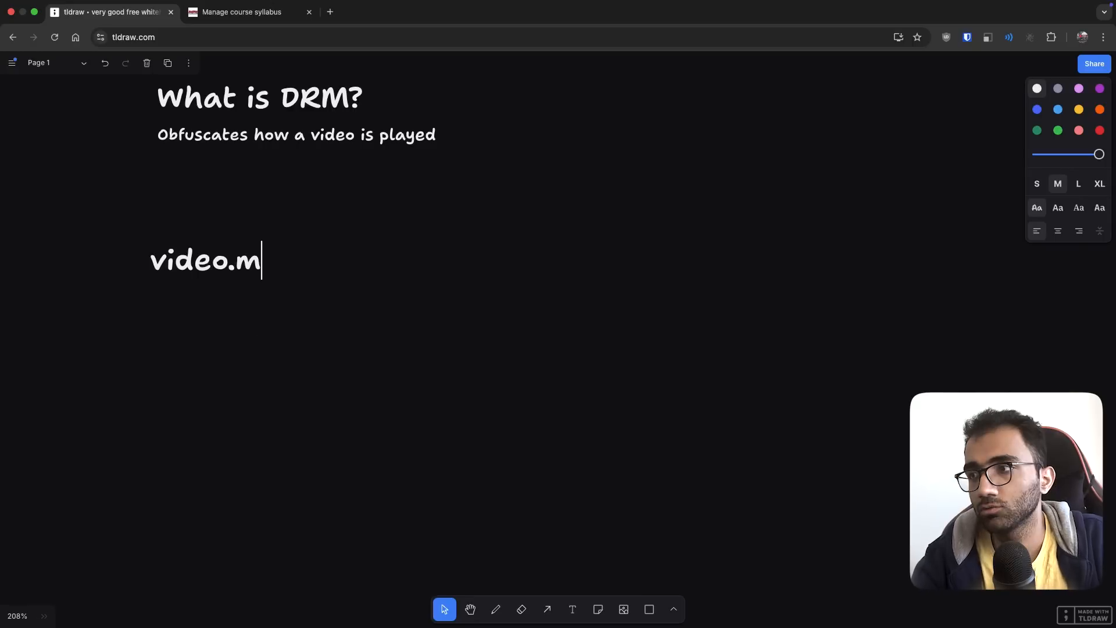
type("p4")
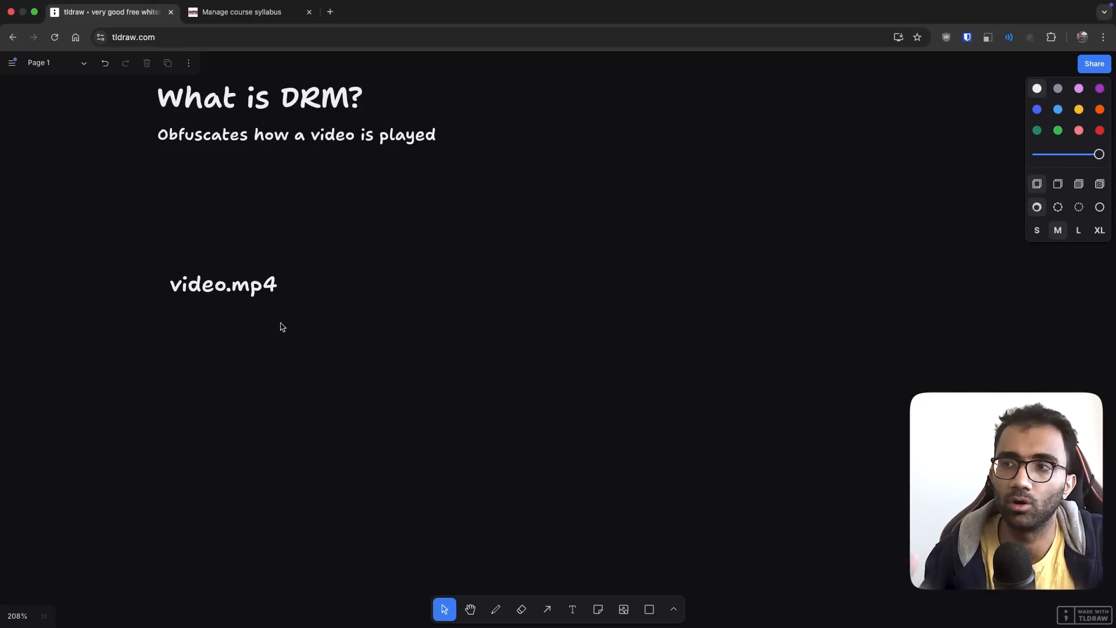
left_click(223, 284)
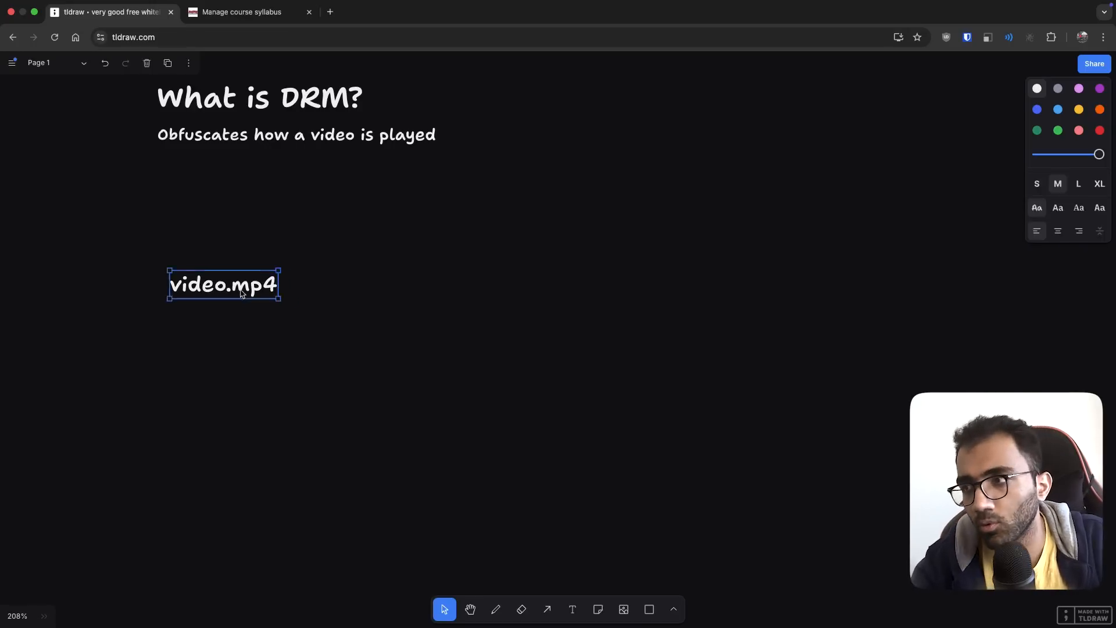
left_click(257, 317)
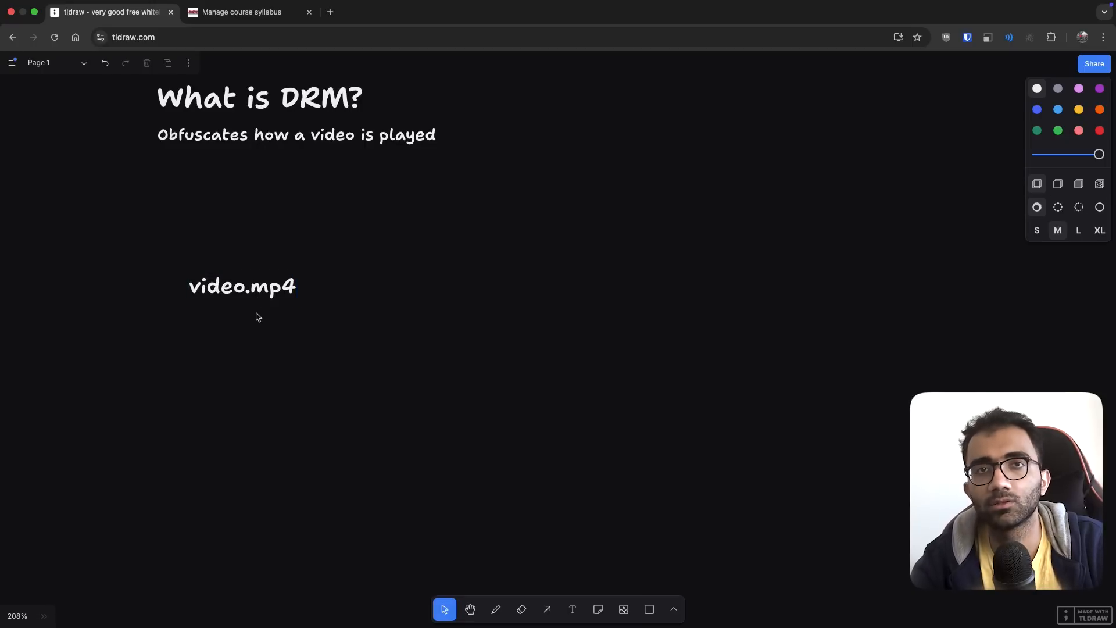
left_click(242, 286)
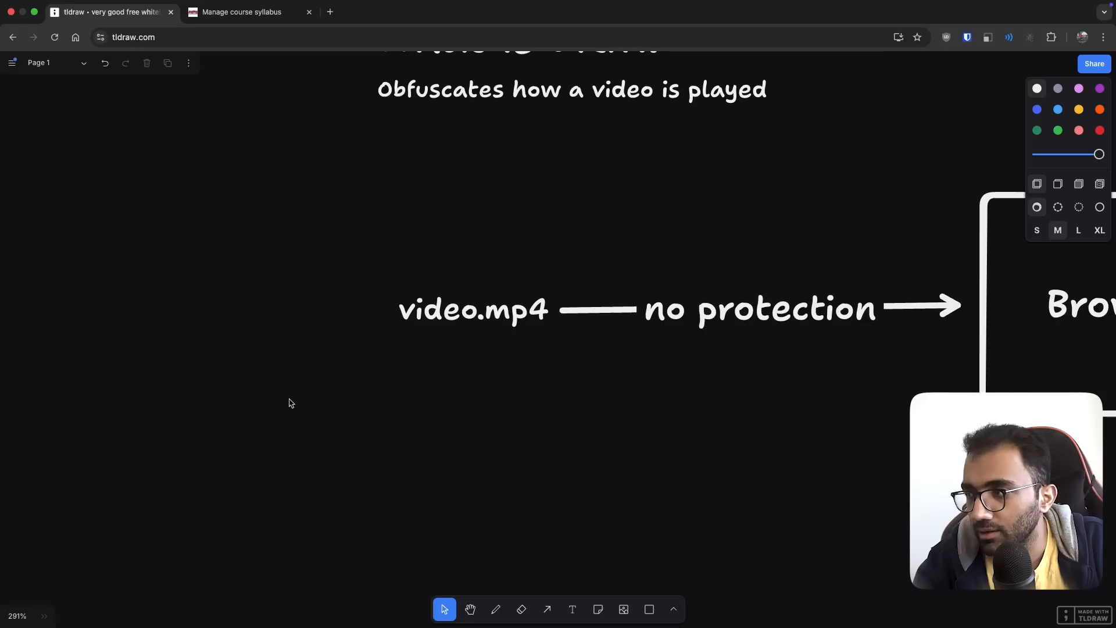
- Label the lower box 'OS Fairplay'
left_click(649, 610)
type("OS")
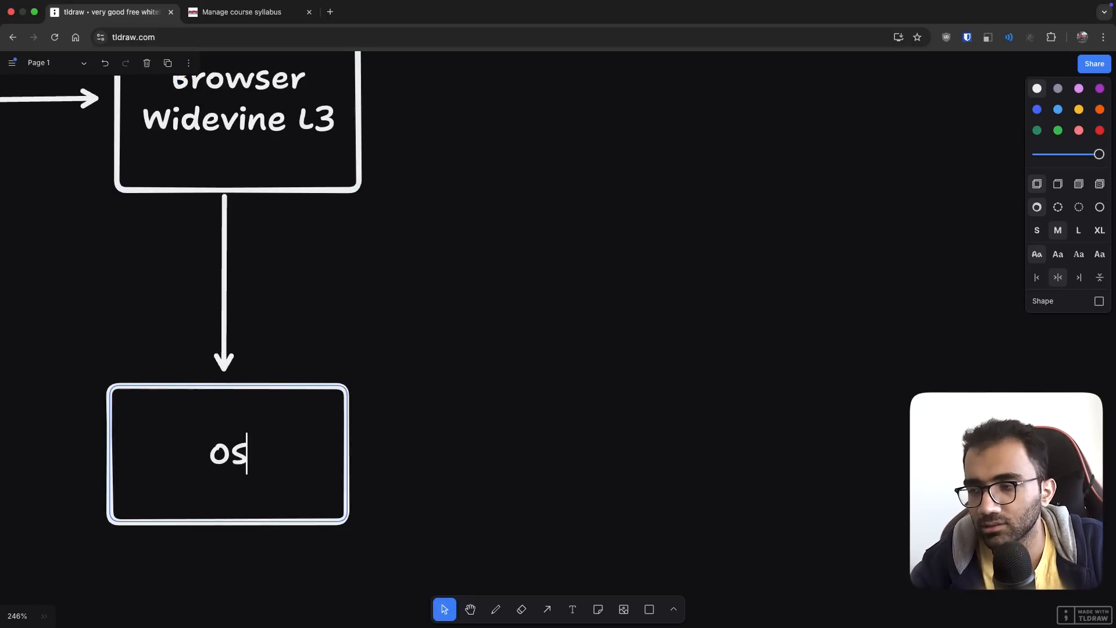
type("Fairplay")
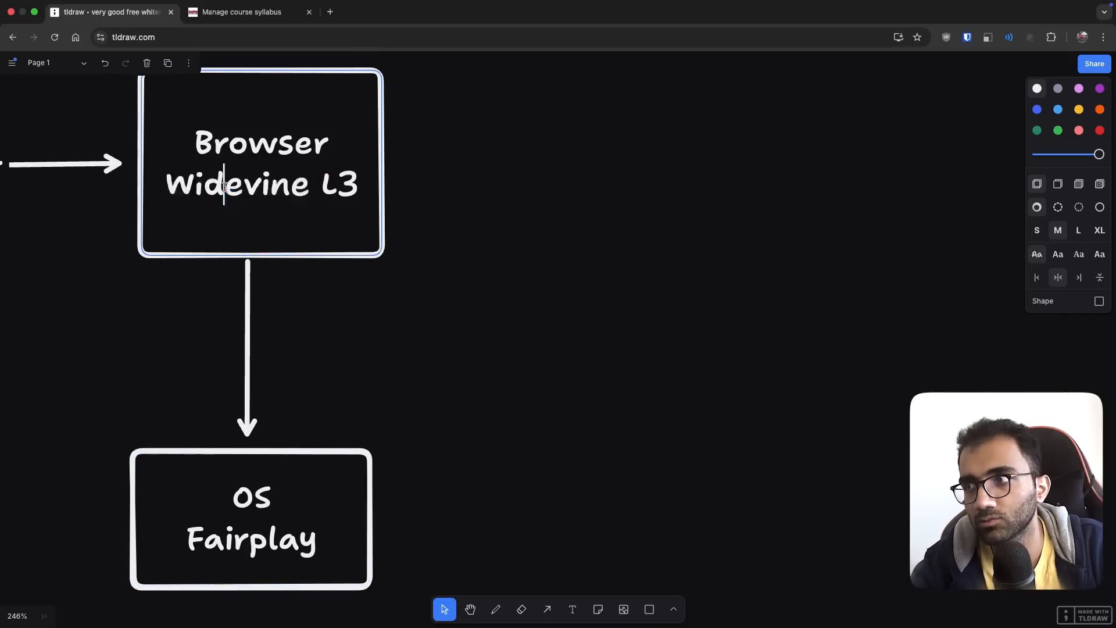
double_click(237, 183)
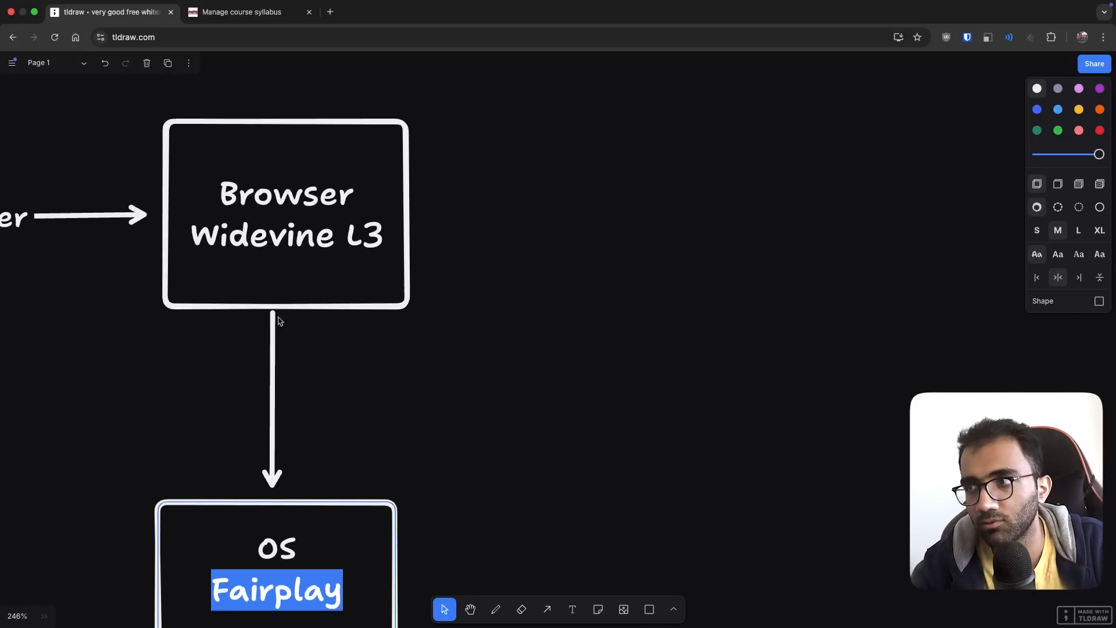
double_click(261, 235)
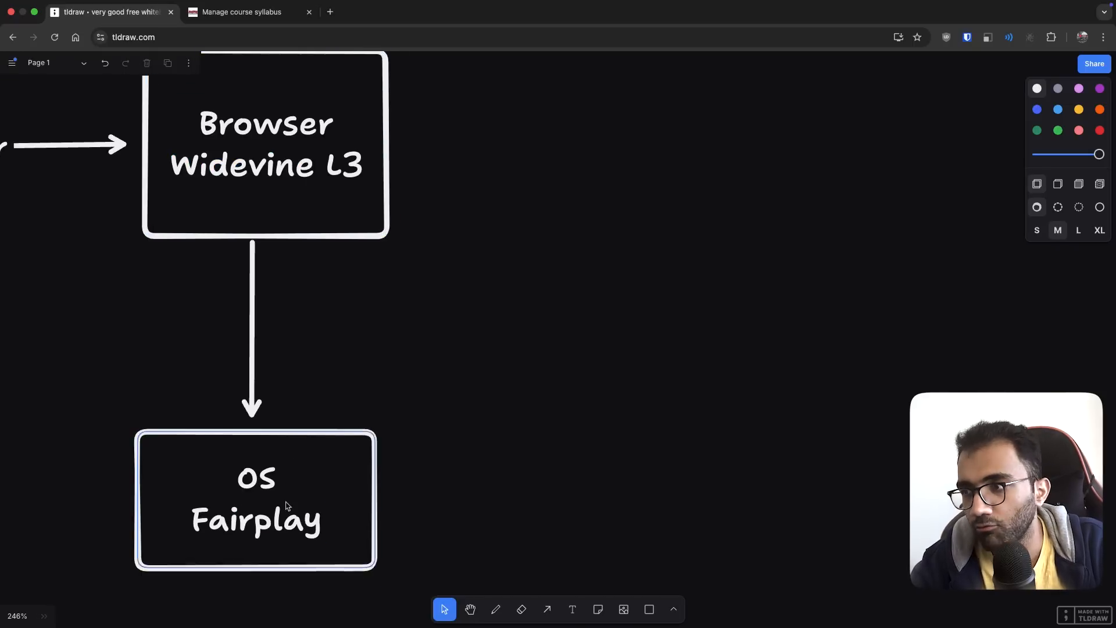
- Adjust the OS Fairplay box, its connecting arrow, and the 'Browser Widevine L3' label
left_click(256, 498)
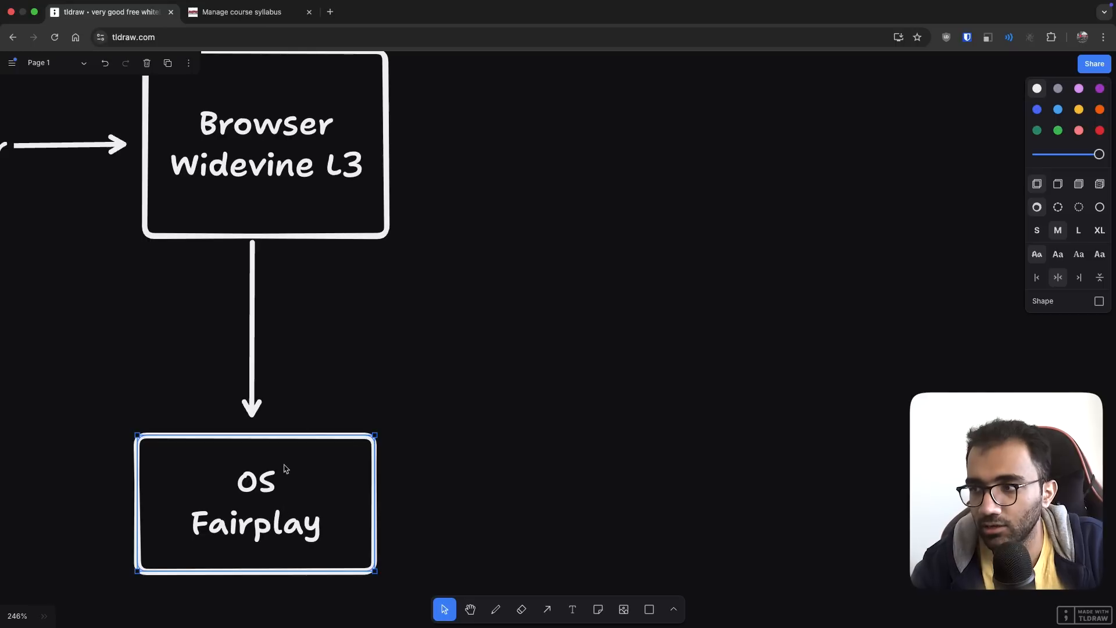
left_click(250, 331)
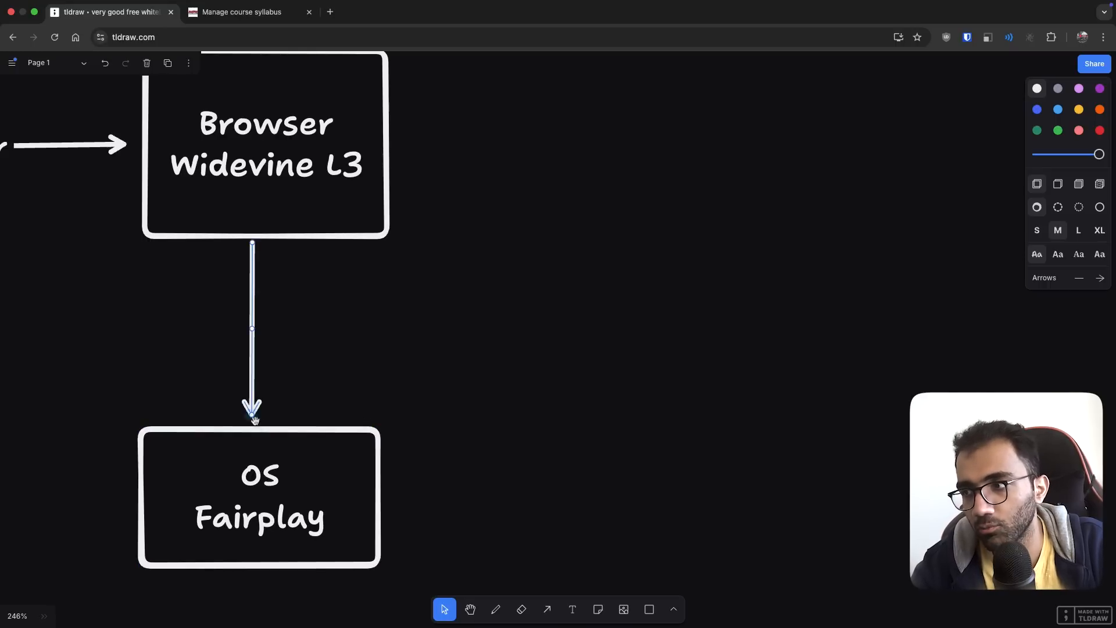
left_click(310, 327)
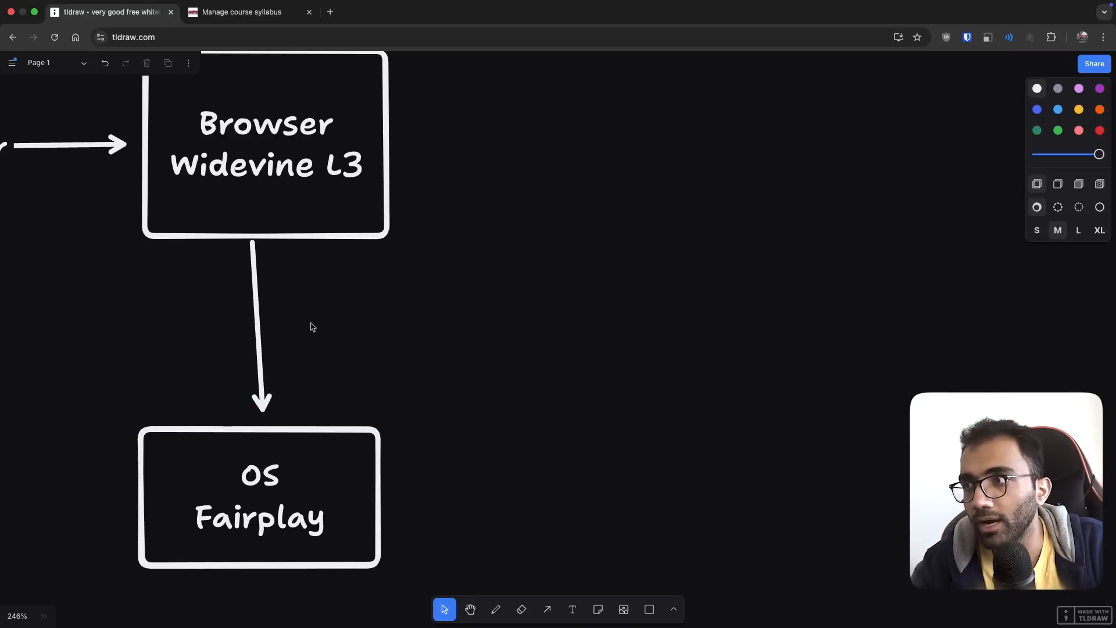
left_click(265, 145)
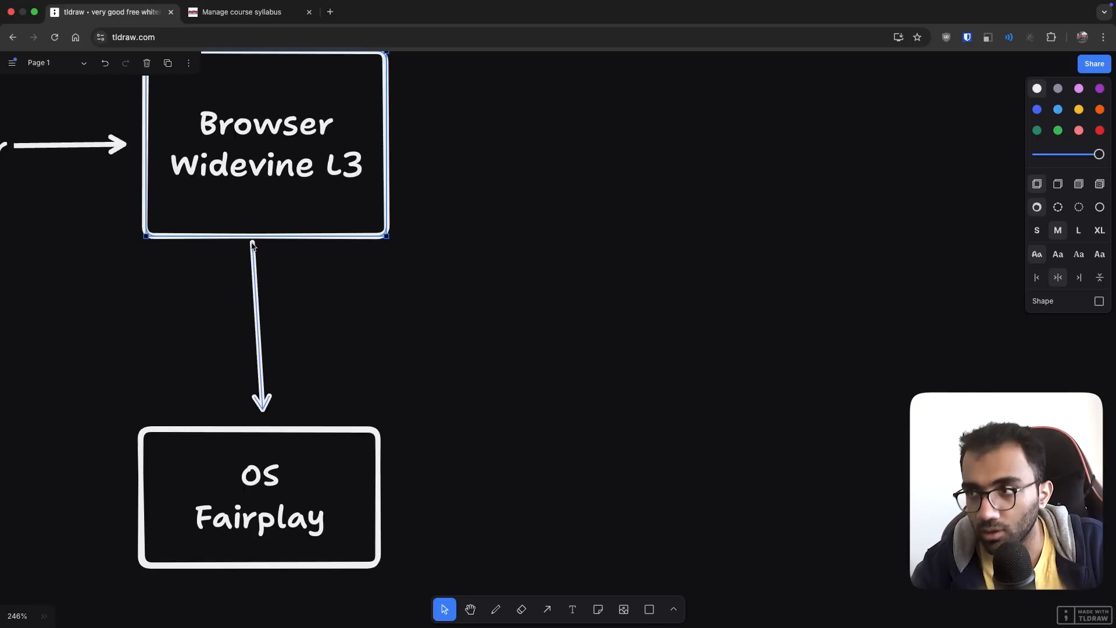
double_click(265, 123)
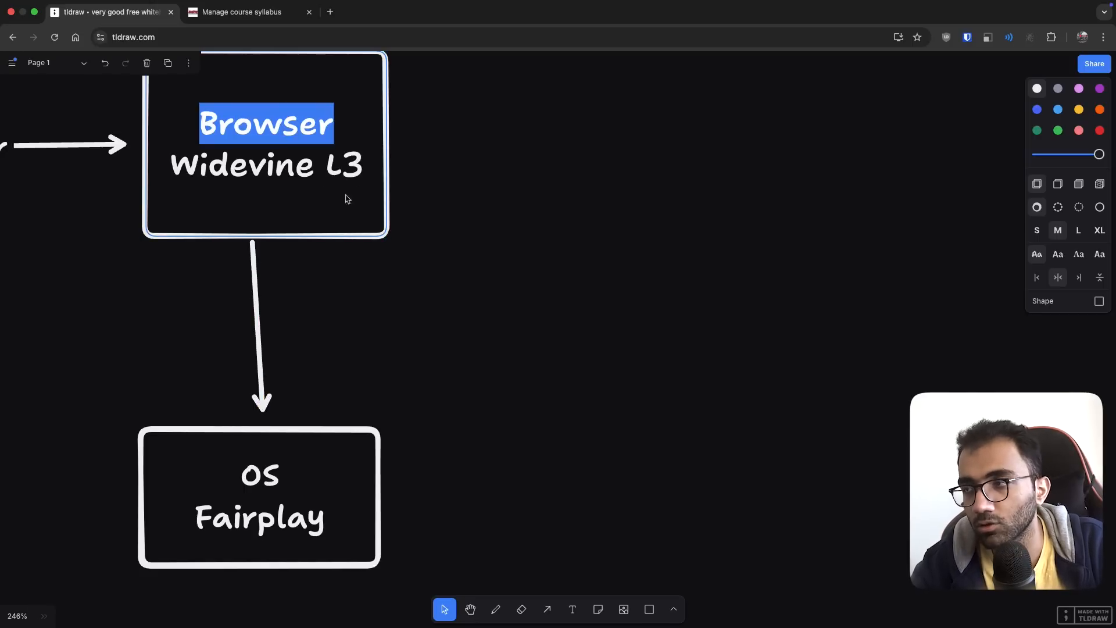
left_click(362, 321)
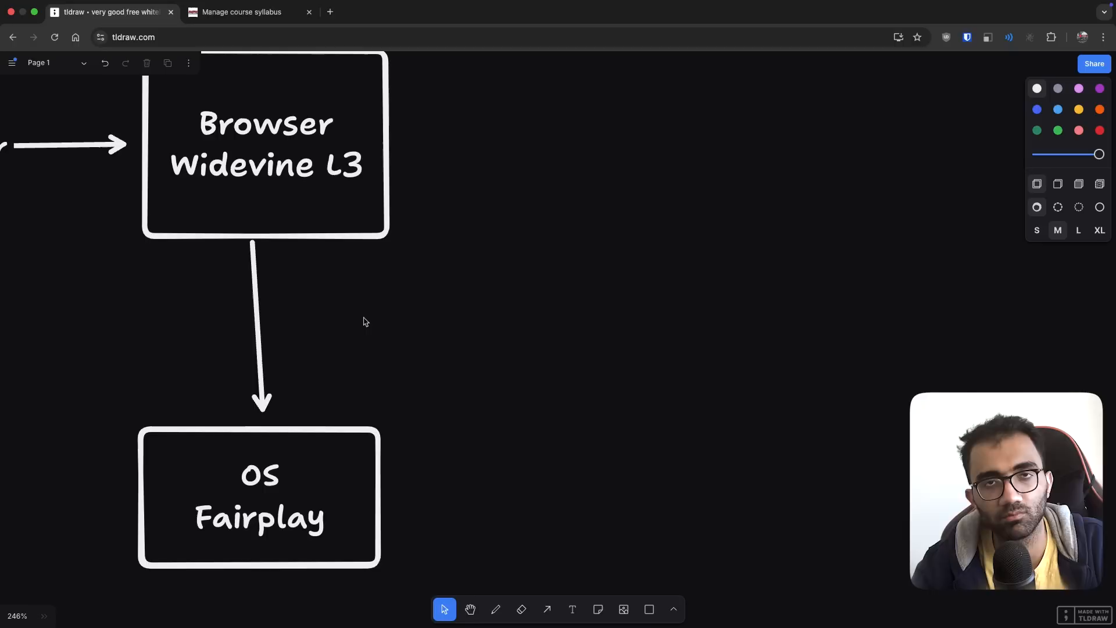
- Label the server box 'Apple/Google' and connect it from the Browser Widevine L3 box
scroll("down", 3)
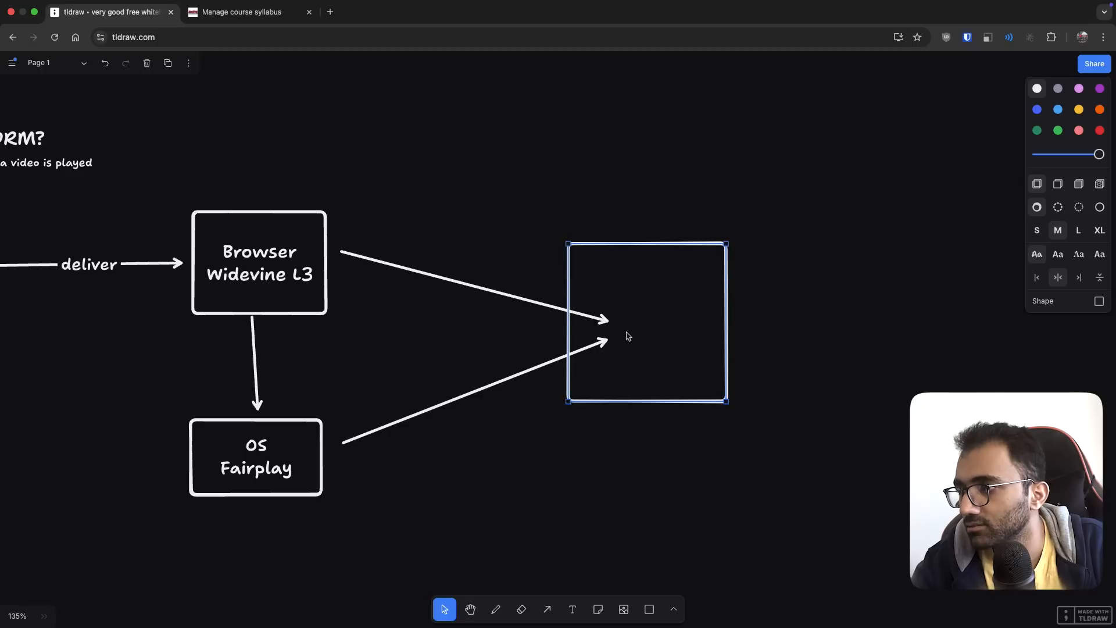
type("Apple/Google")
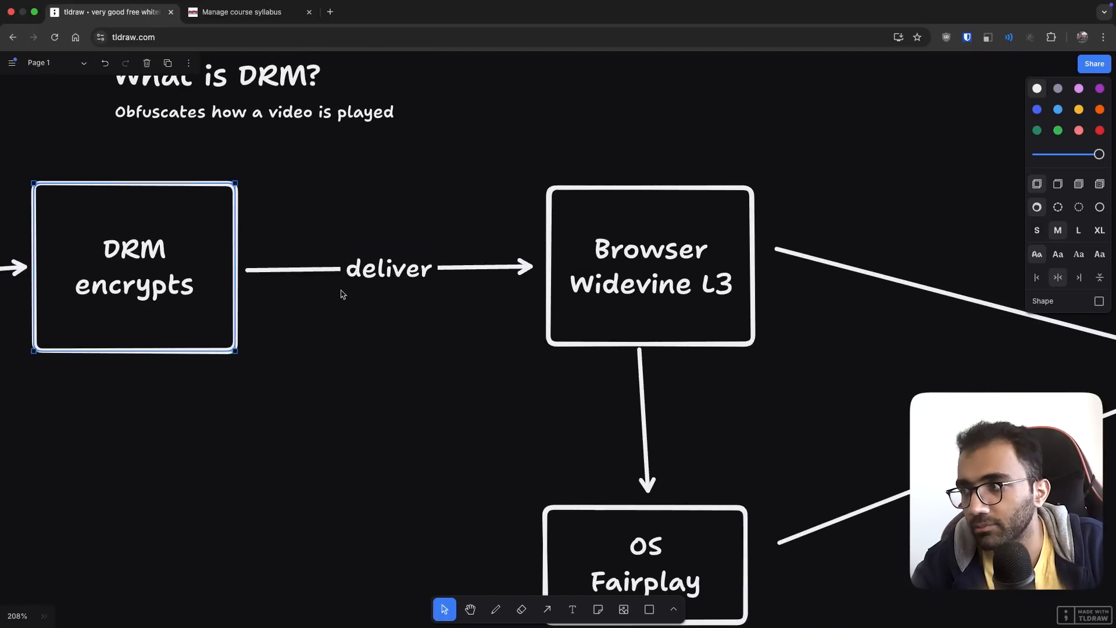
left_click(649, 266)
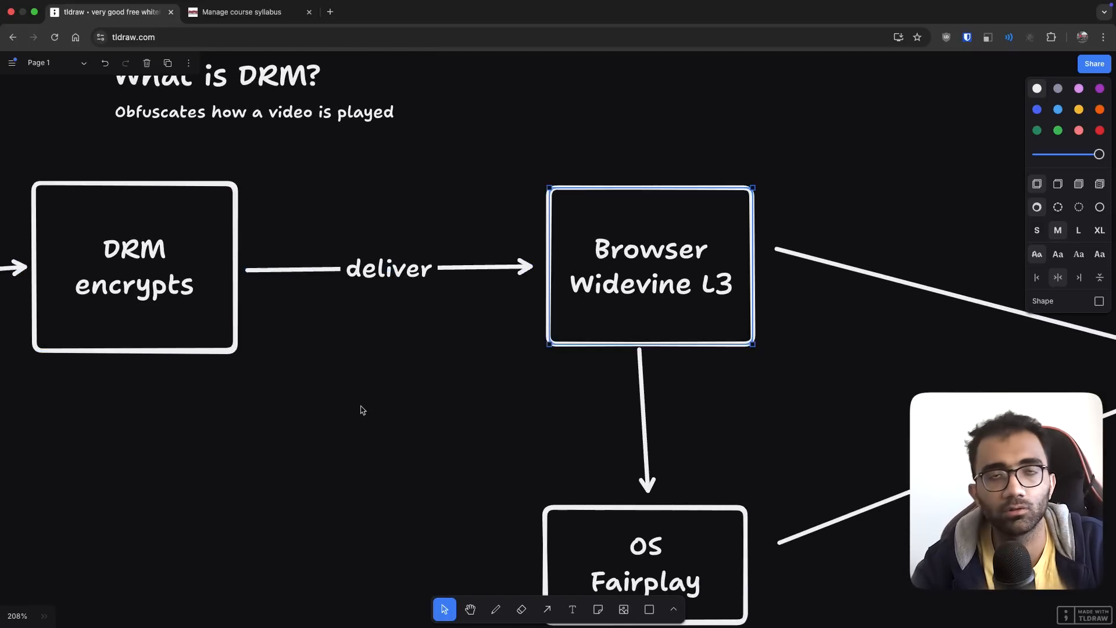
scroll("down", 3)
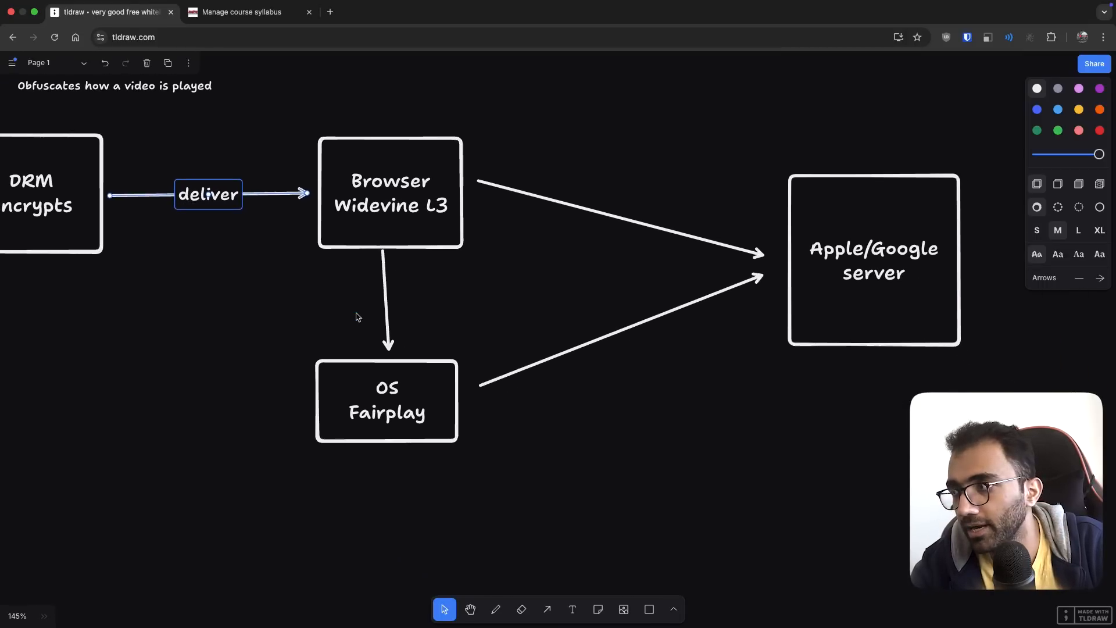
scroll("down", 3)
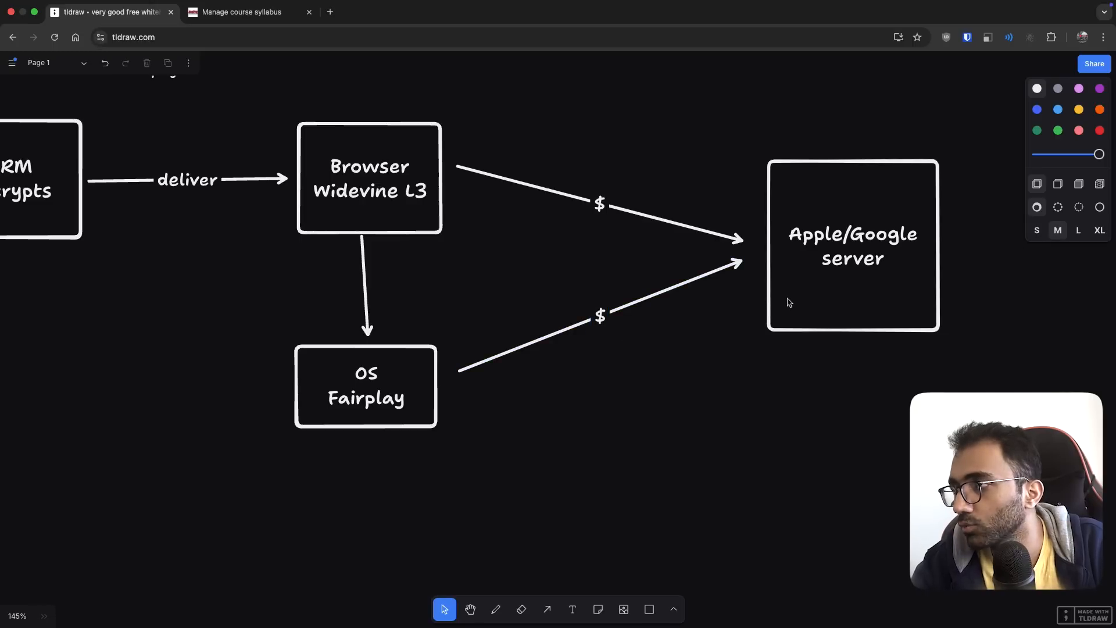
scroll("up", 3)
type("A")
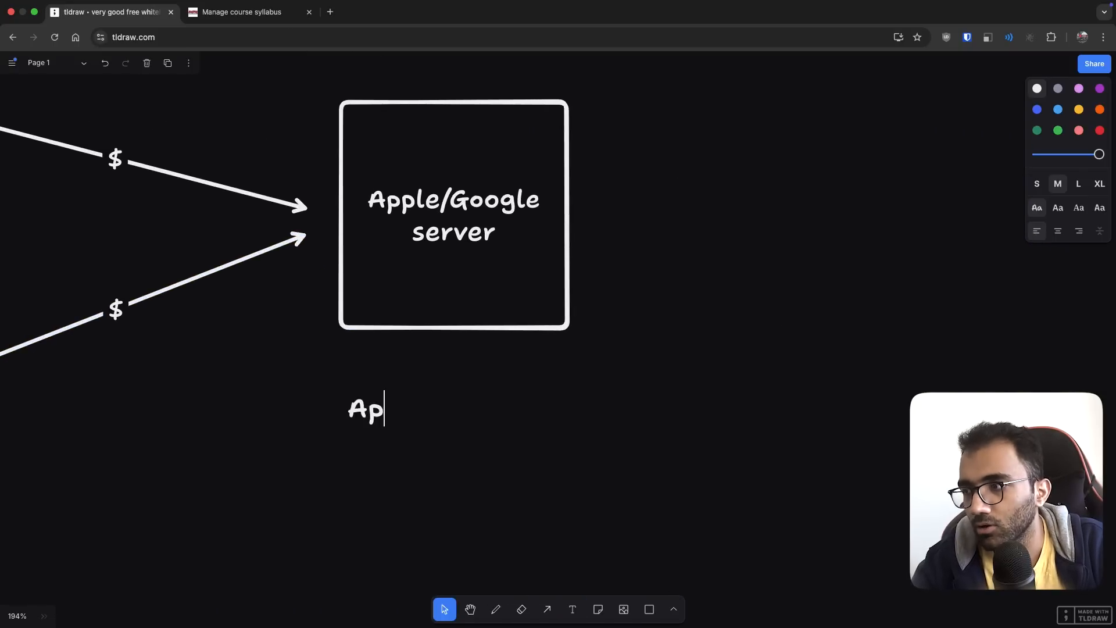
- Write 'Apple: $99/year developer account' and 'Google: $5000/year for DRM protection' below the server box
type("ple: $99")
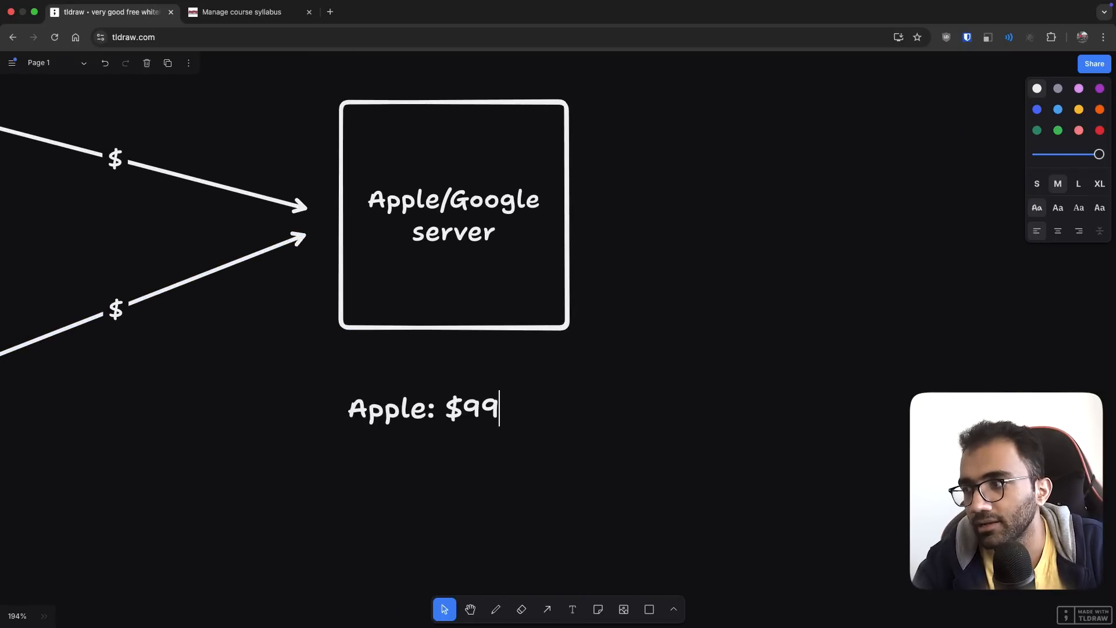
type("/year dev")
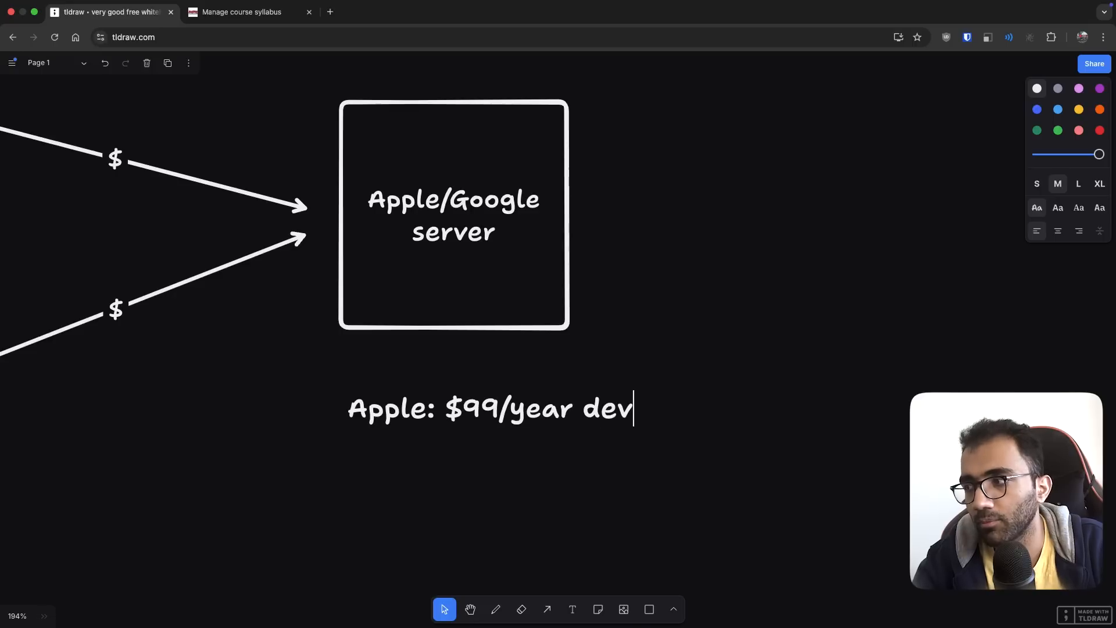
type("eloper account")
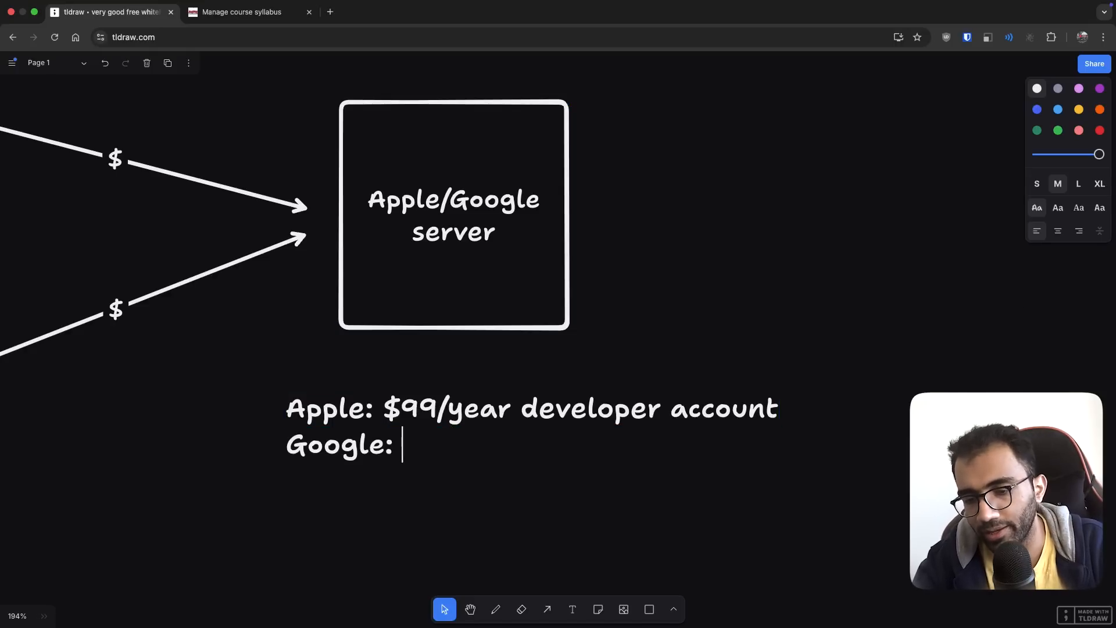
type("$5000/")
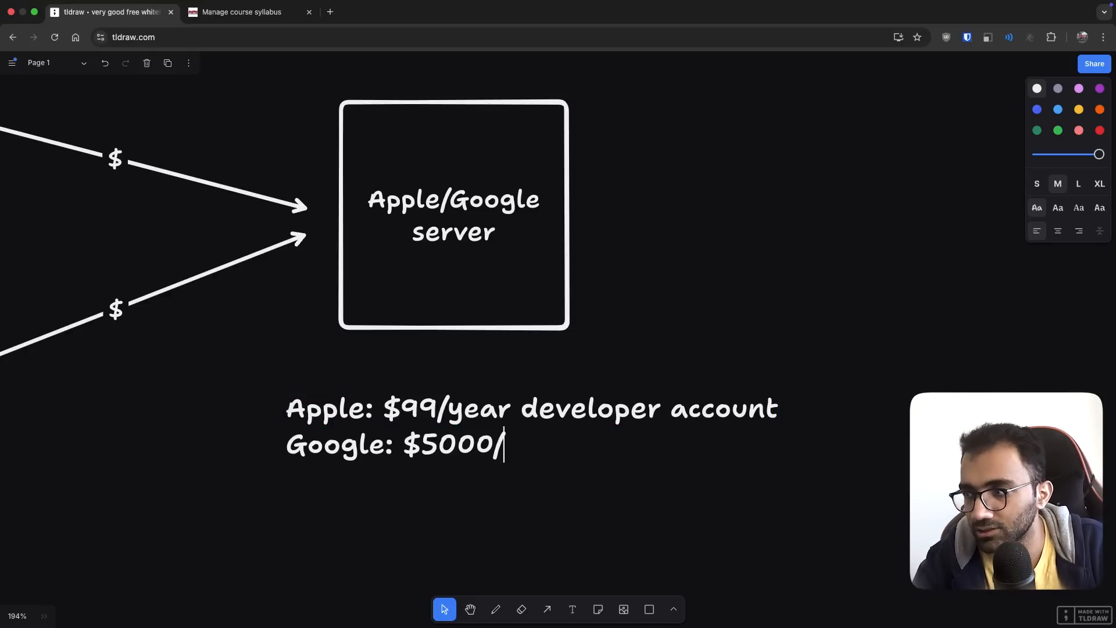
type("year")
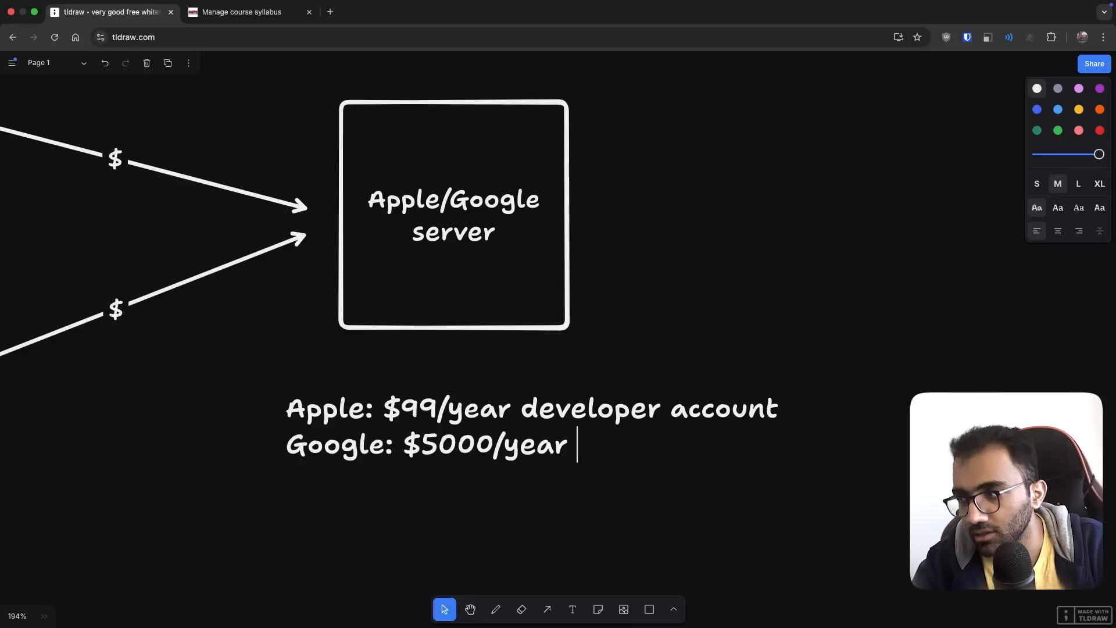
type("for DRM protection")
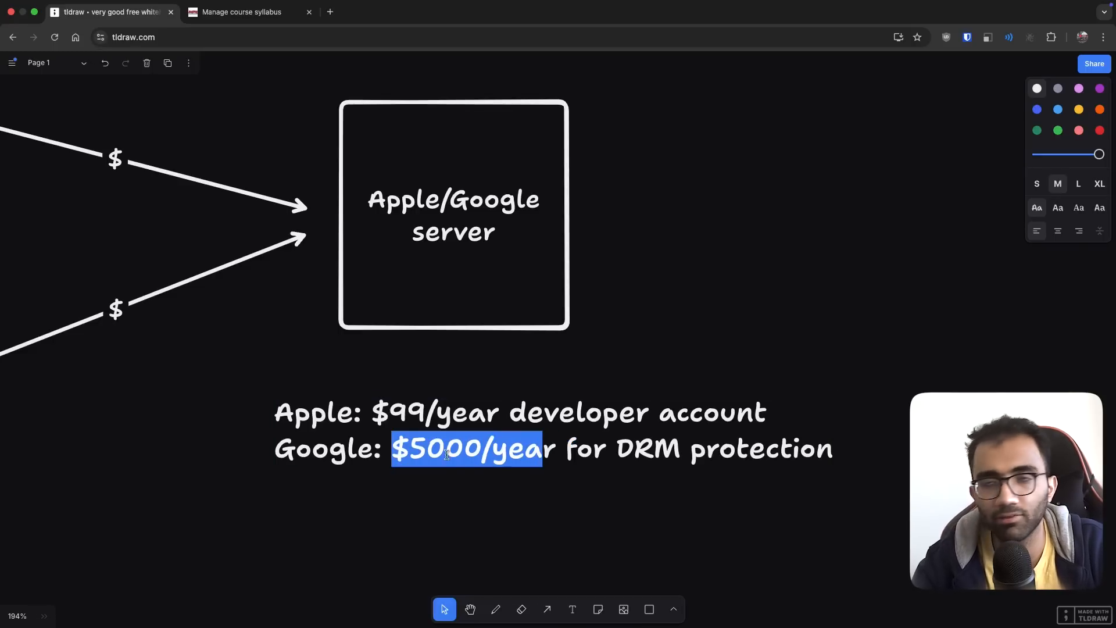
left_click(507, 449)
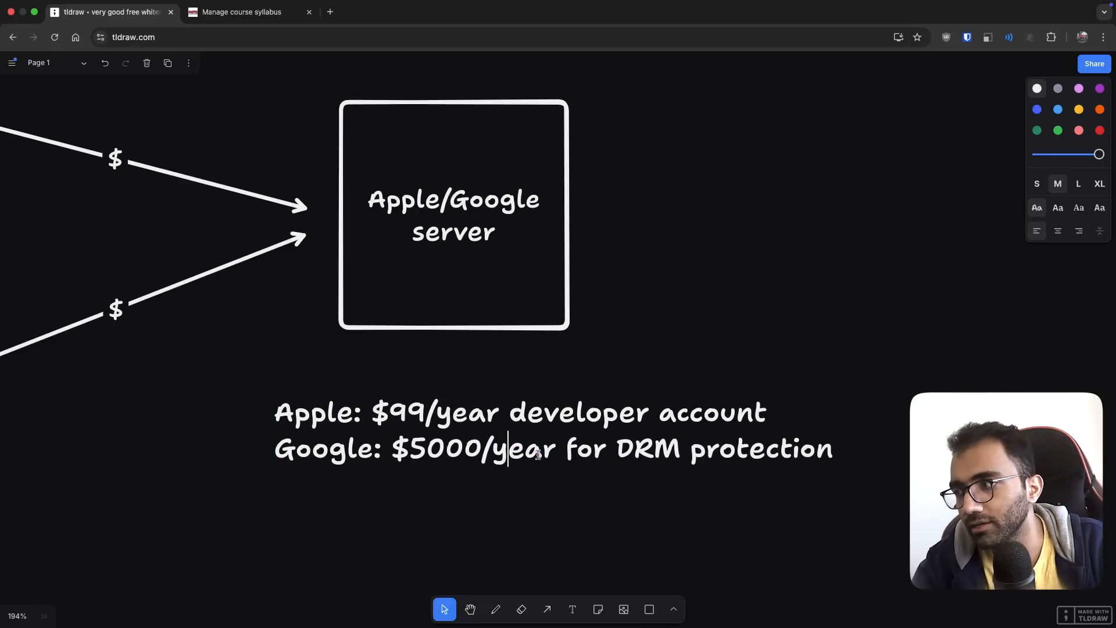
double_click(453, 215)
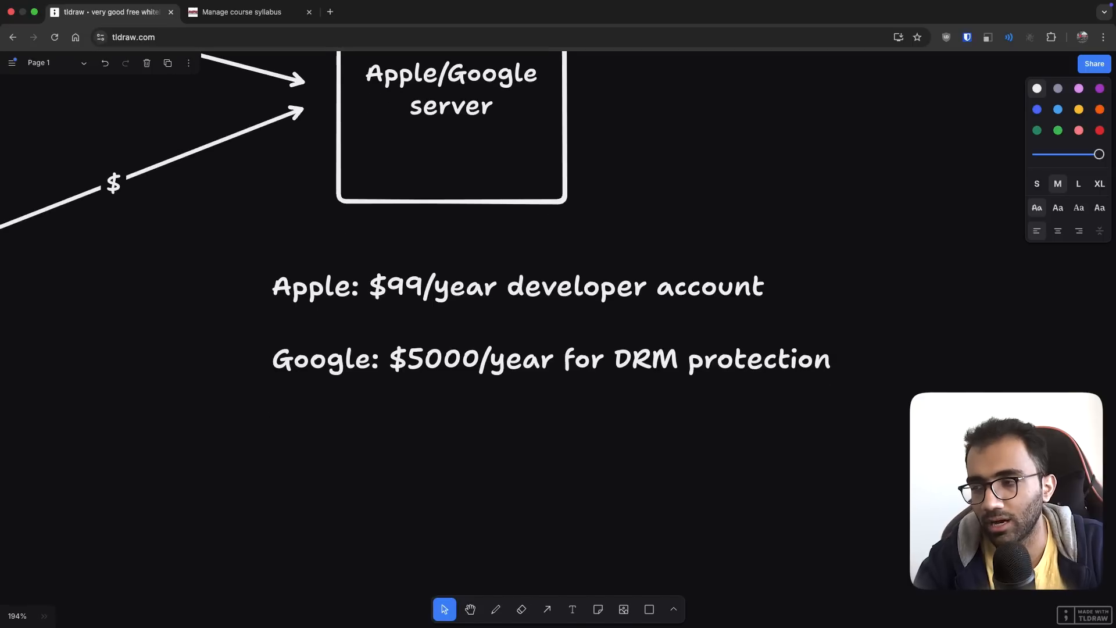
- Add bullets on passing certification, traveling in person, and receiving Google's DRM playback license
type("- Pass c")
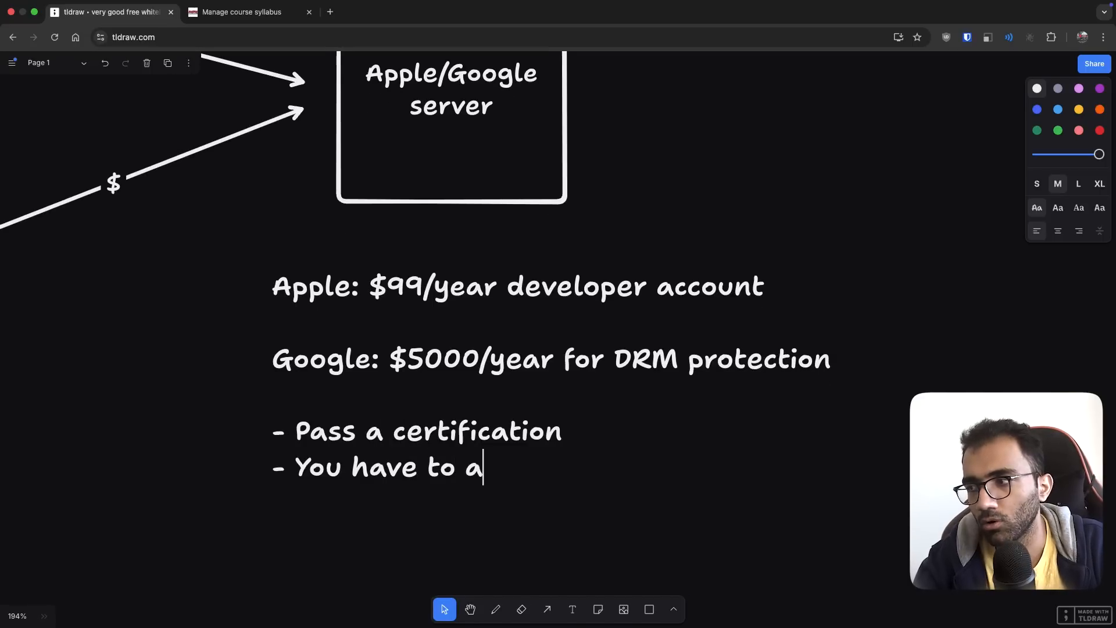
type("lso travel in-pers")
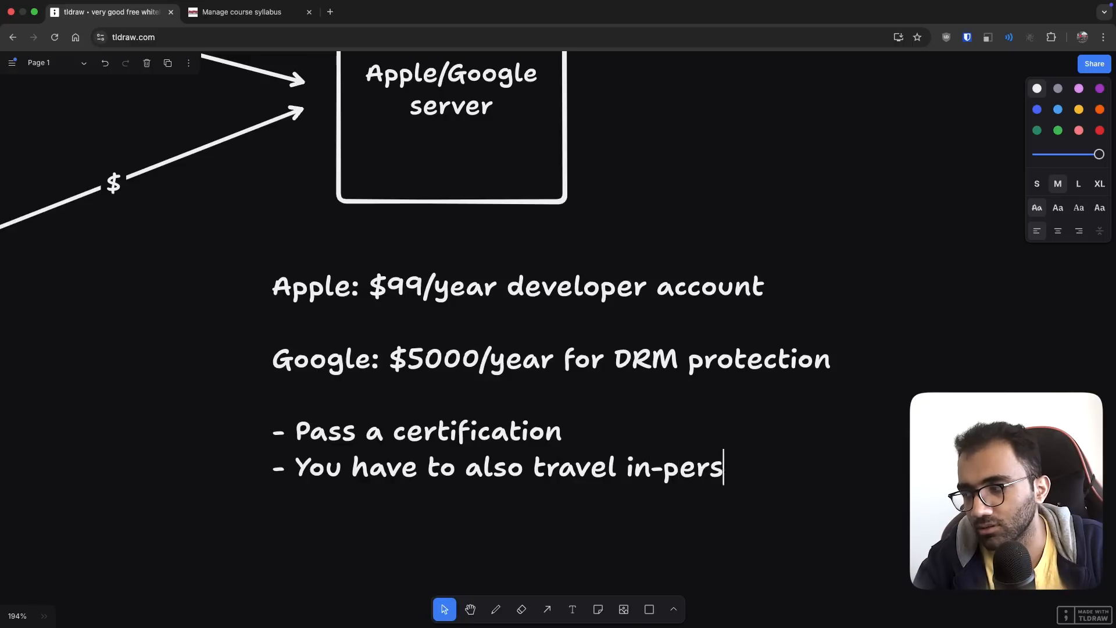
type("on to somewh")
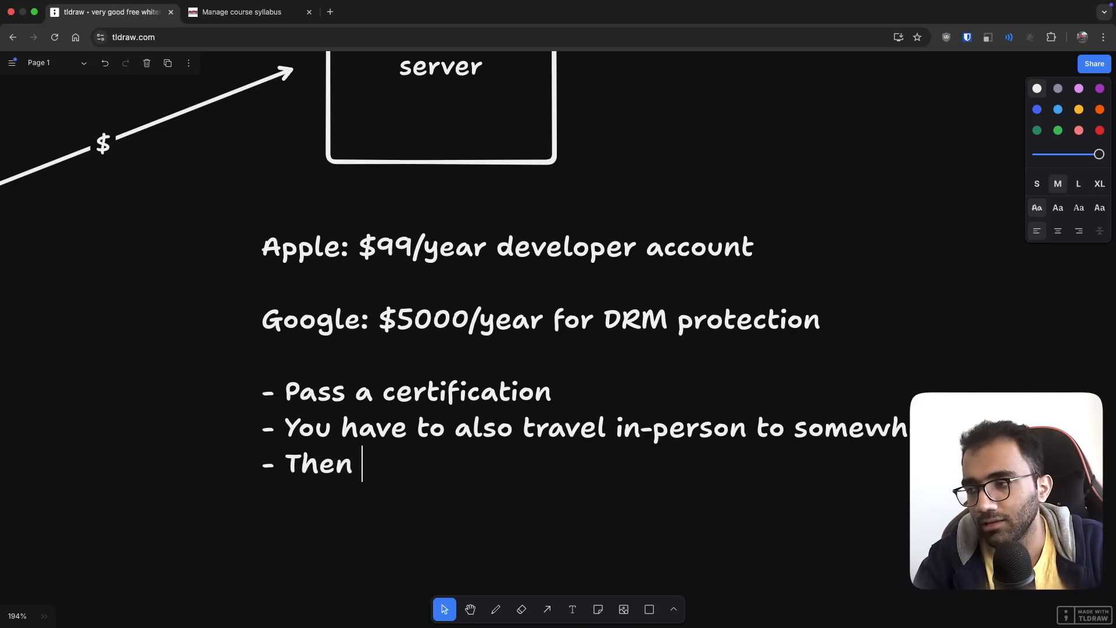
type("you will get DRM play")
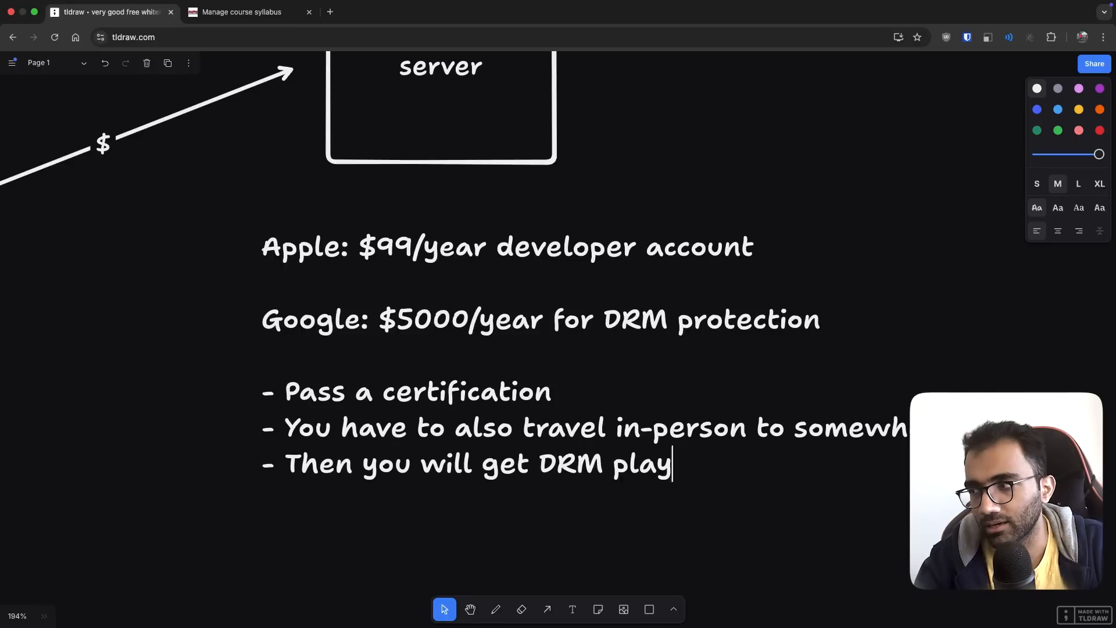
type("back license from Goo")
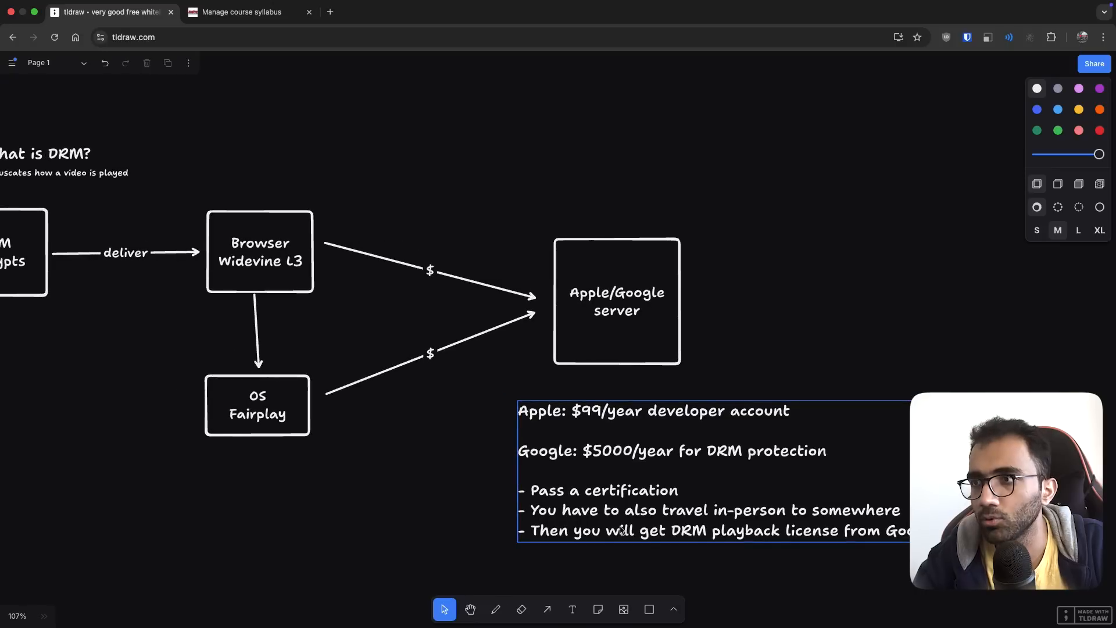
scroll("up", 3)
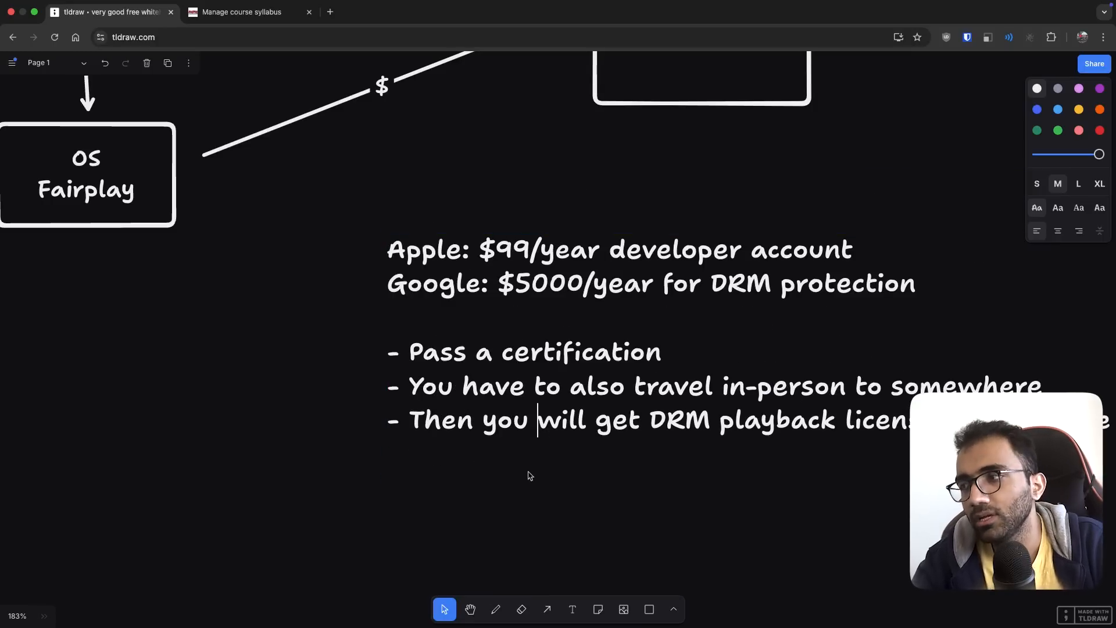
scroll("down", 3)
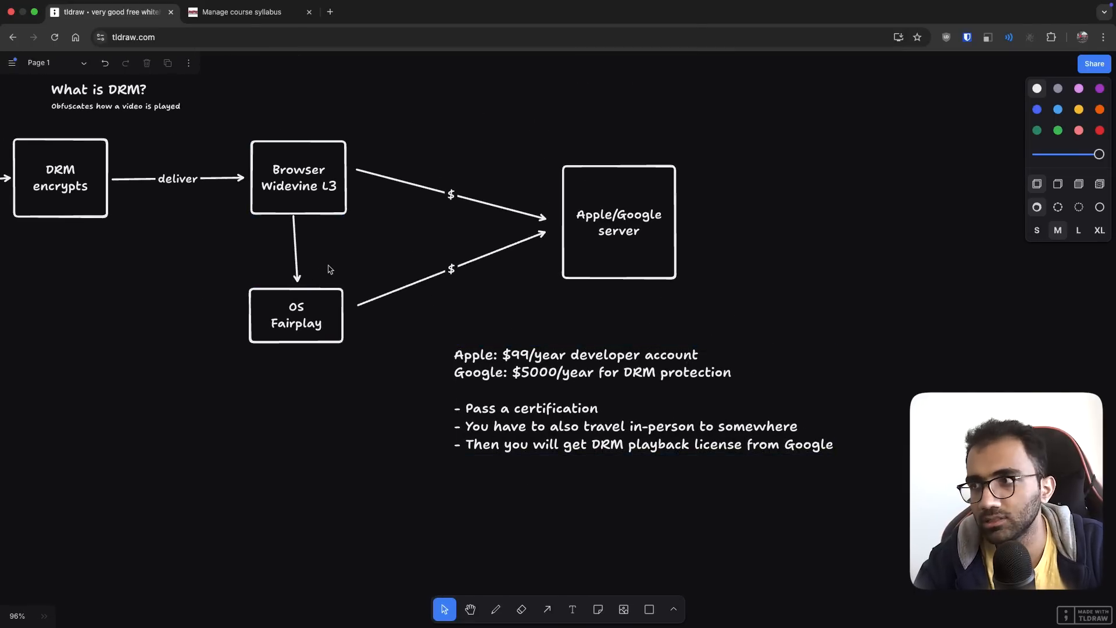
left_click(241, 12)
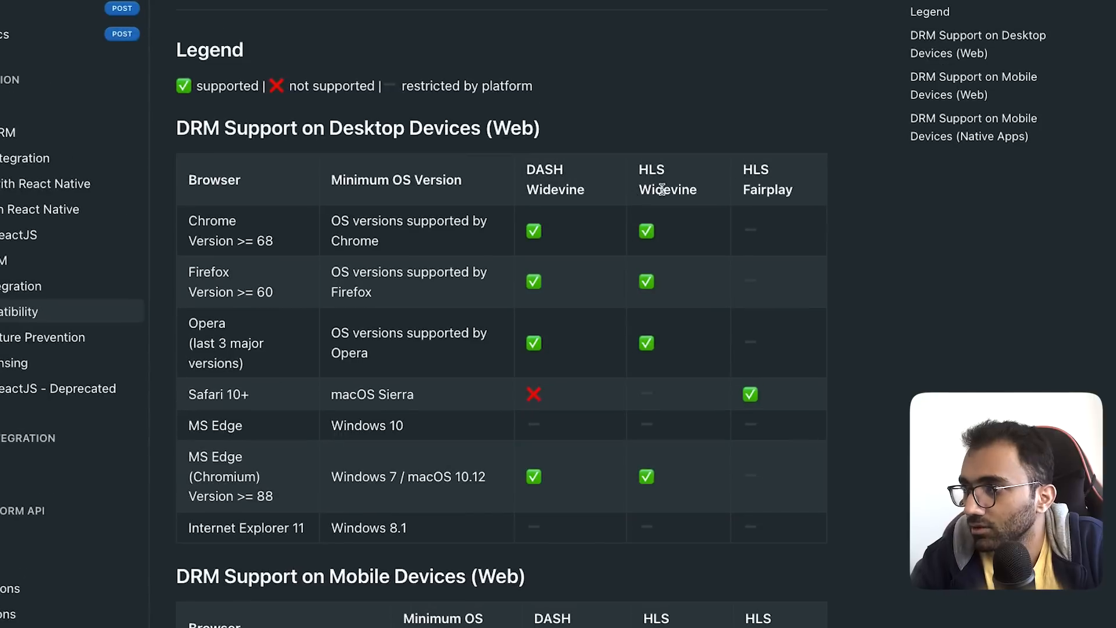
double_click(767, 179)
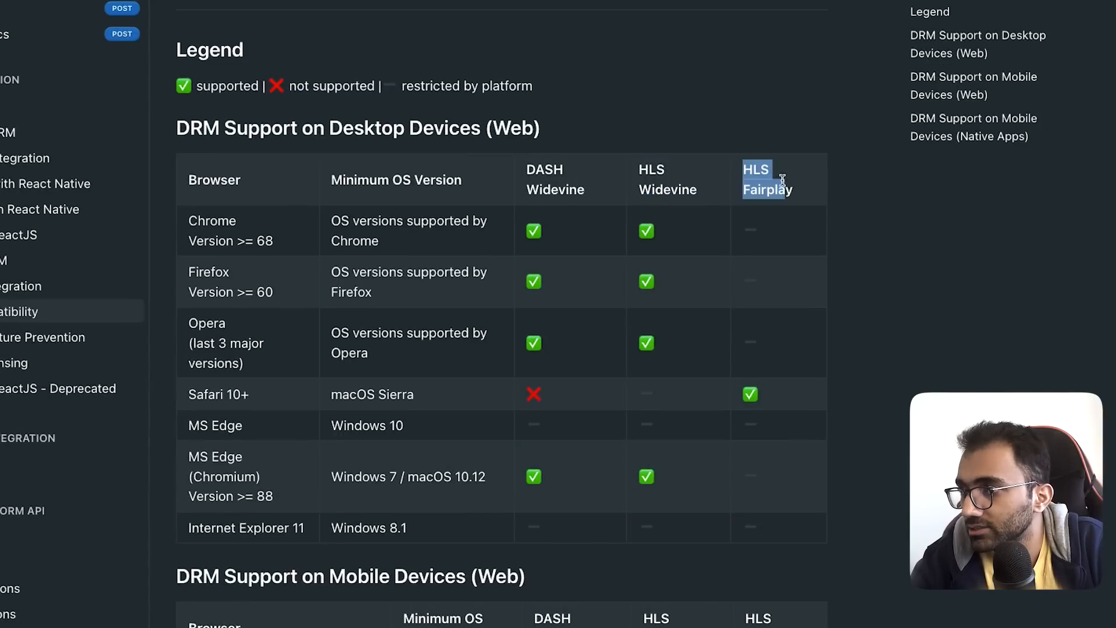
mouse_move(654, 250)
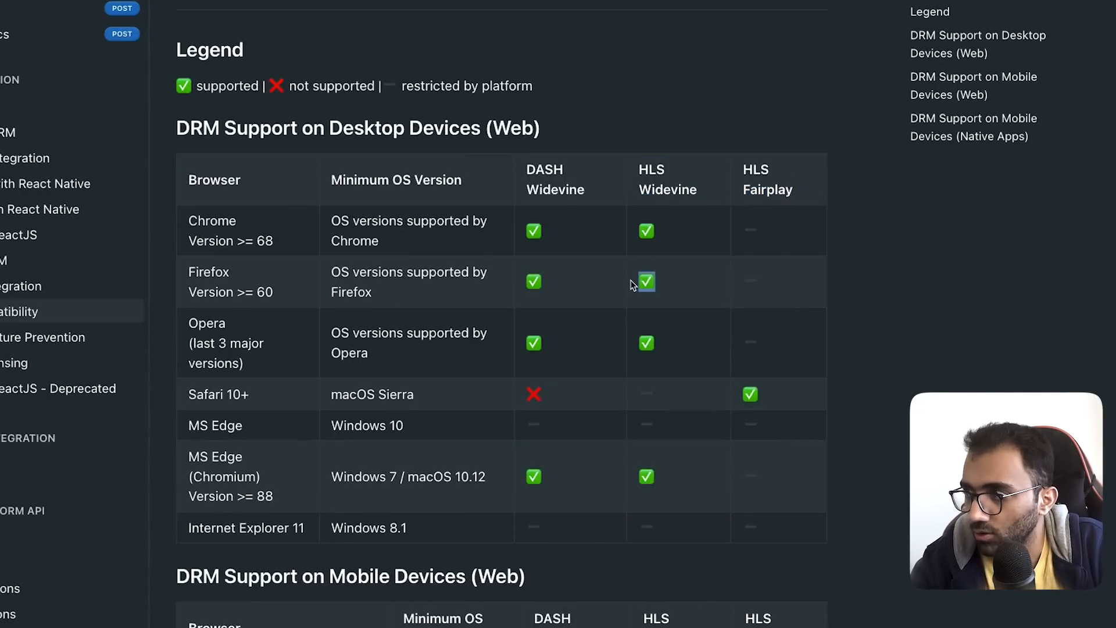
mouse_move(723, 397)
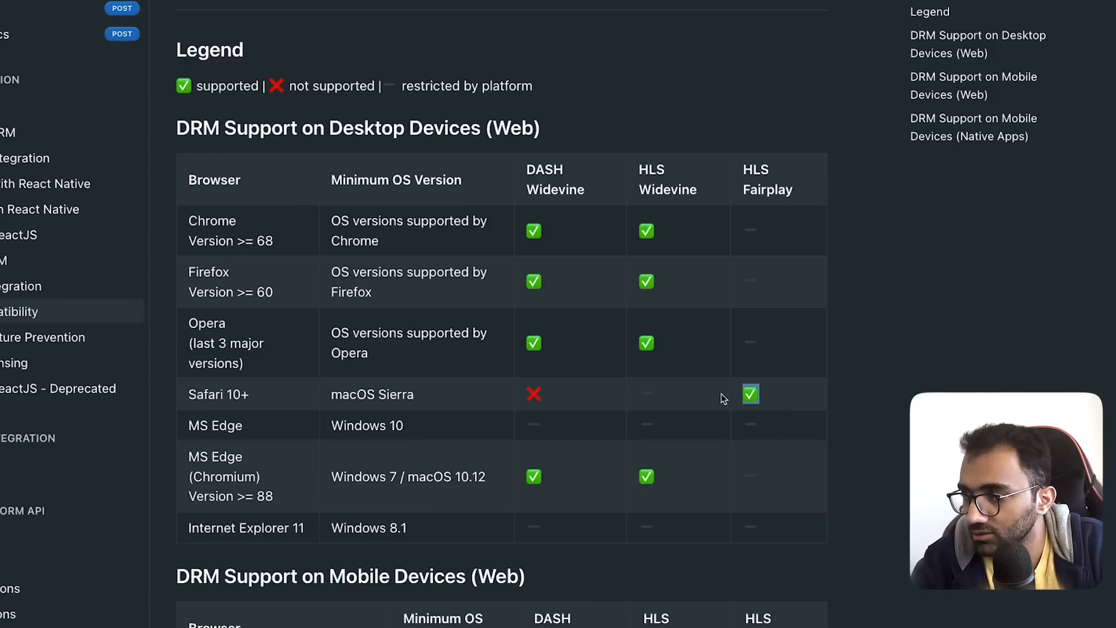
scroll("down", 3)
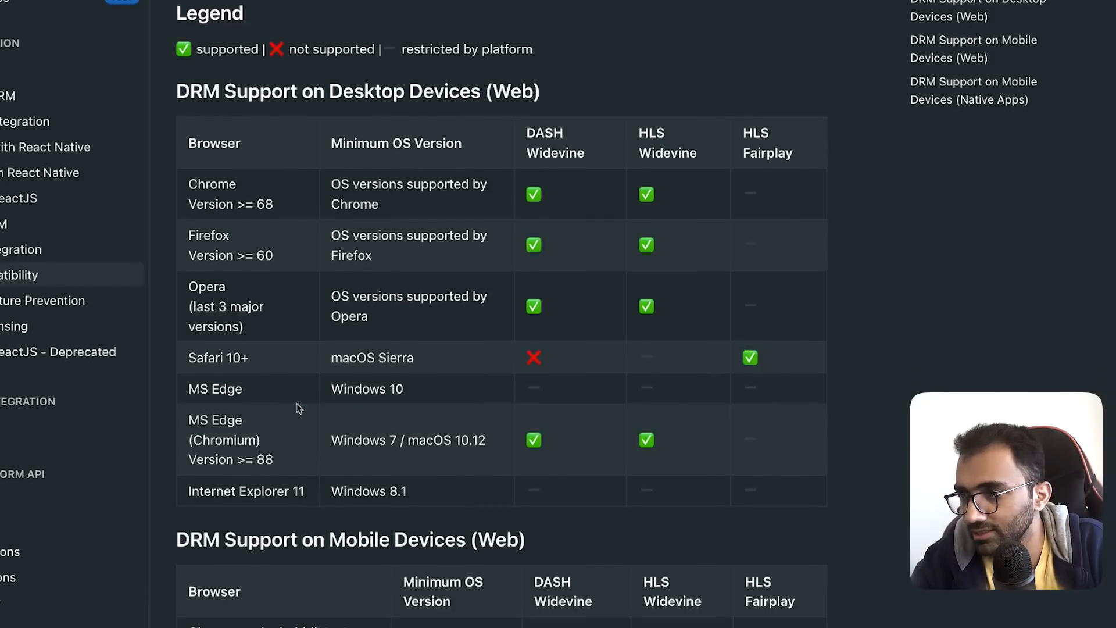
double_click(214, 420)
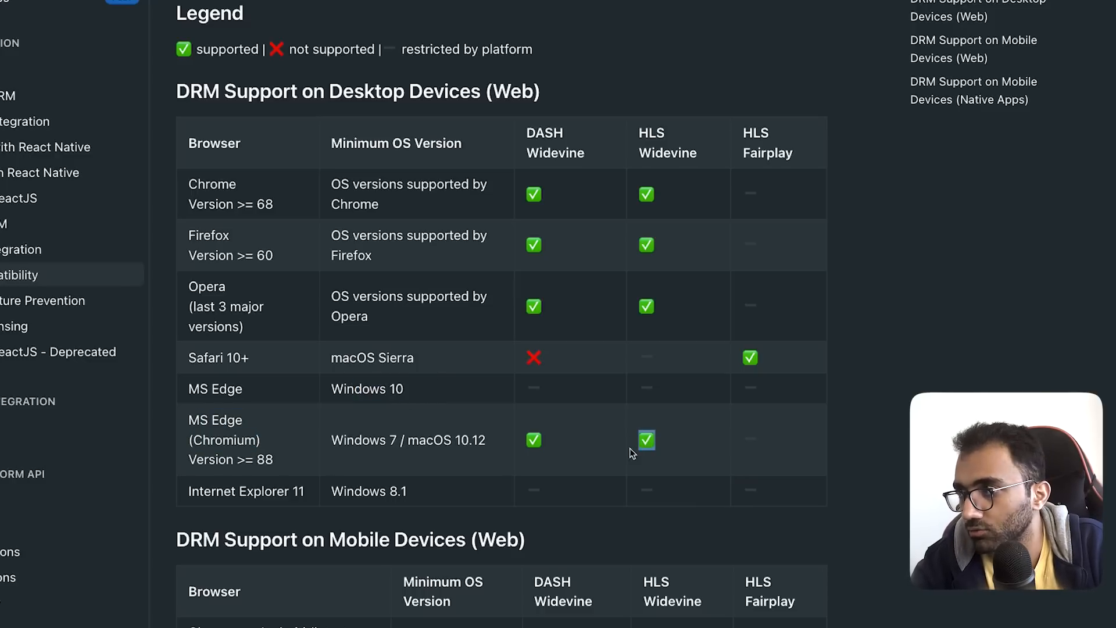
scroll("down", 3)
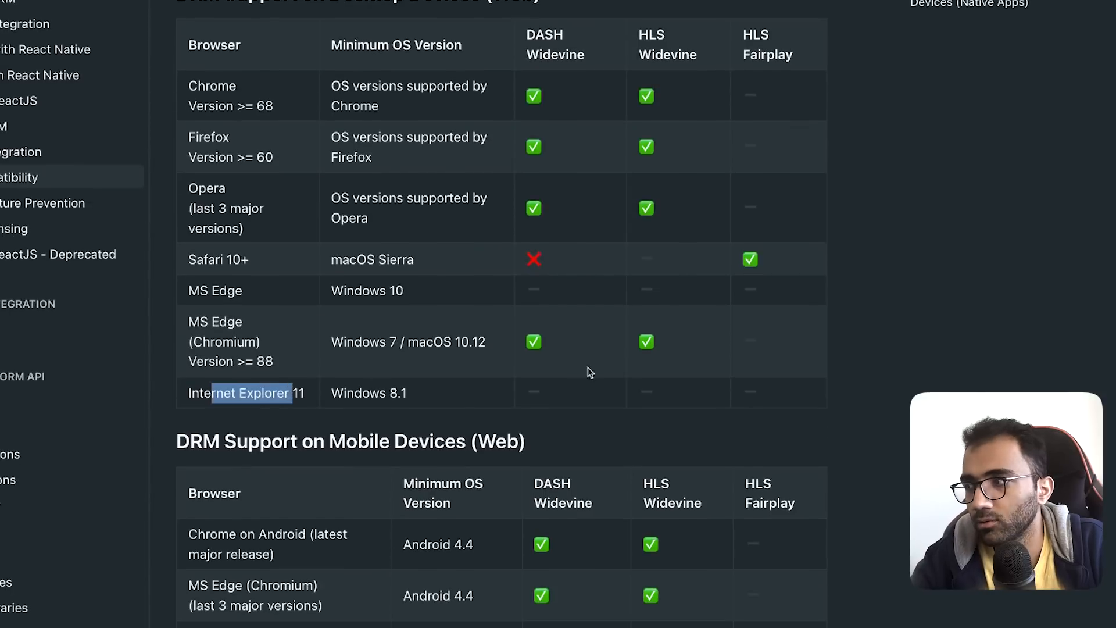
scroll("down", 3)
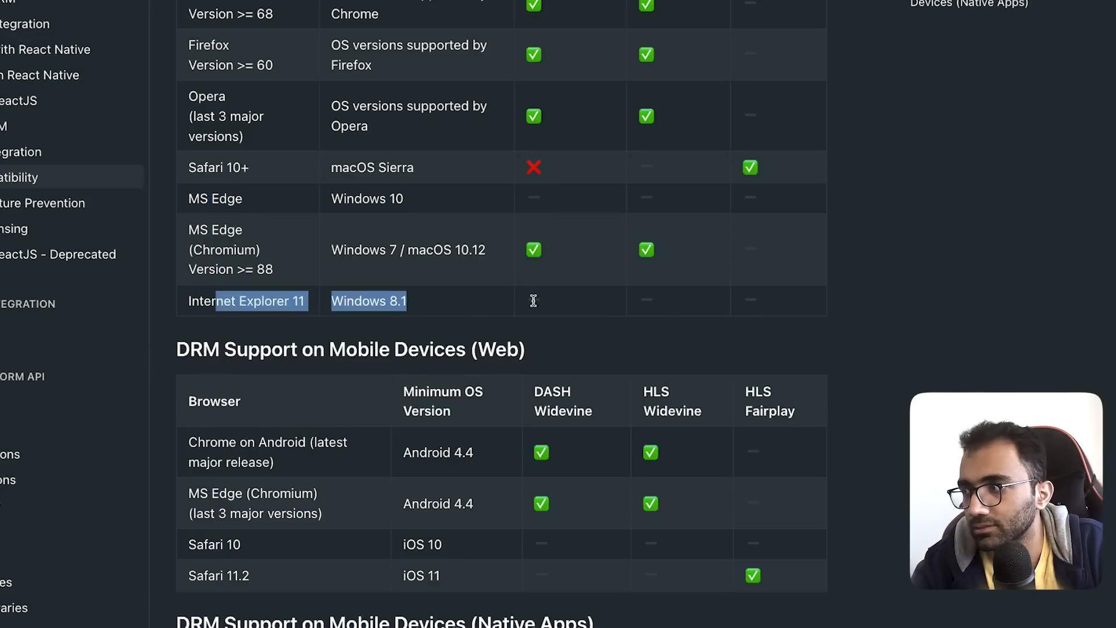
scroll("down", 3)
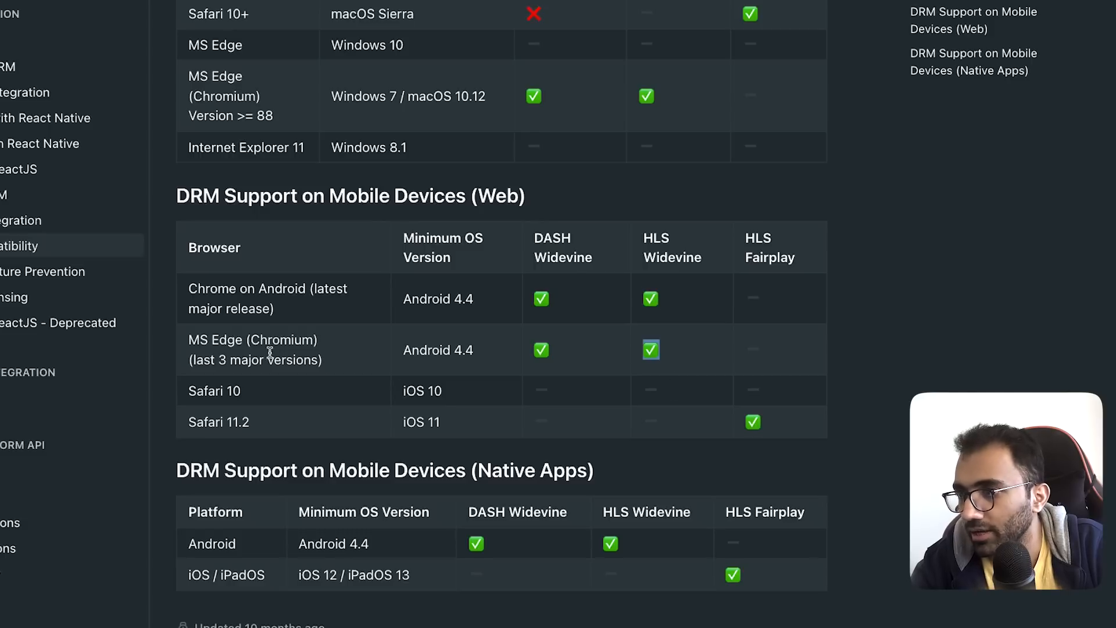
scroll("down", 3)
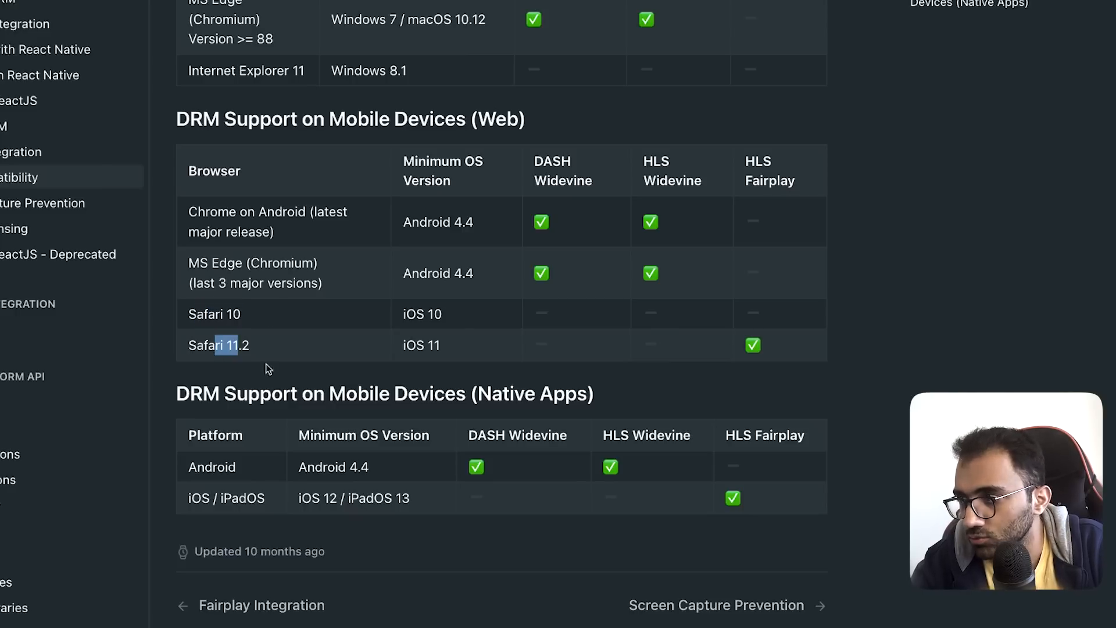
double_click(647, 435)
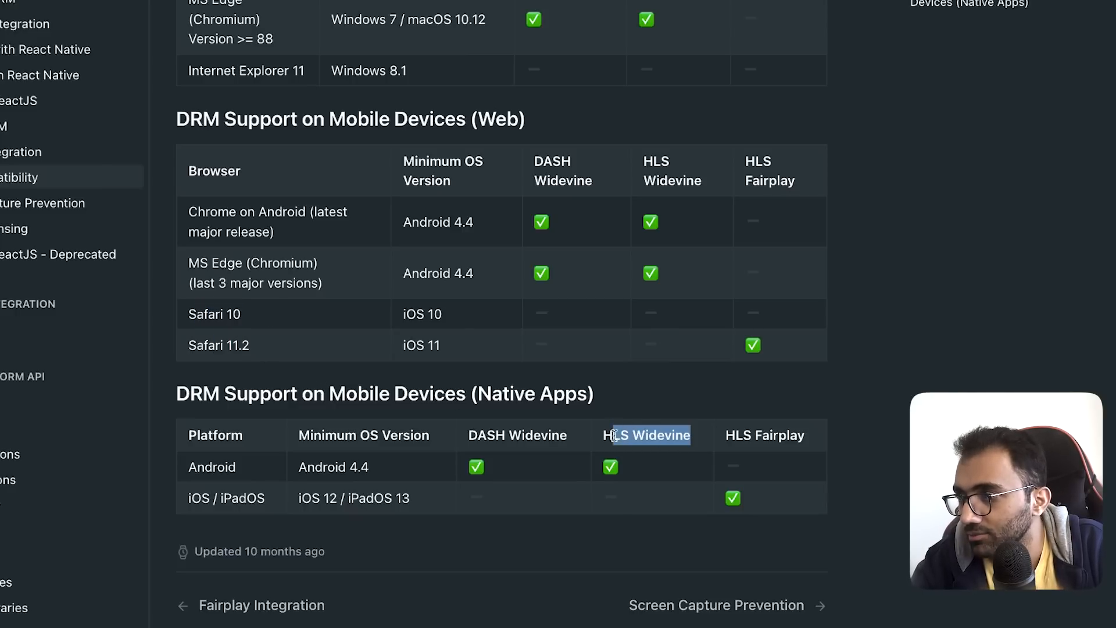
scroll("up", 3)
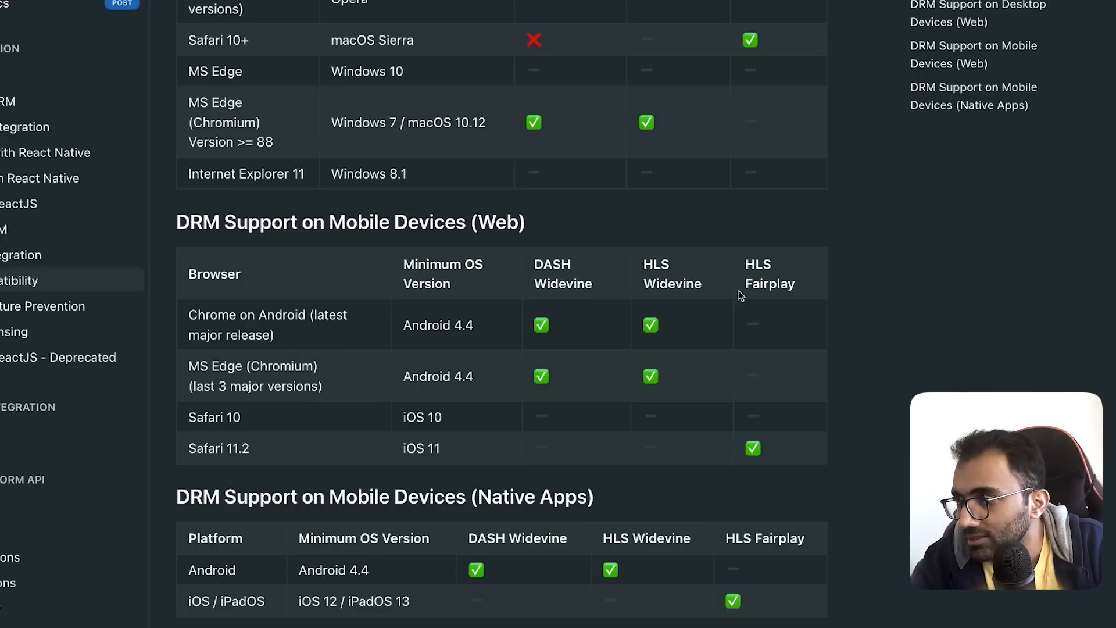
scroll("up", 3)
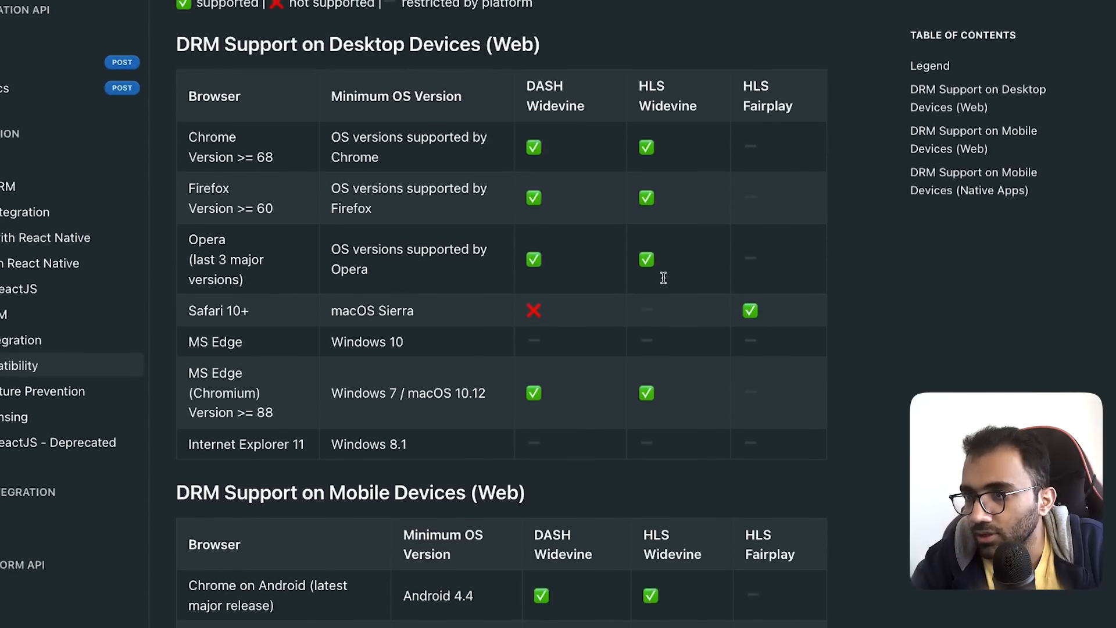
scroll("up", 3)
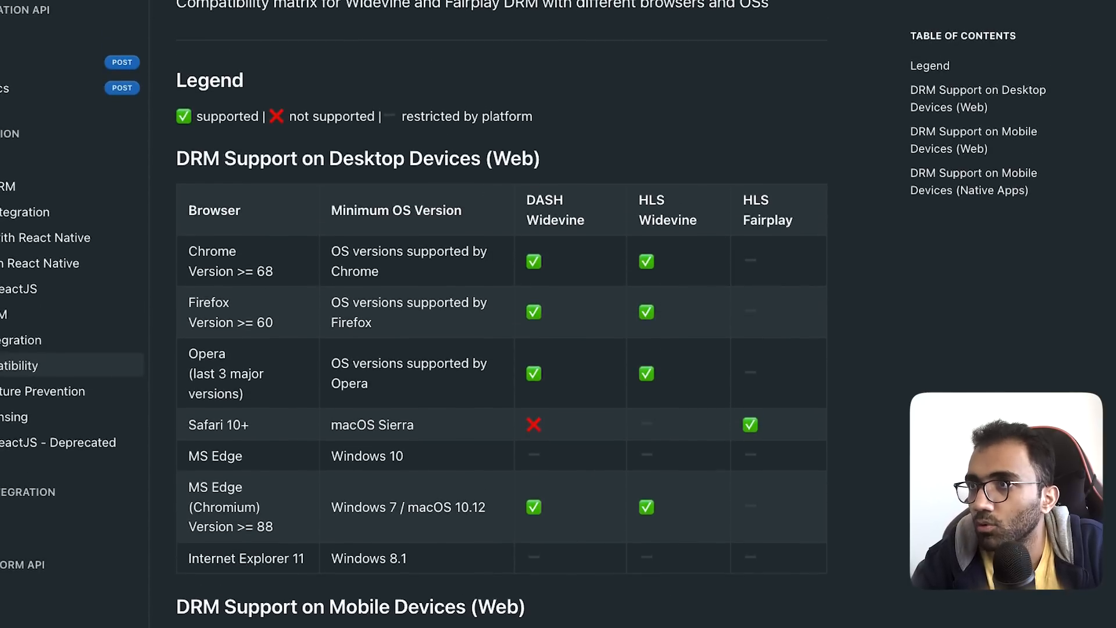
left_click(107, 12)
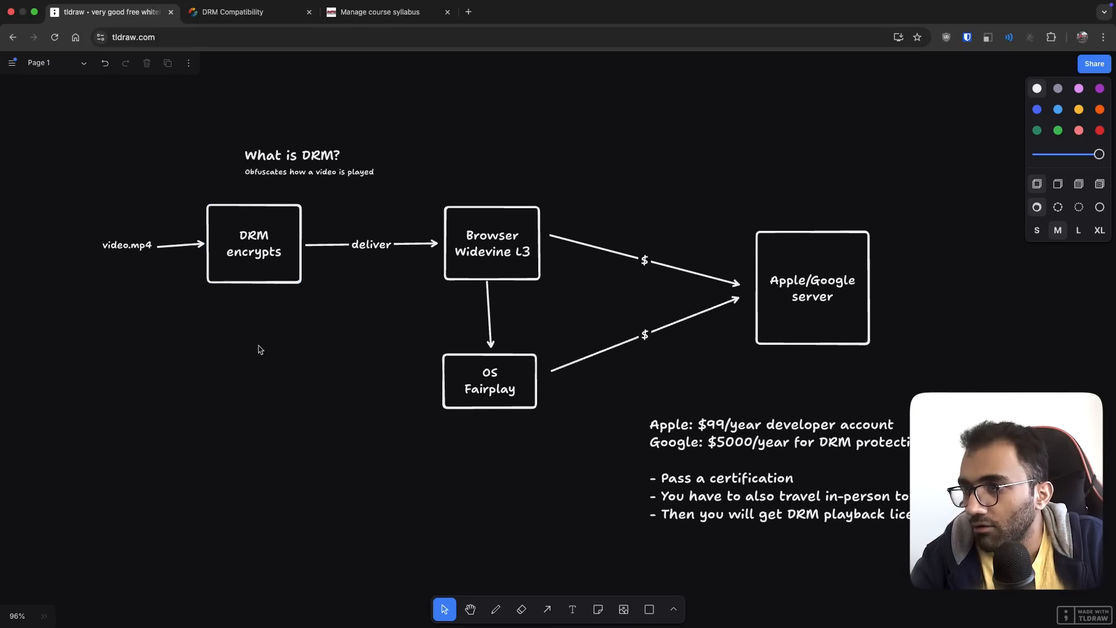
mouse_move(247, 370)
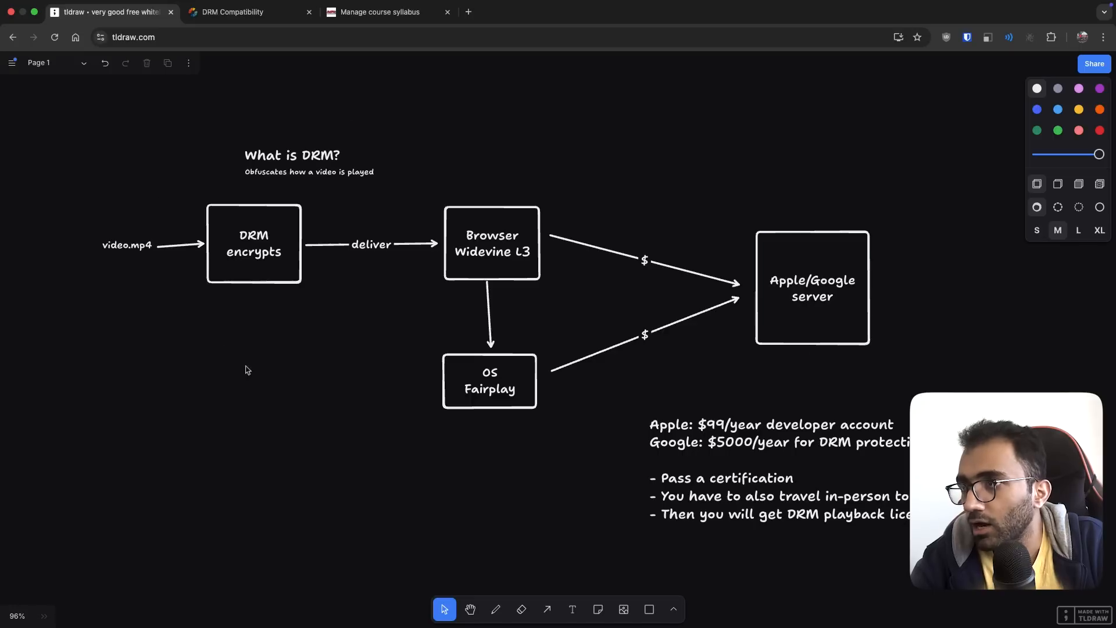
mouse_move(316, 391)
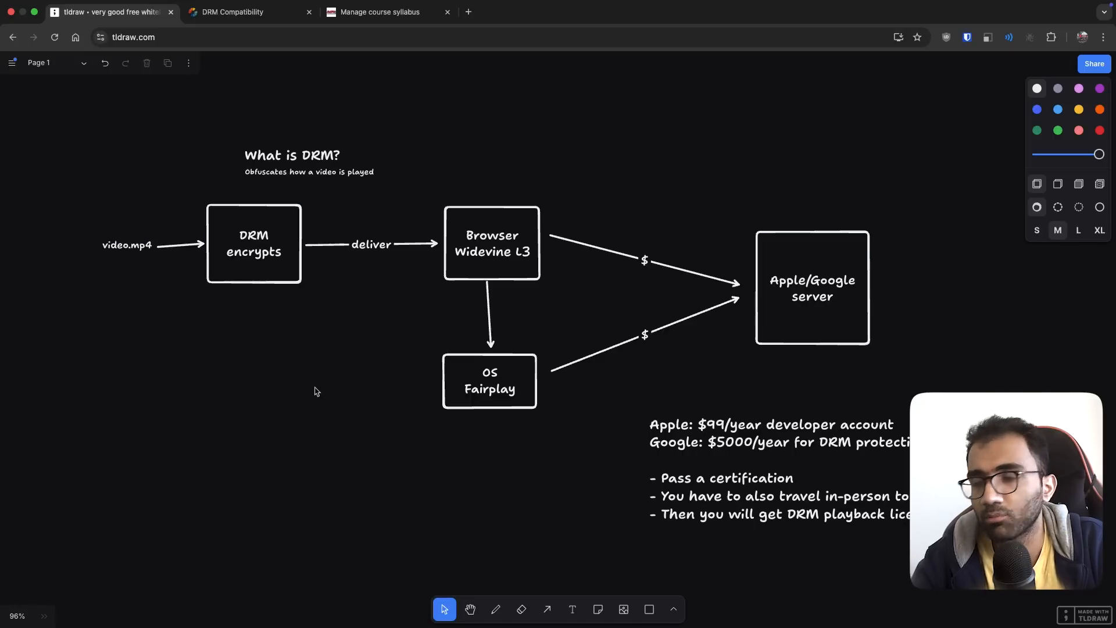
mouse_move(178, 408)
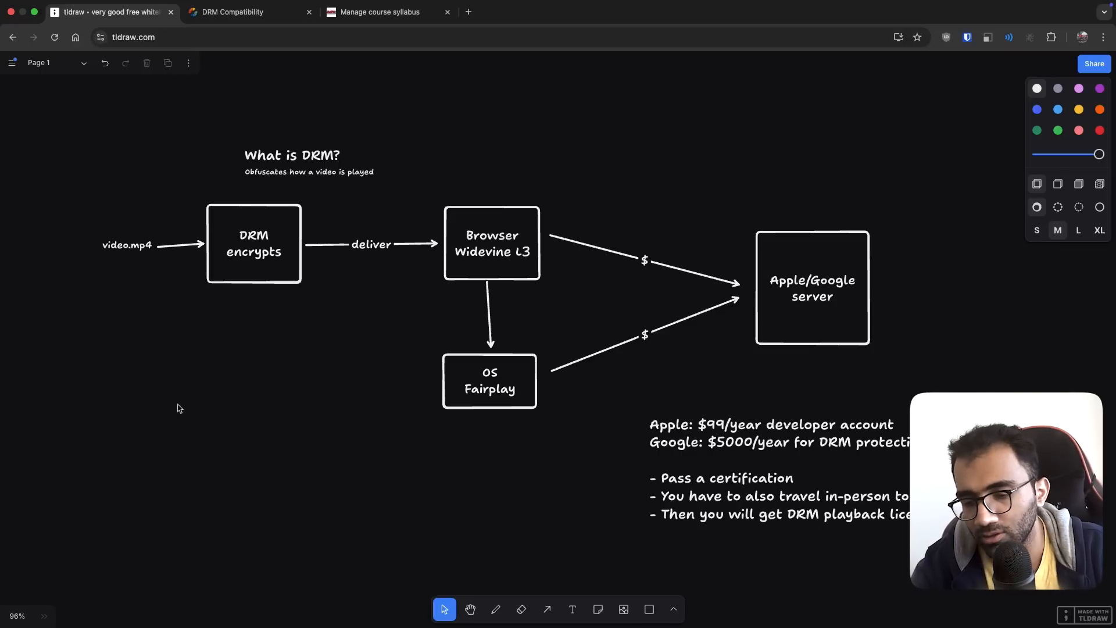
- Type the numbered list: hire a developer, get DRM keys after struggle, implement the whole system
type("1. Hire a developer")
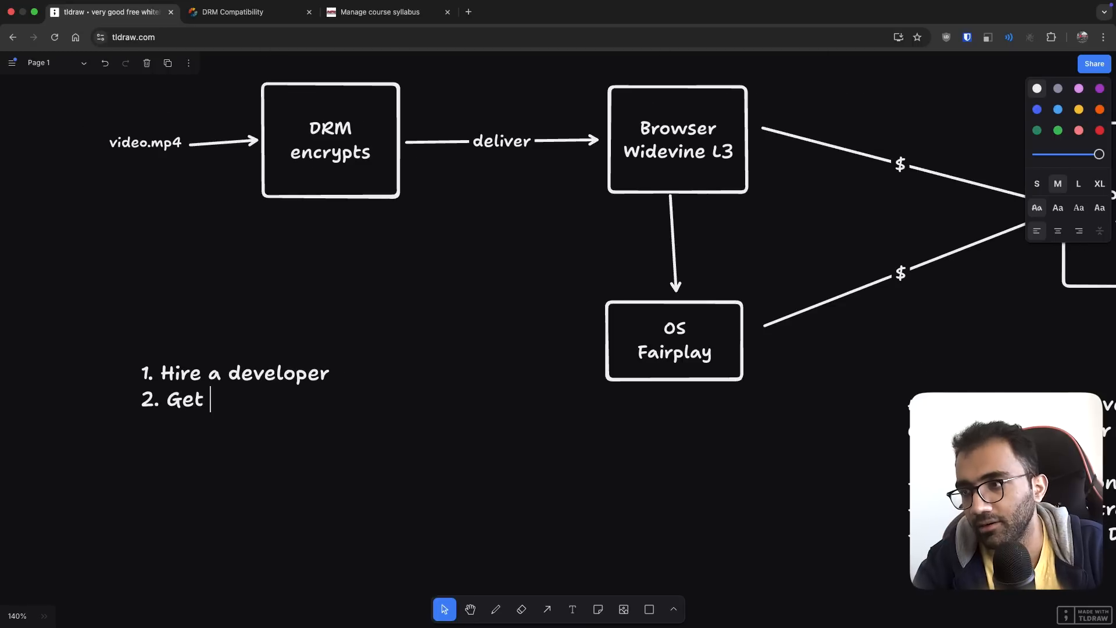
type("DRM keys af")
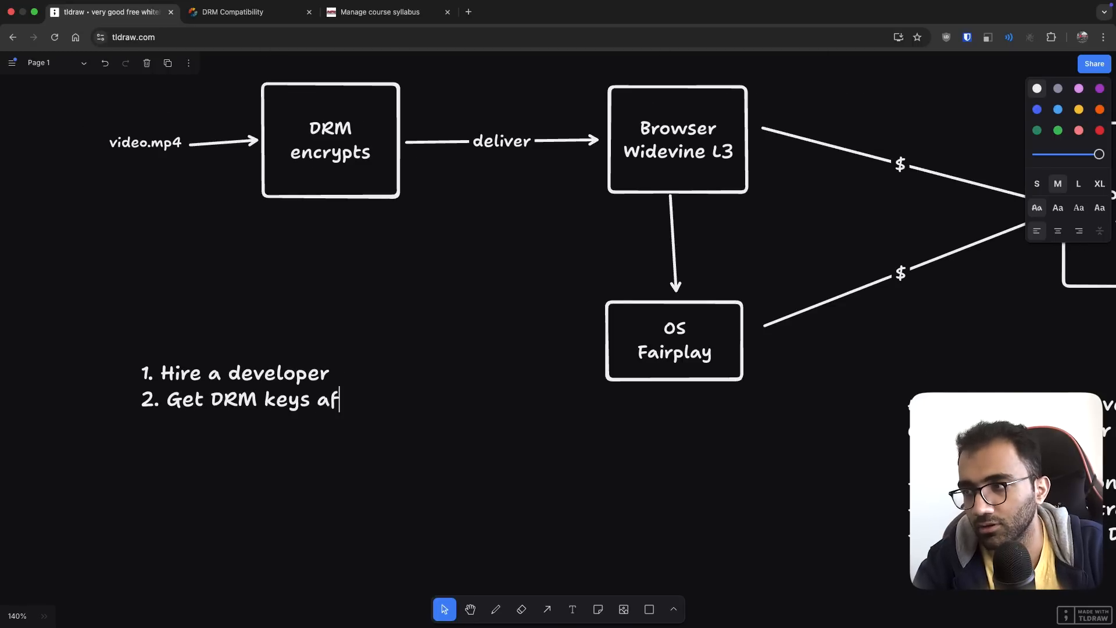
type("ter a lot of struggle")
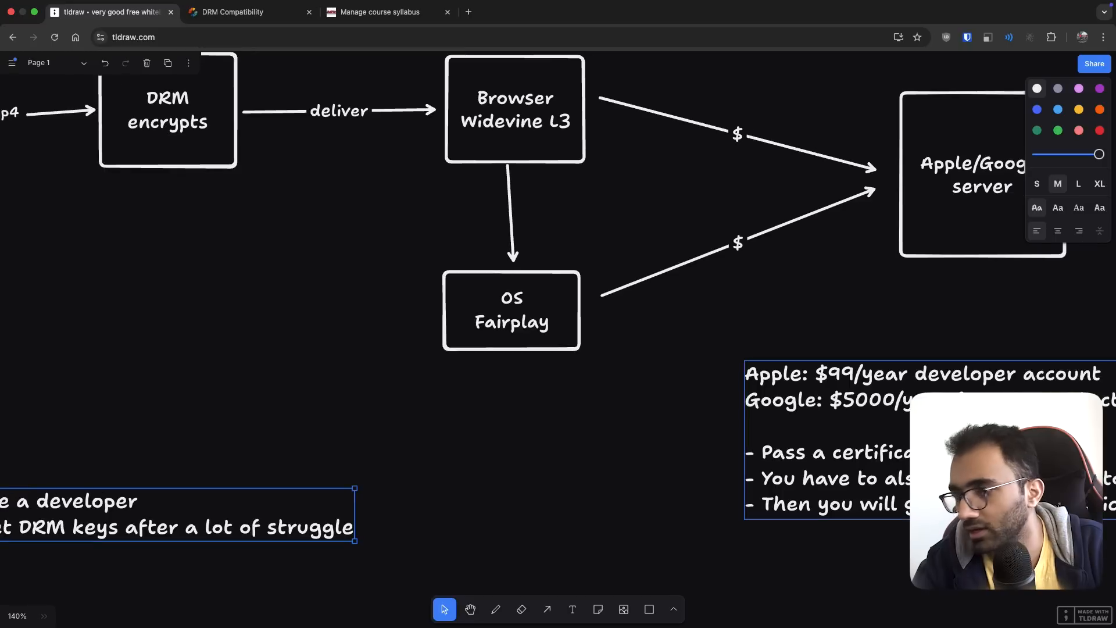
type("3. Implement the who")
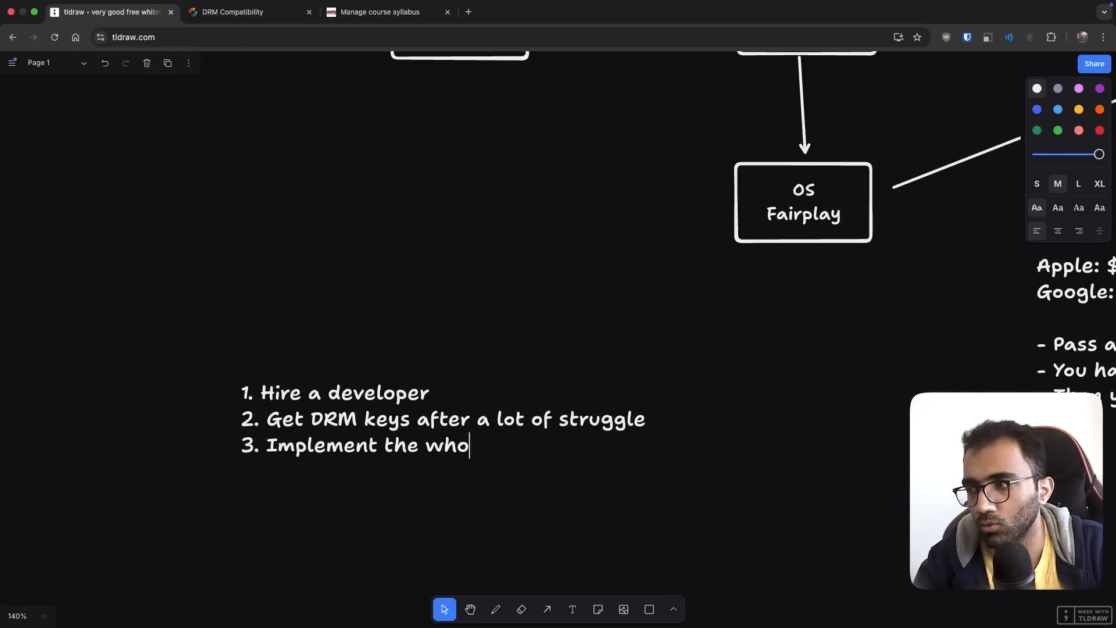
type("le system (trans")
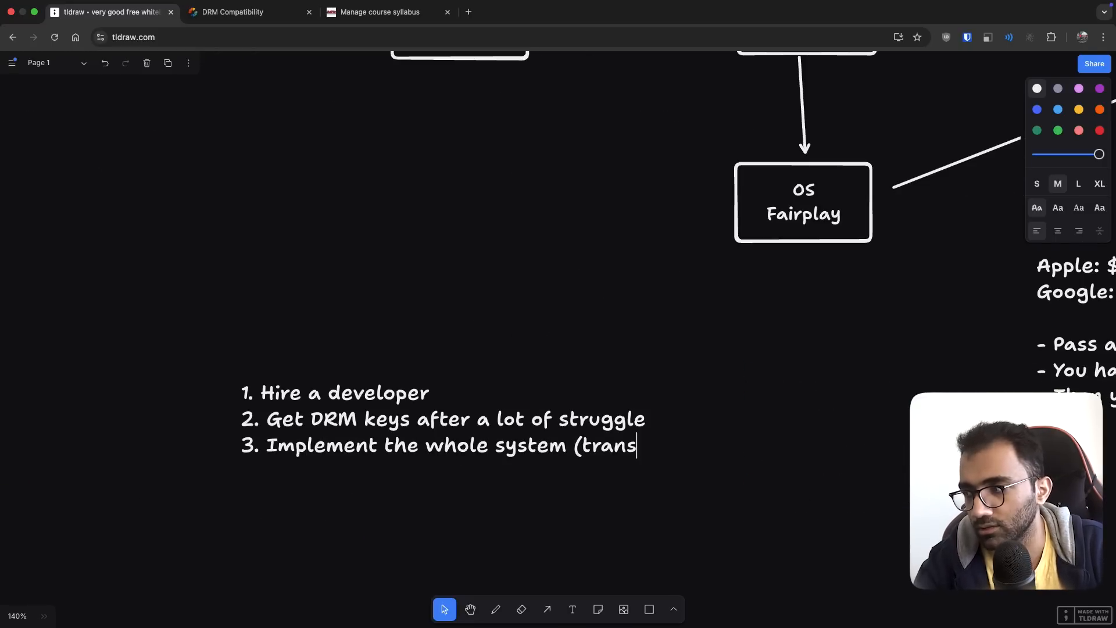
type("coding, delivery, CDN")
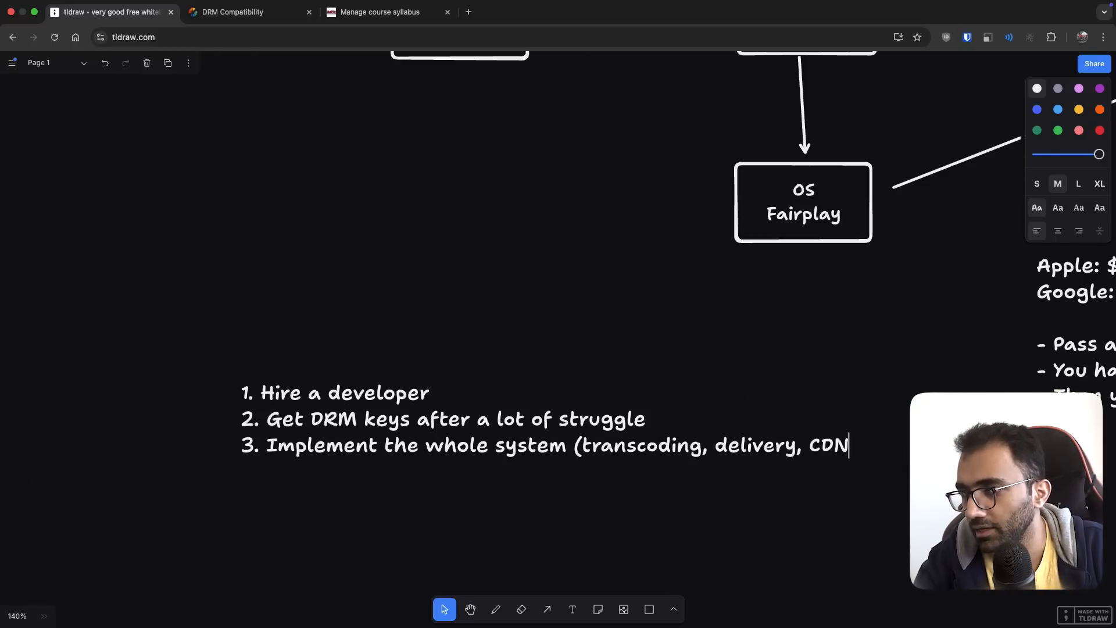
type(", optimization, DRM )")
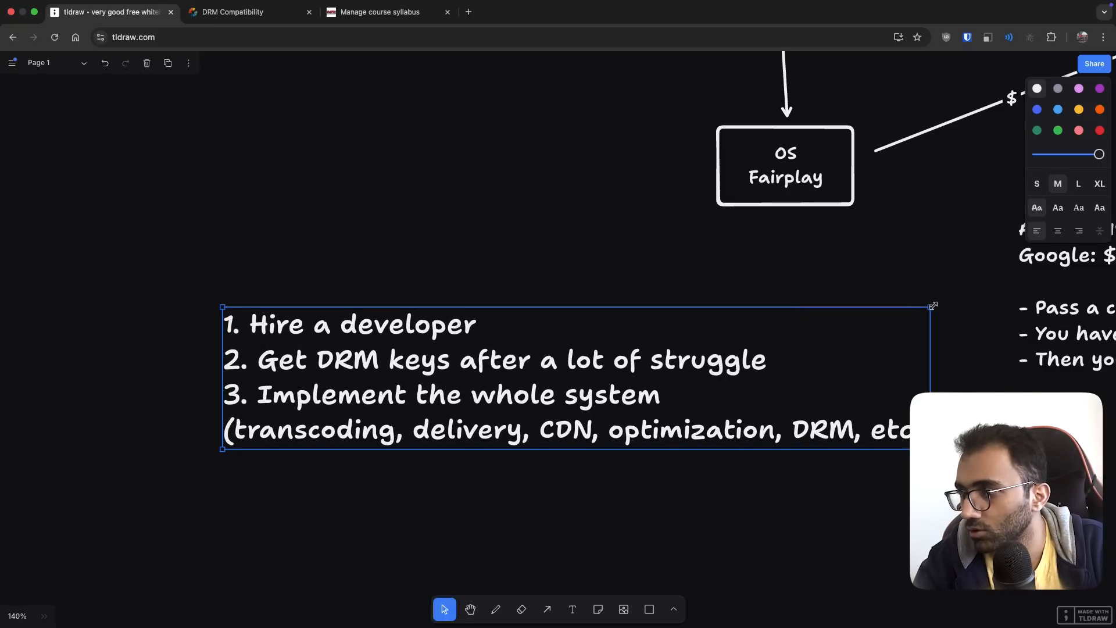
- Below the list, add the 'Estimated time: ~8-10 months' line
scroll("down", 3)
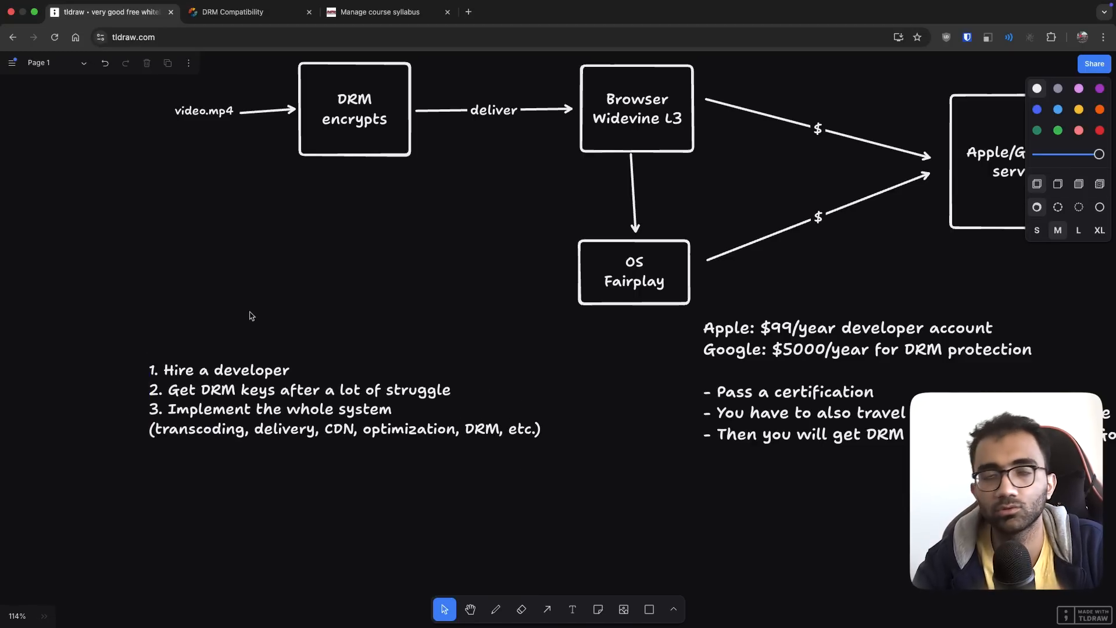
type("Es")
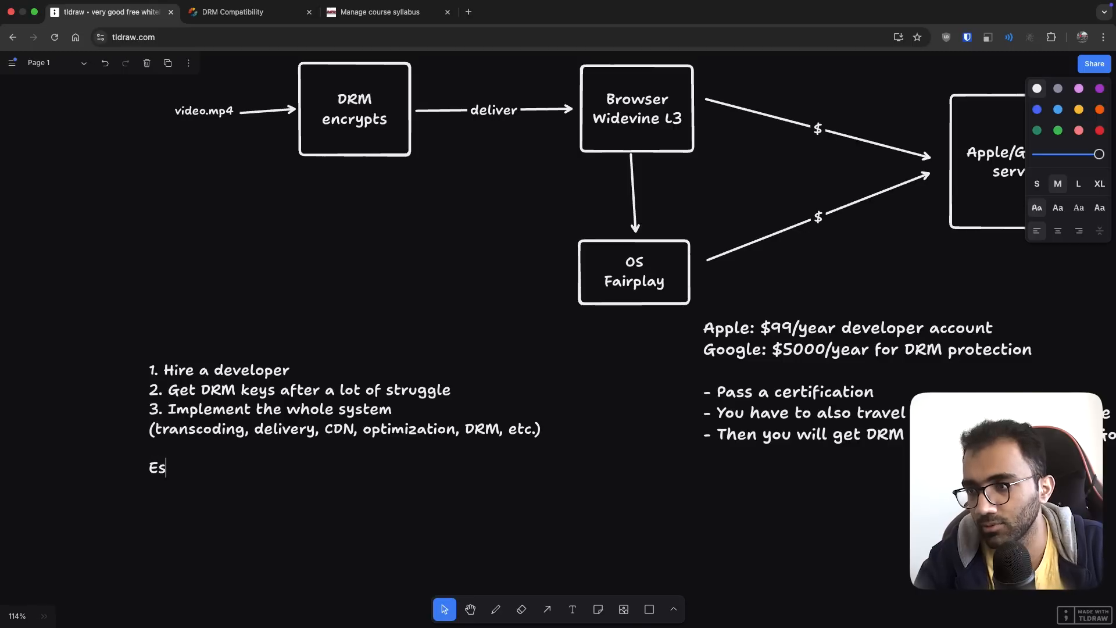
type("timated time: ~8-10 months")
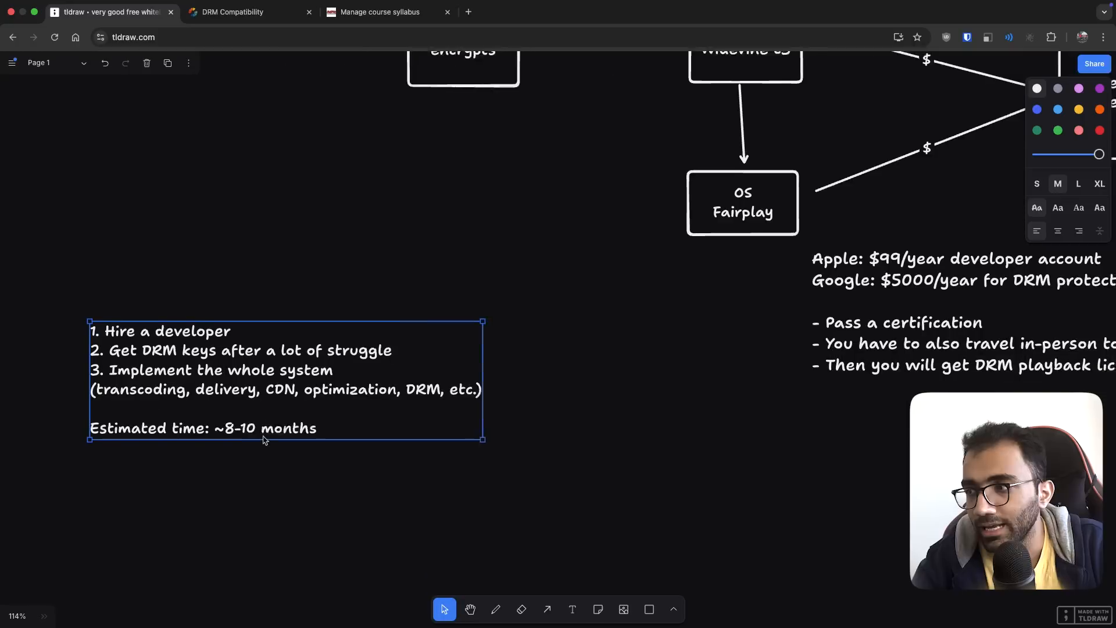
left_click(547, 609)
type("Cost")
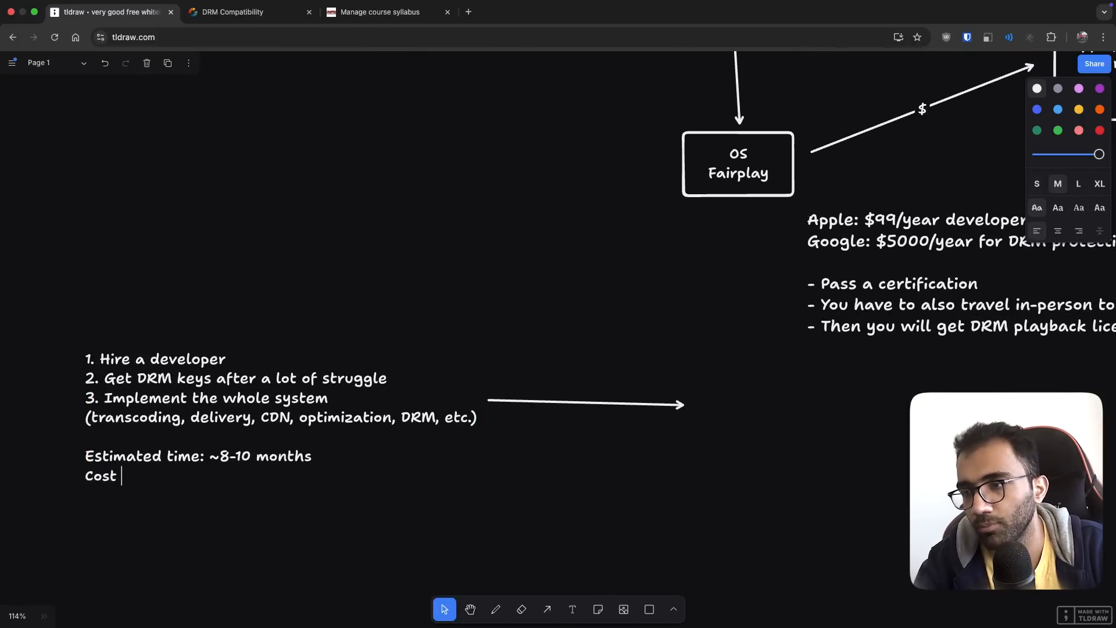
- Complete 'Cost: $$$$$' and write the Fermion label at the arrow's end
type("$$$$$")
type("Fe")
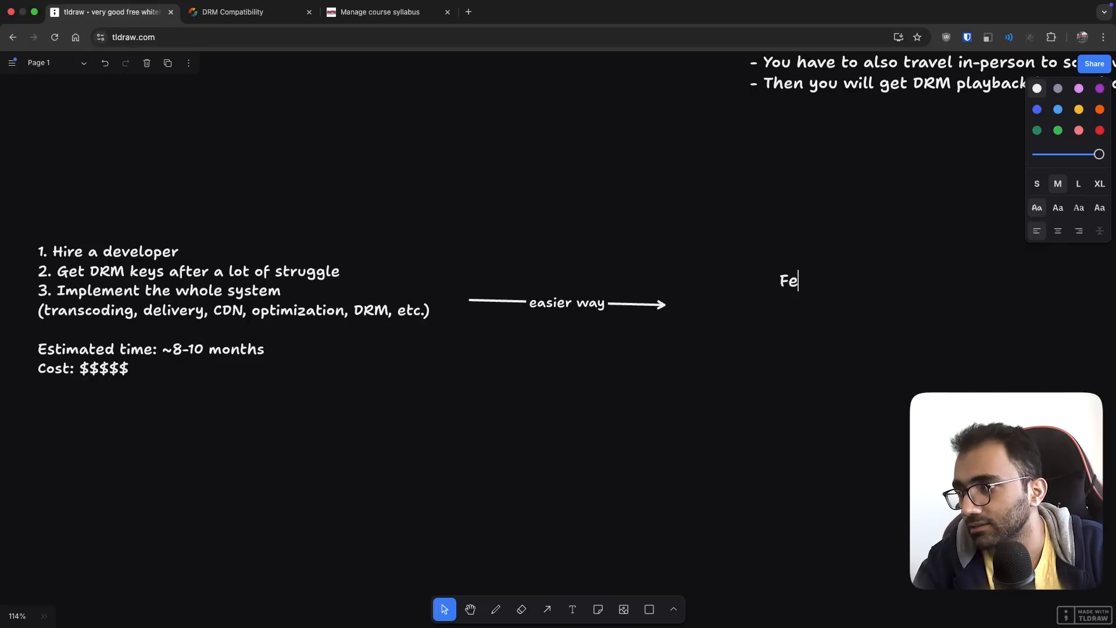
type("rmion")
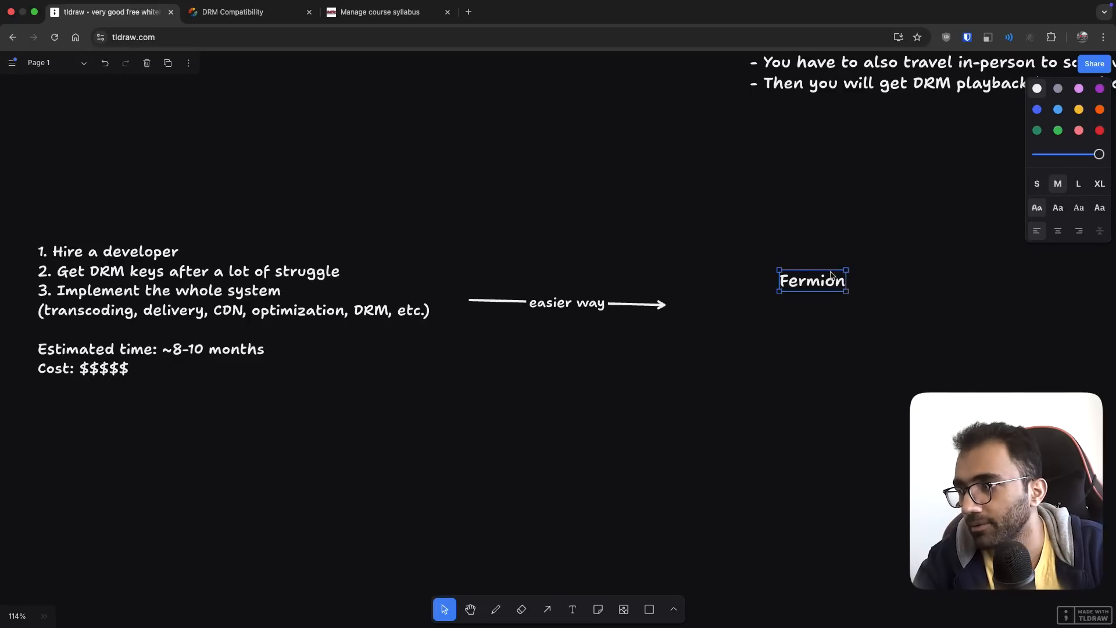
left_click(234, 310)
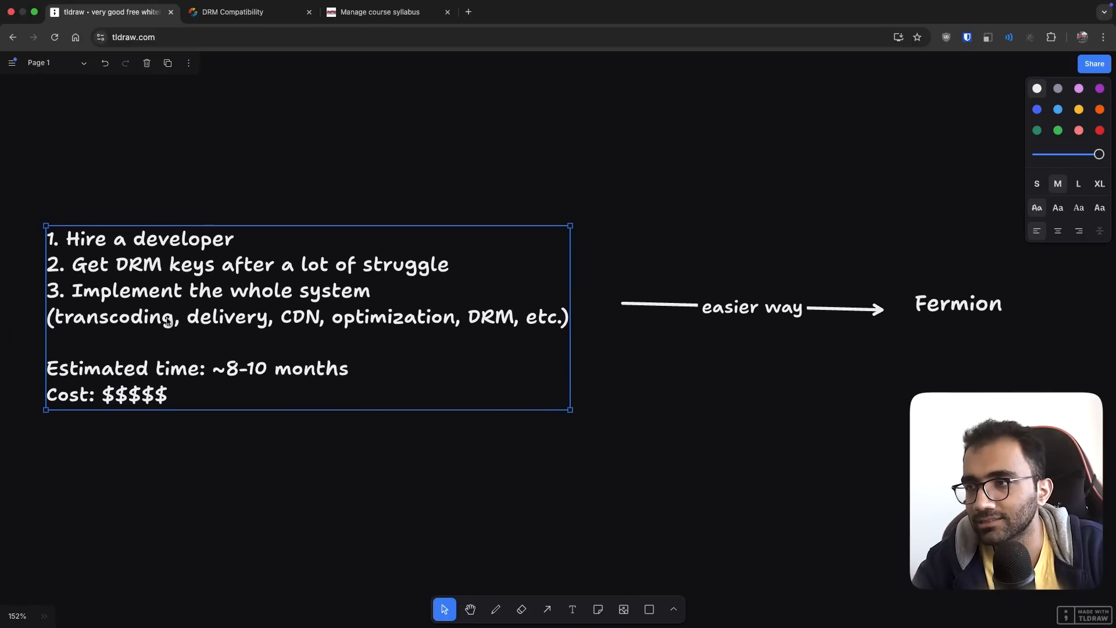
double_click(139, 238)
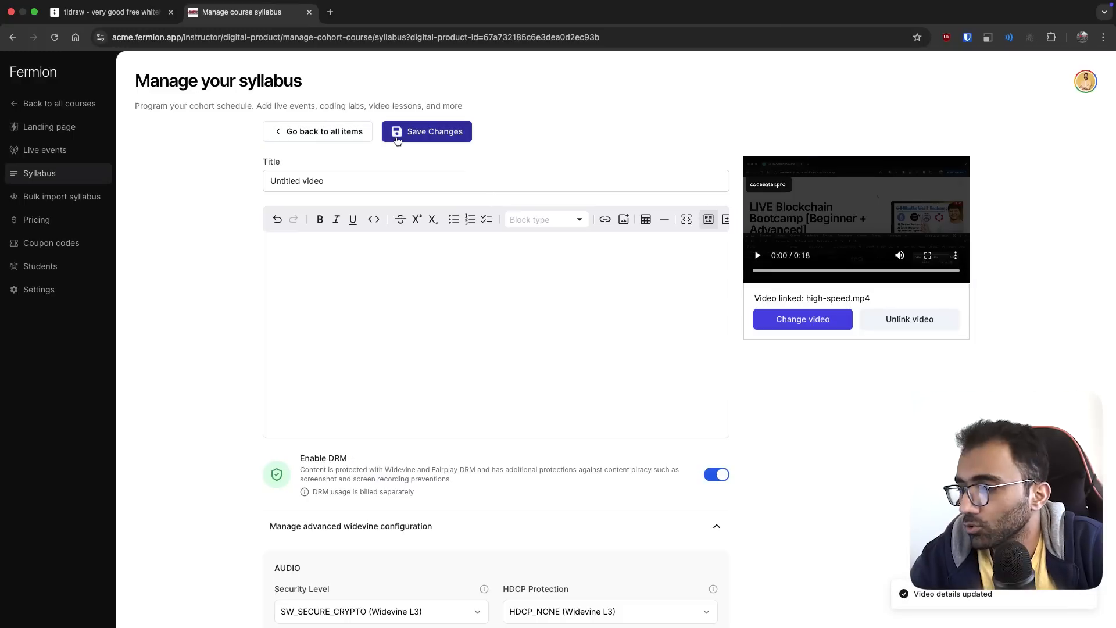
mouse_move(449, 308)
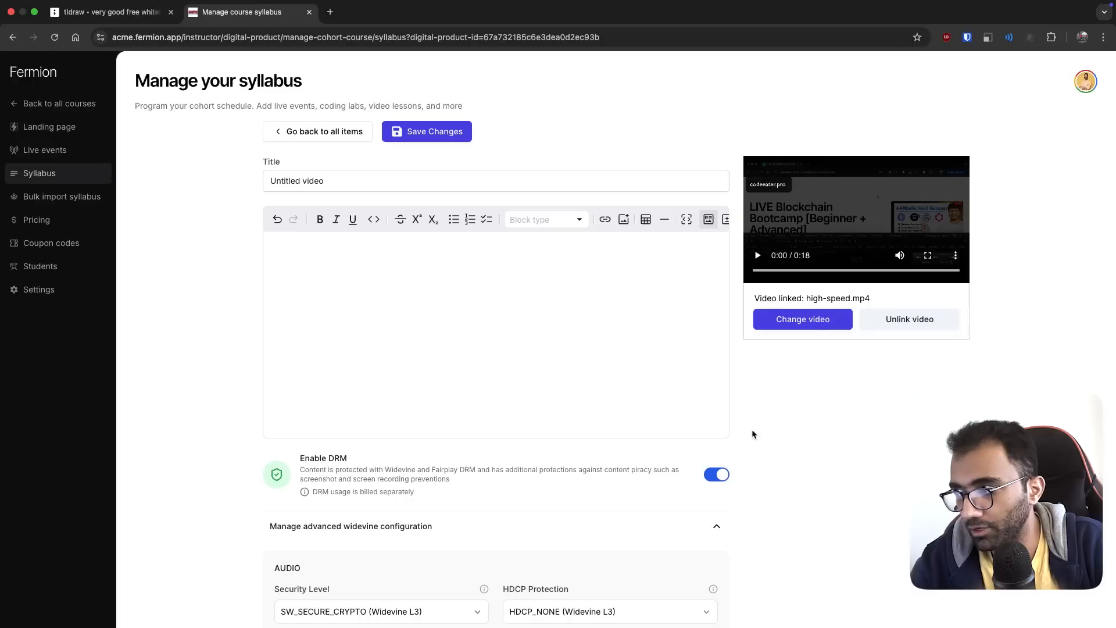
- Open the DRM-enabled Untitled video lesson from the syllabus, then view it in the student tab
left_click(323, 131)
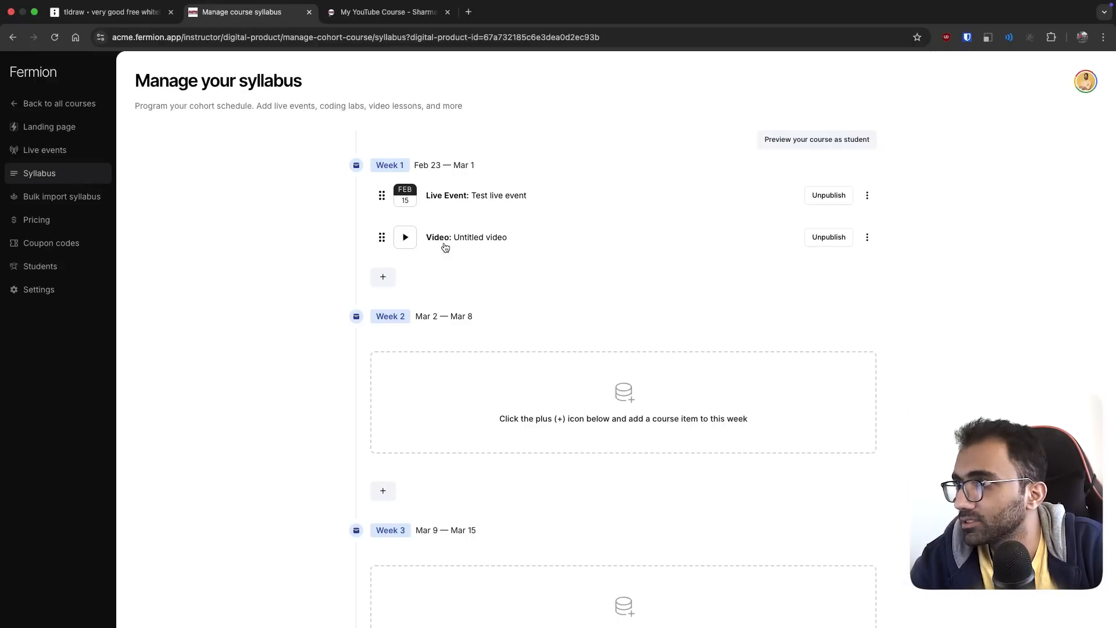
left_click(467, 237)
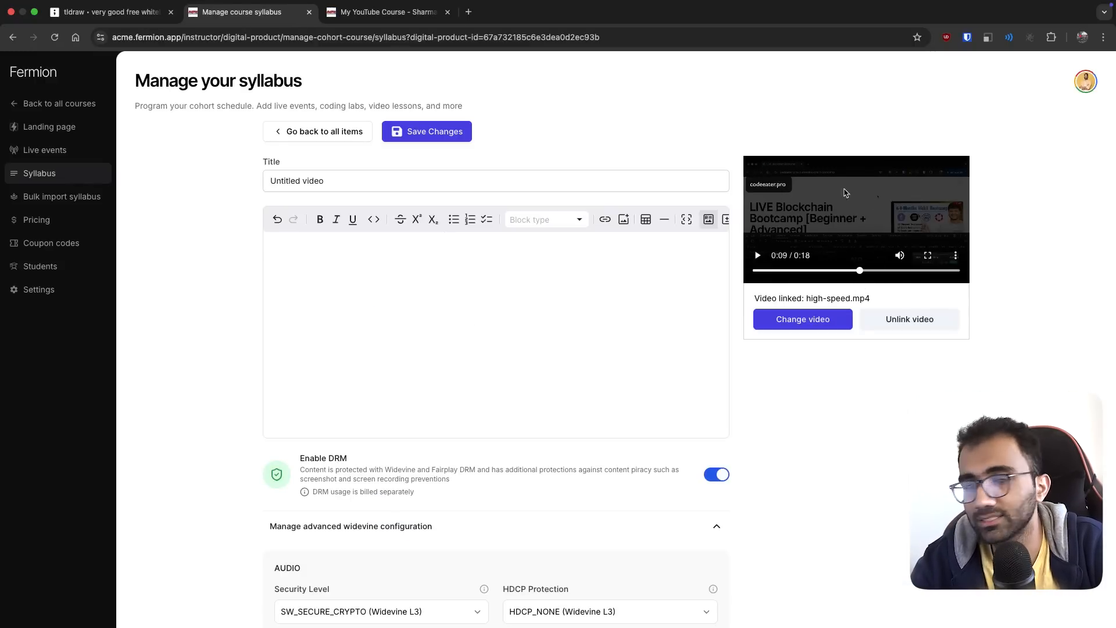
left_click(384, 12)
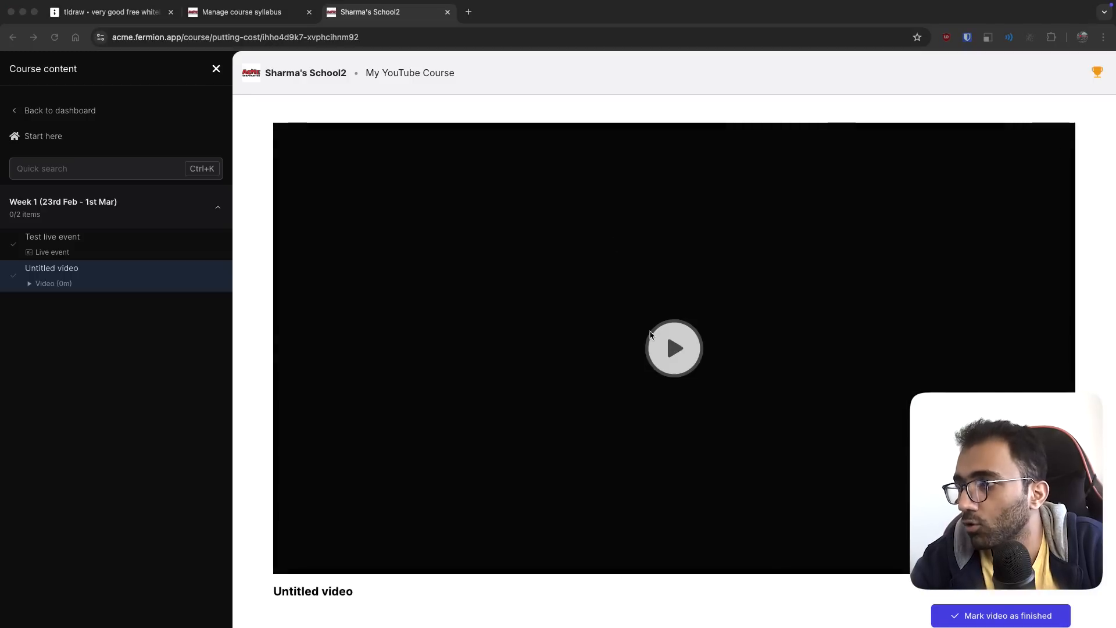
- Play the DRM-protected video as a student, see the black screen, and return to the editor
left_click(673, 348)
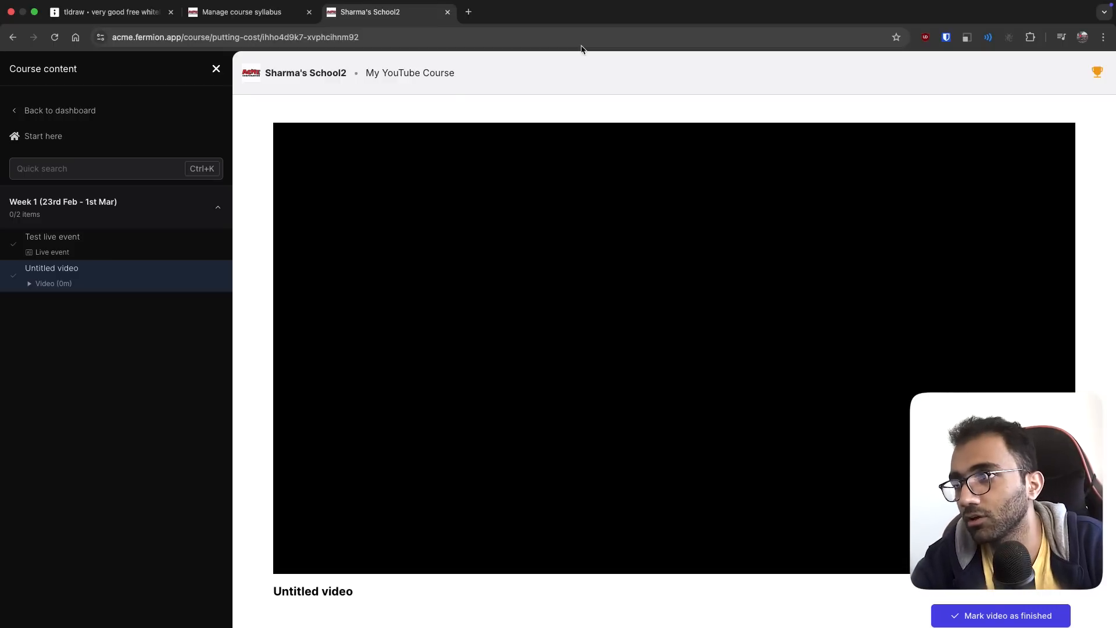
left_click(244, 12)
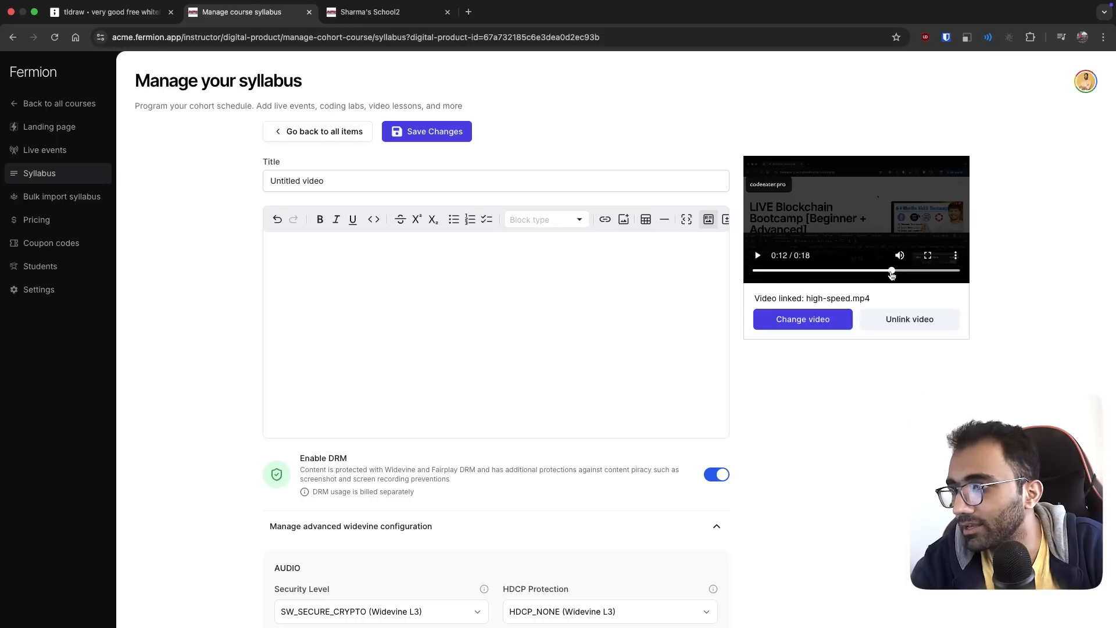
mouse_move(580, 491)
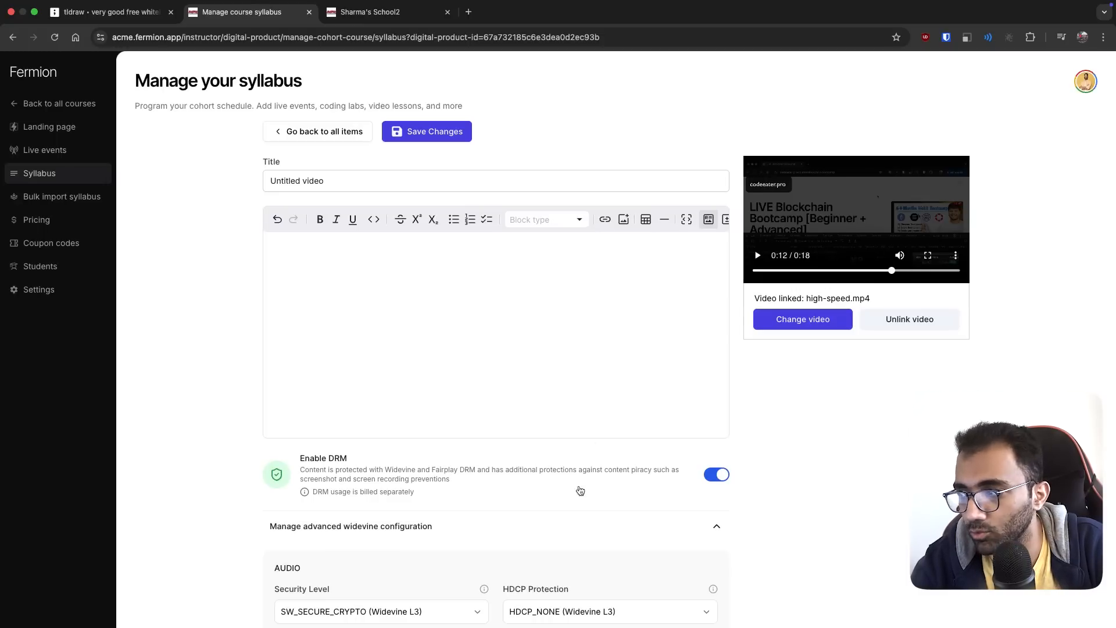
- Disable DRM on the Untitled video, save, and confirm the student player shows the picture
left_click(717, 474)
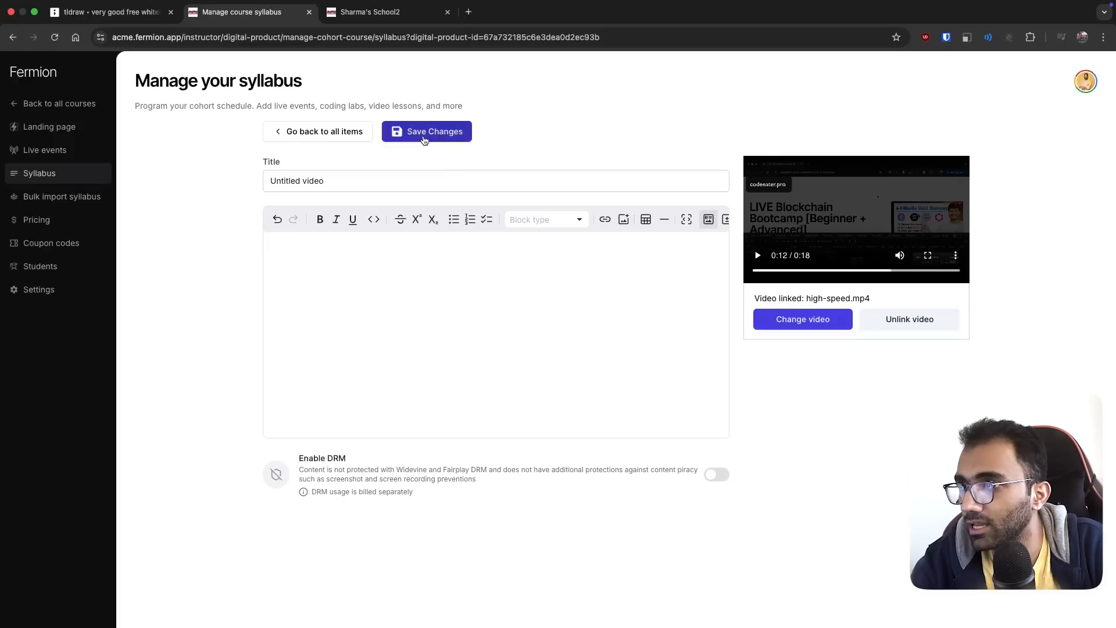
left_click(388, 12)
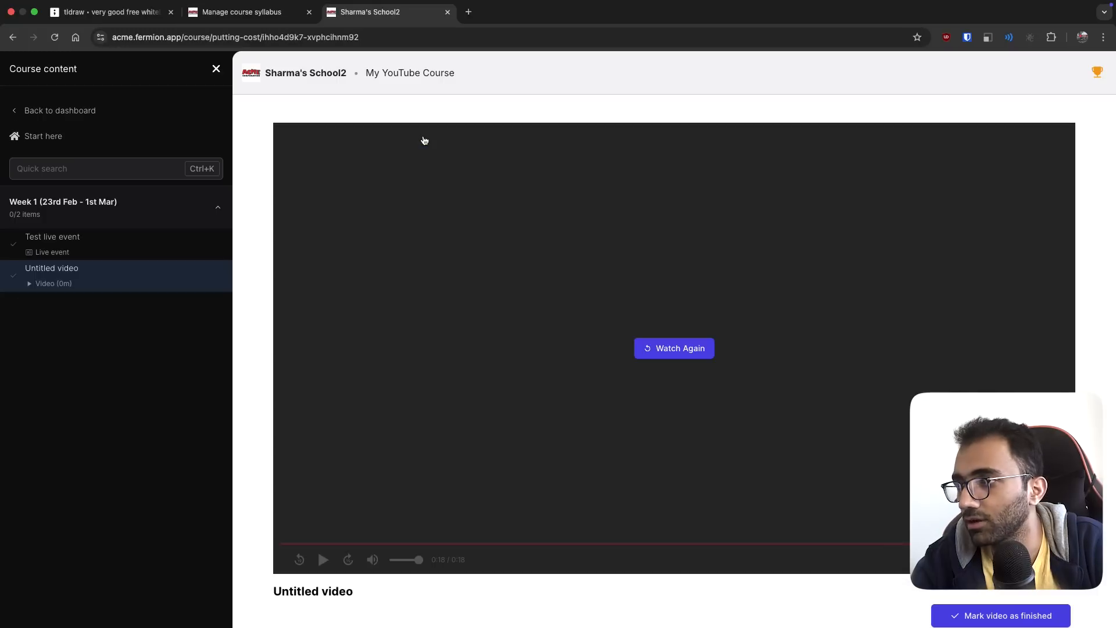
left_click(674, 349)
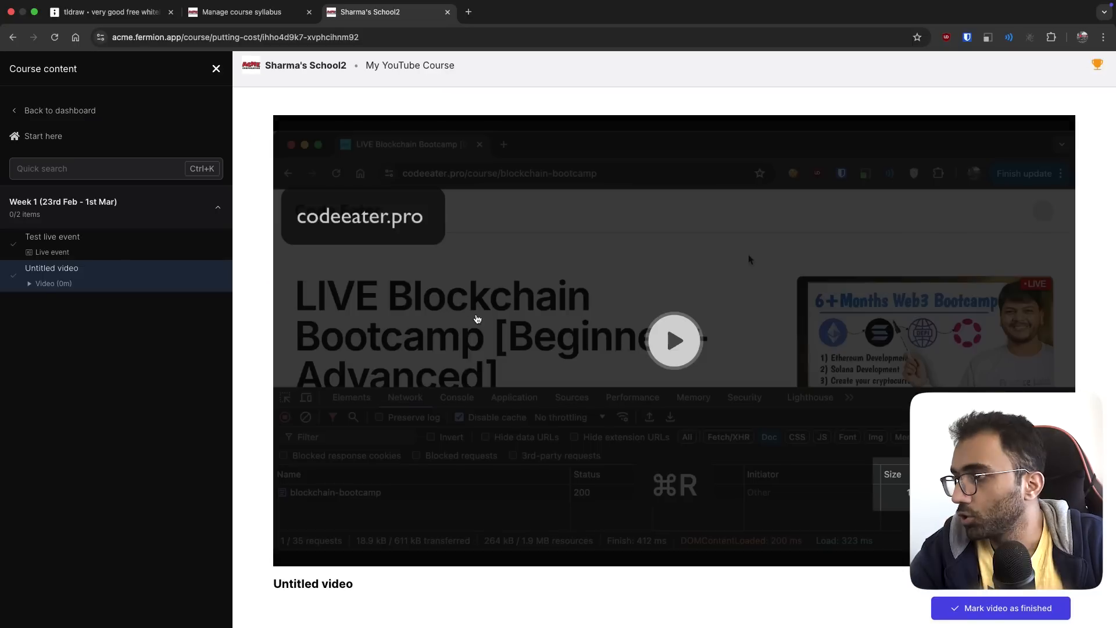
left_click(673, 340)
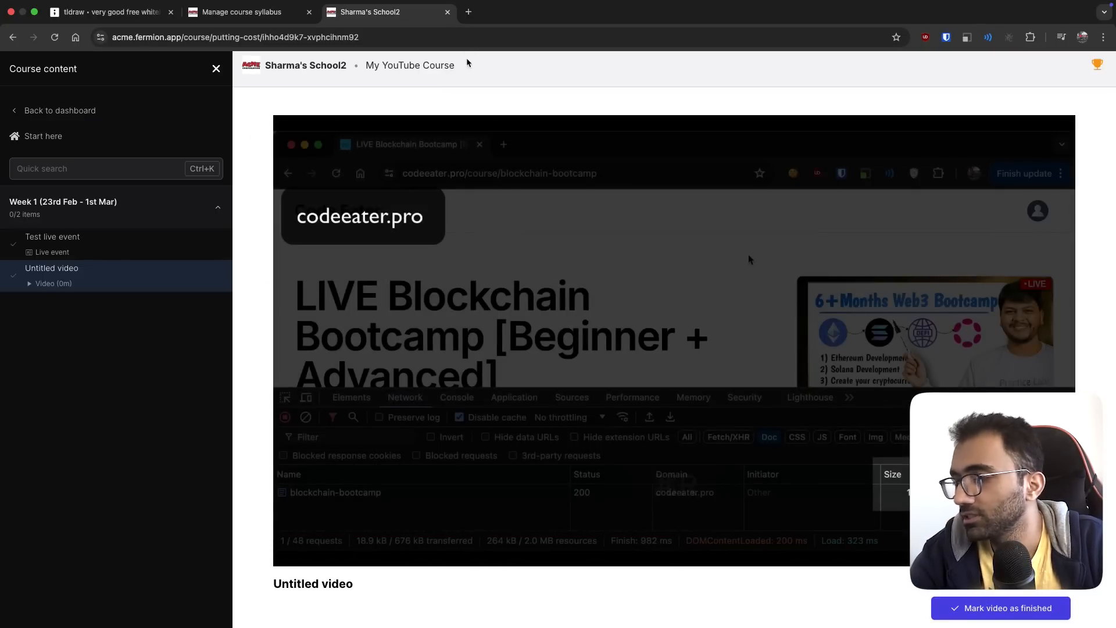
left_click(248, 12)
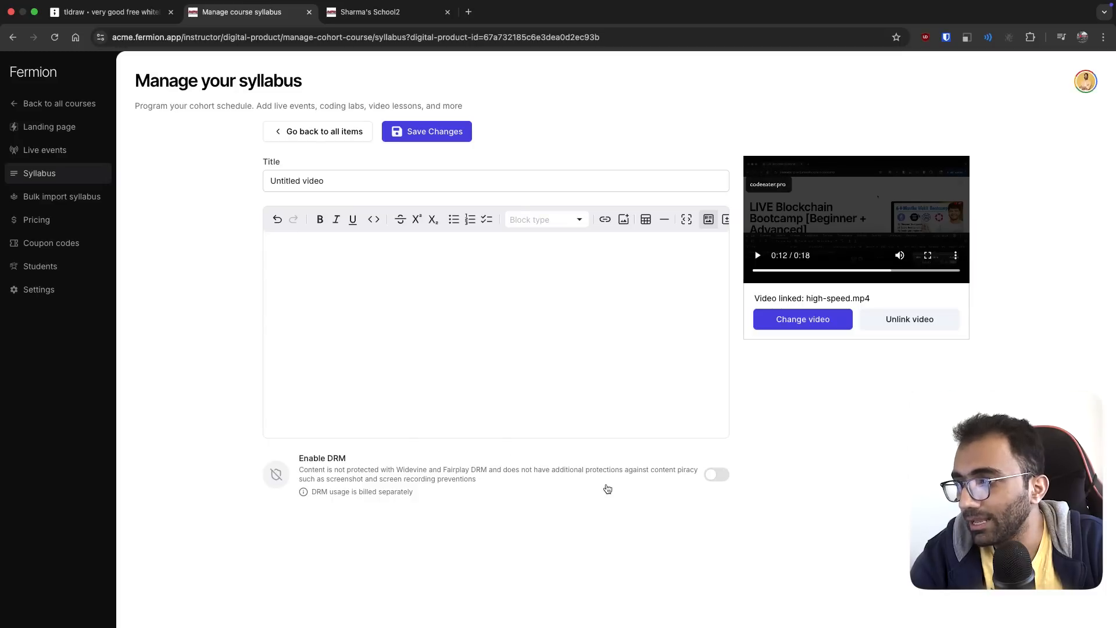
- Re-enable DRM on the Untitled video and confirm the student player is black again
left_click(717, 475)
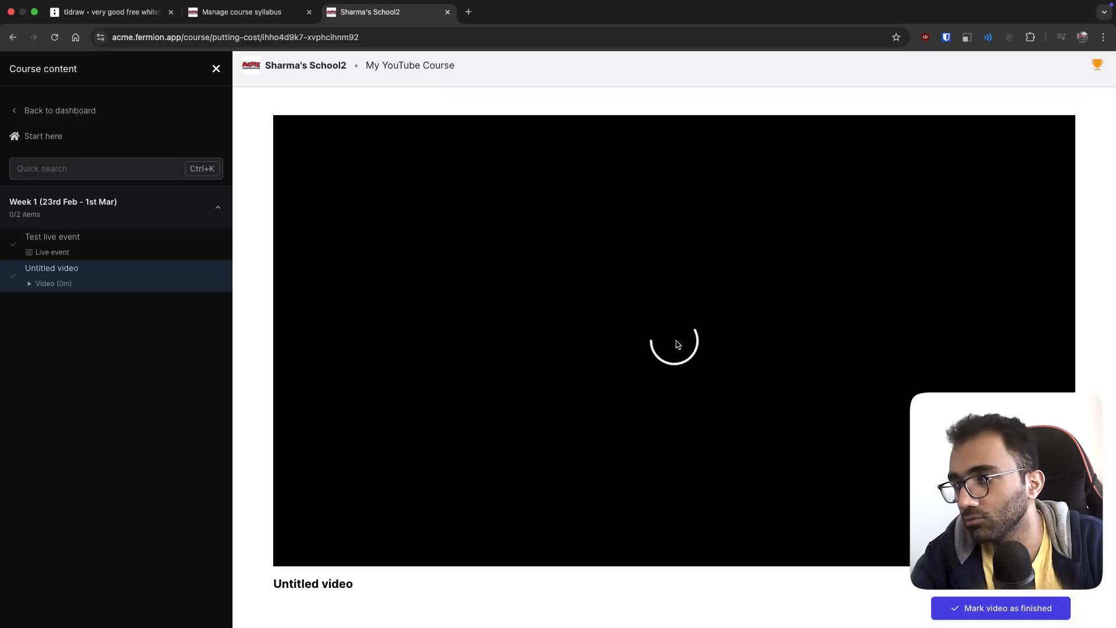
mouse_move(271, 348)
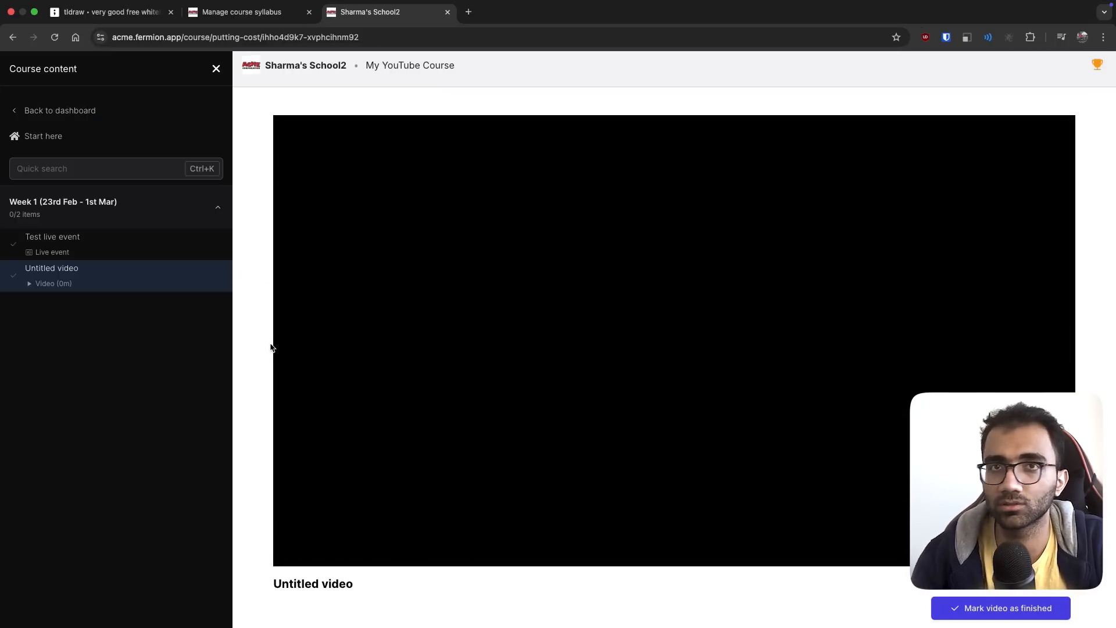
left_click(242, 12)
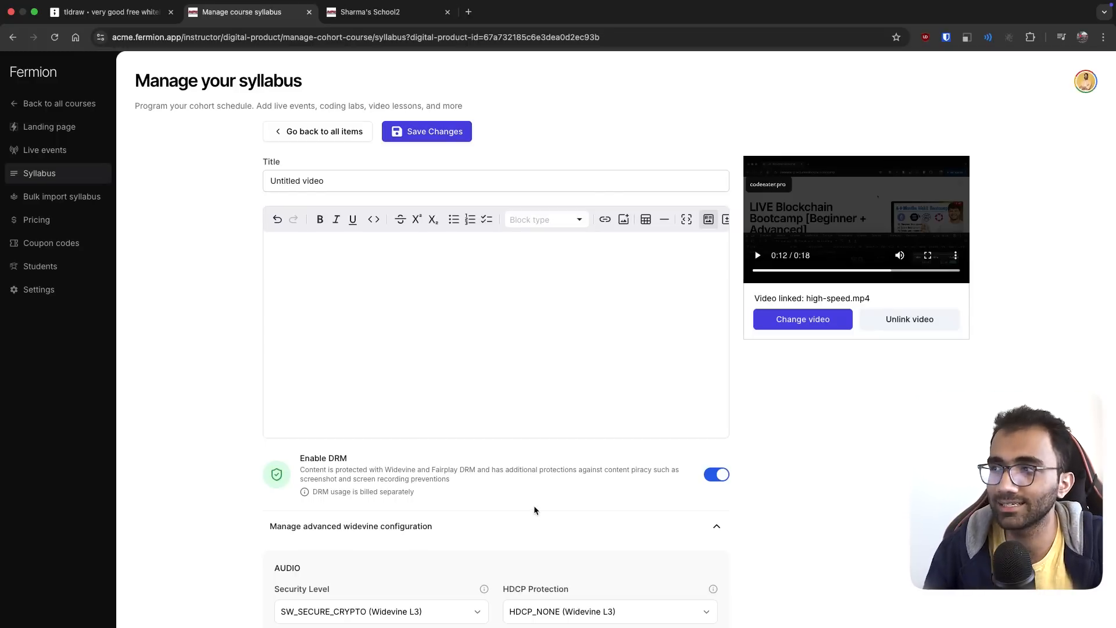
left_click(388, 12)
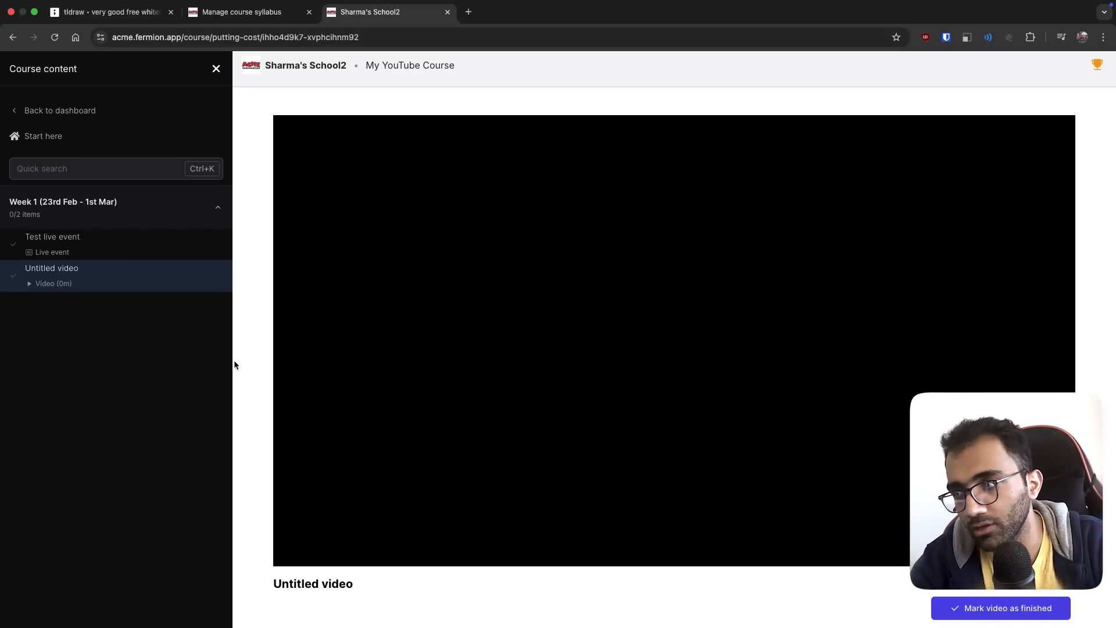
mouse_move(247, 377)
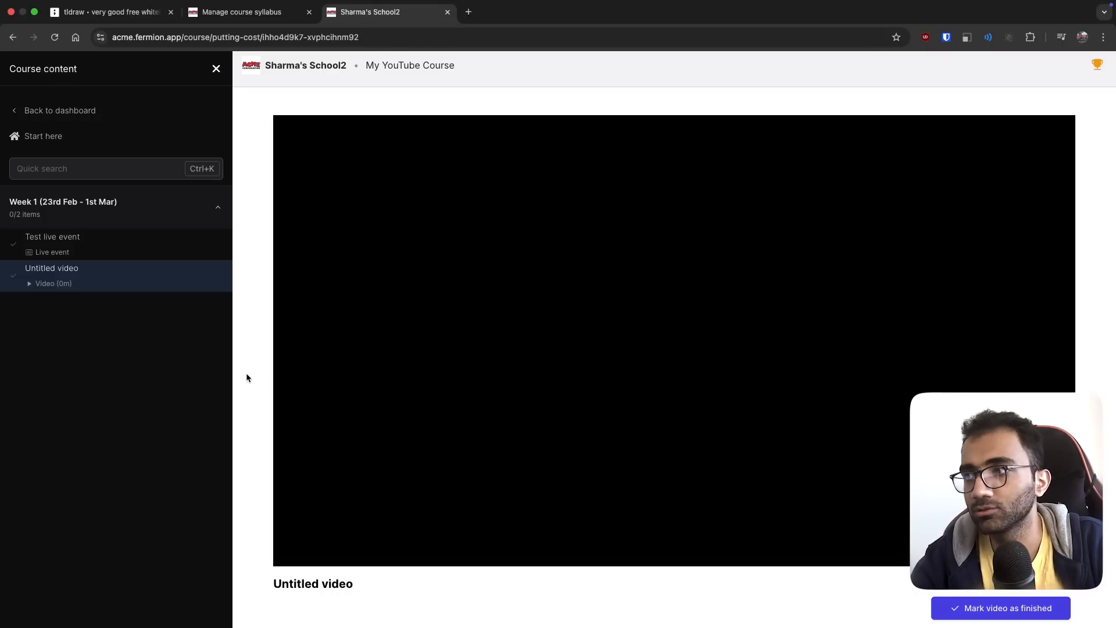
left_click(247, 12)
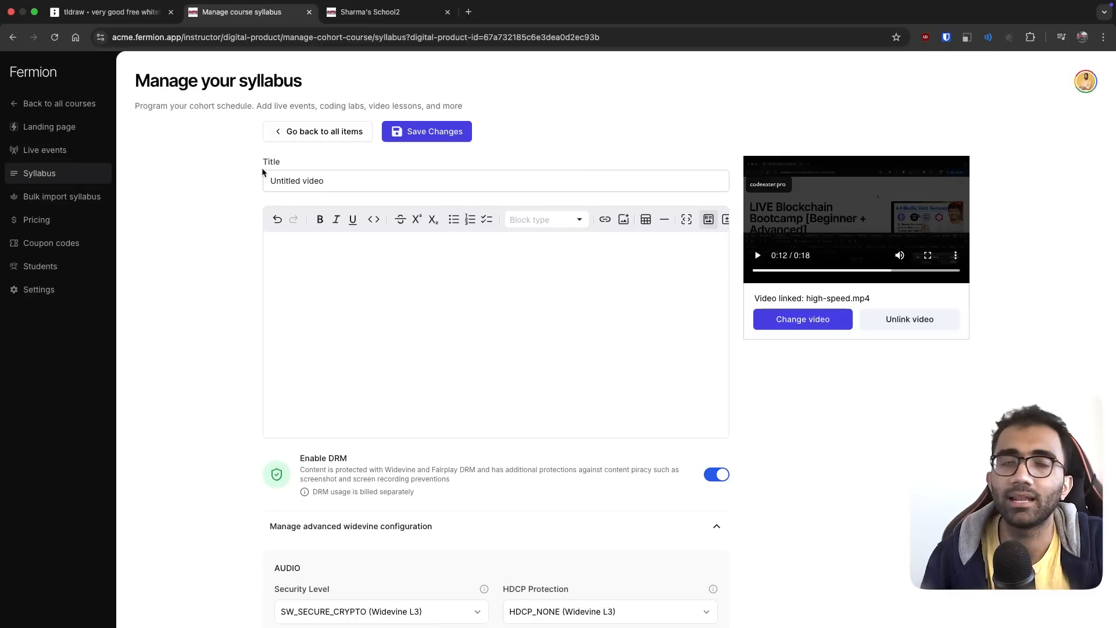
mouse_move(49, 126)
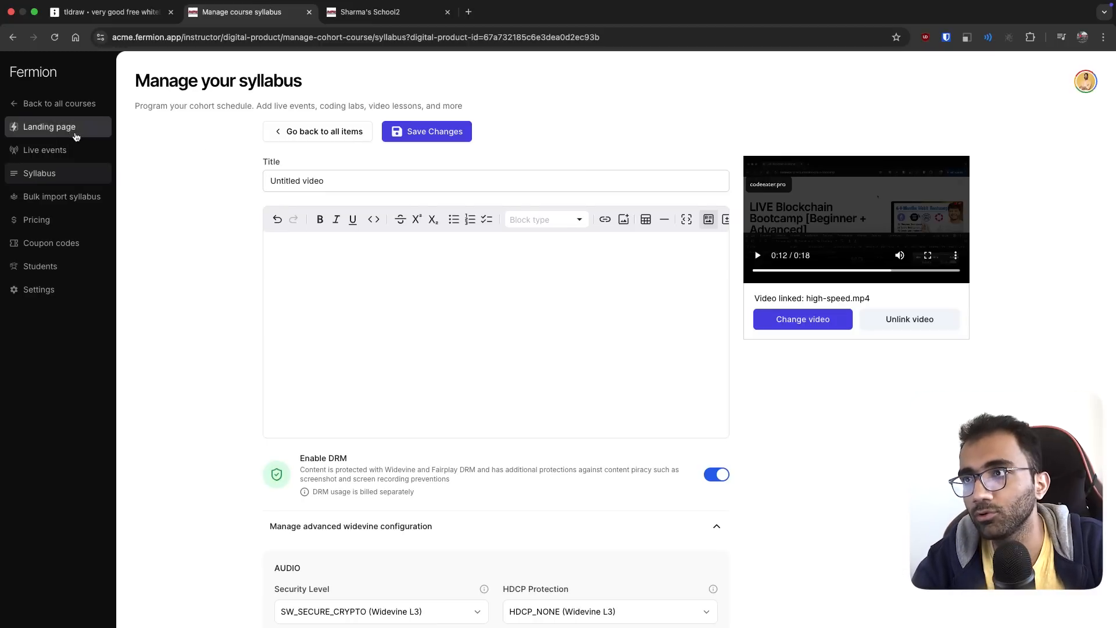
- Reopen the Untitled video lesson from Syllabus, then switch back to the tldraw diagram
left_click(317, 131)
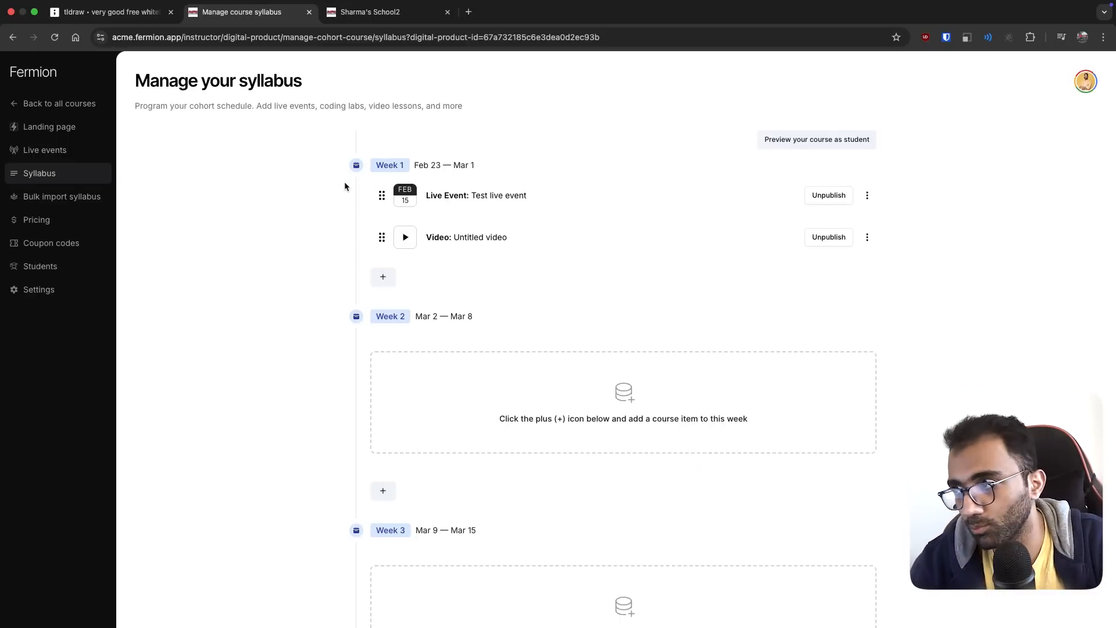
left_click(466, 237)
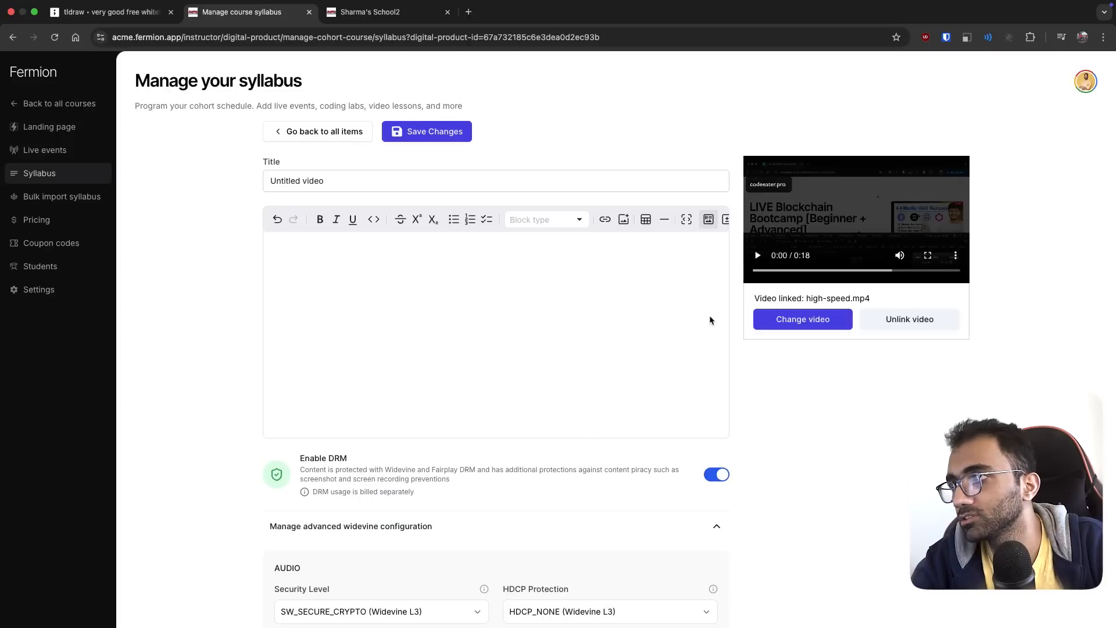
mouse_move(739, 345)
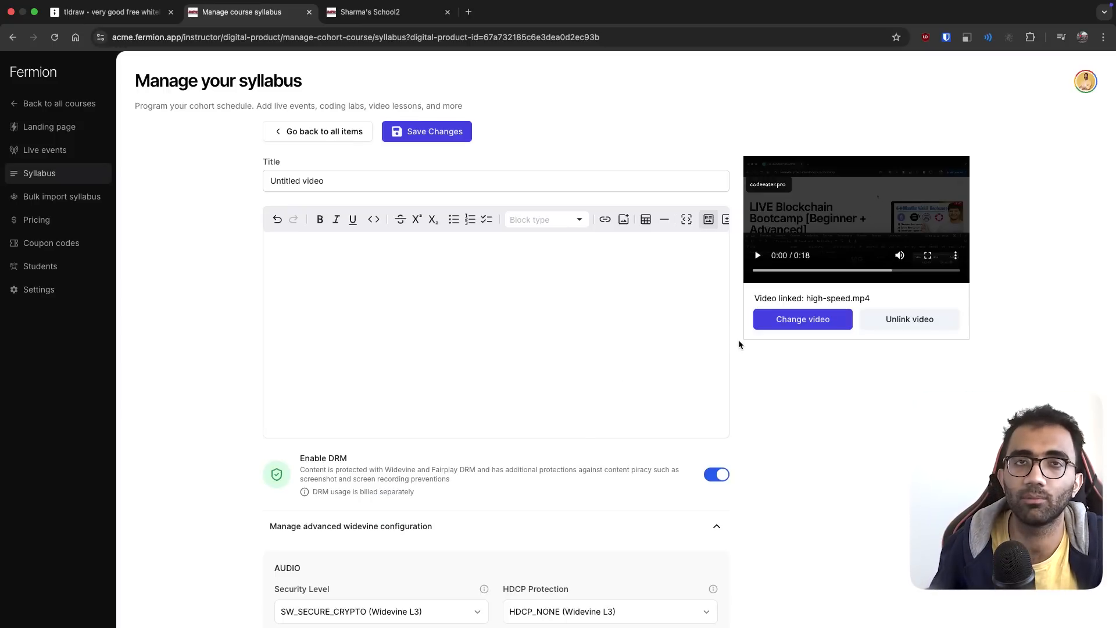
left_click(111, 13)
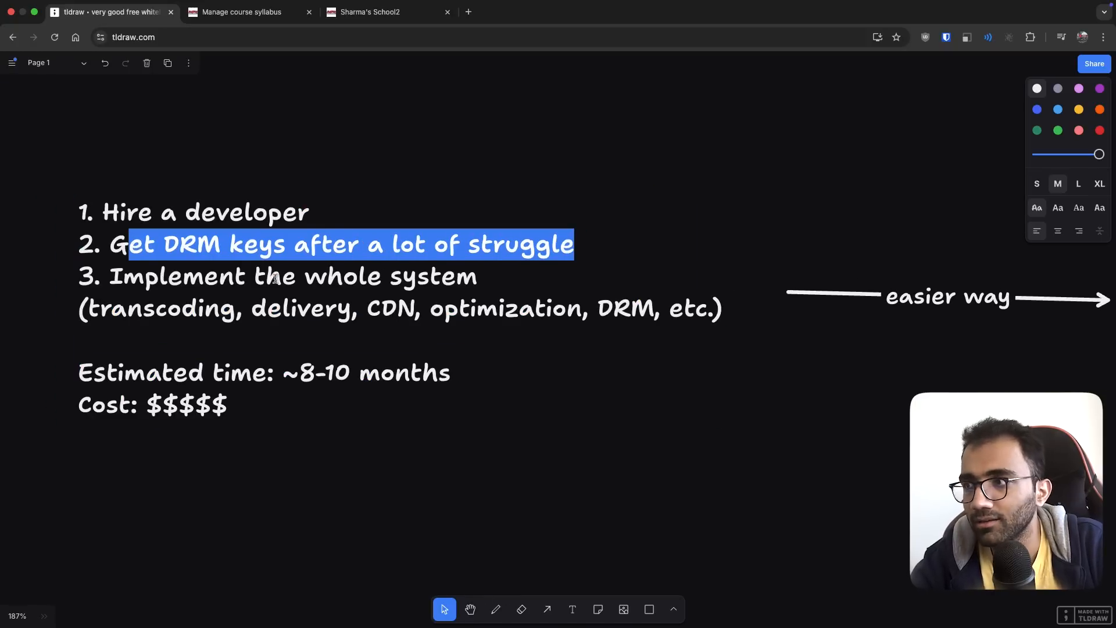
- Write 'Time: 10 minutes' under the Fermion label, then go back to Fermion
left_click(183, 308)
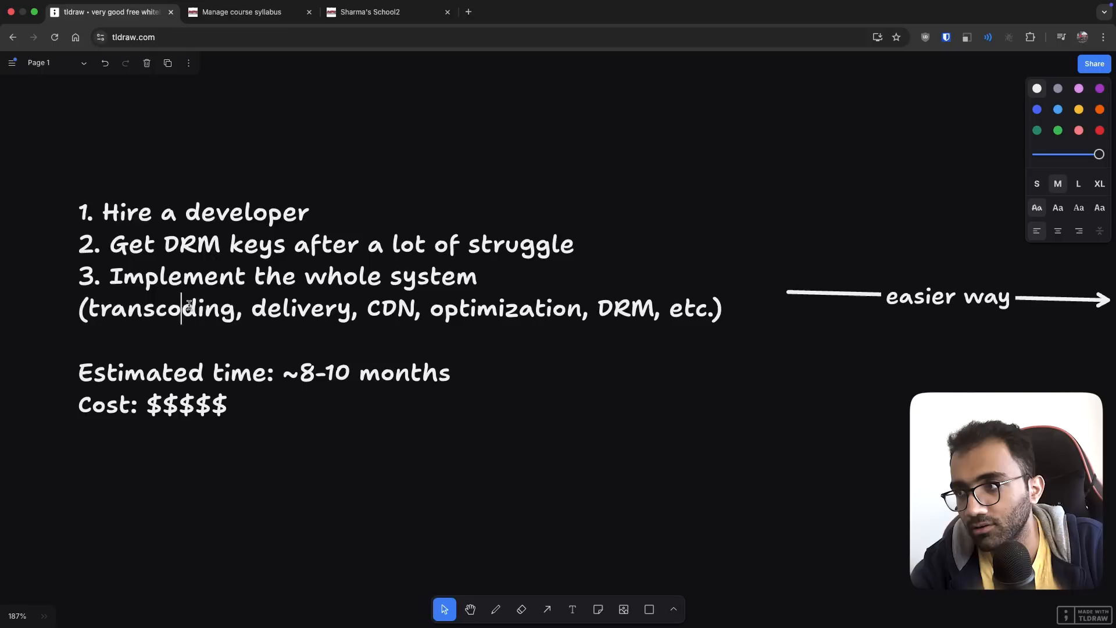
double_click(505, 308)
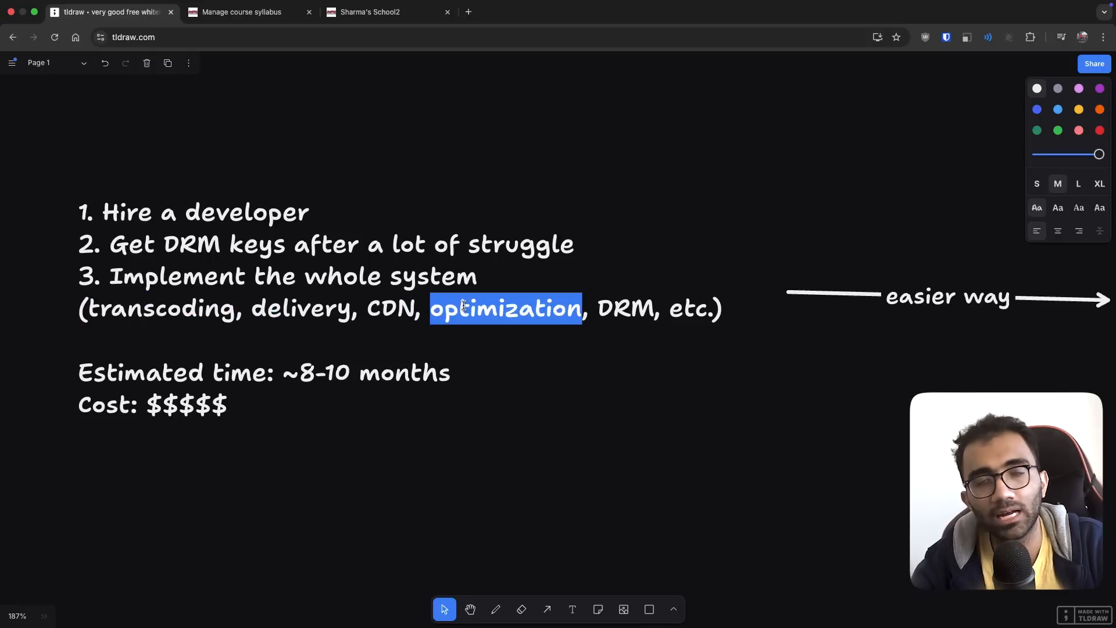
left_click(242, 13)
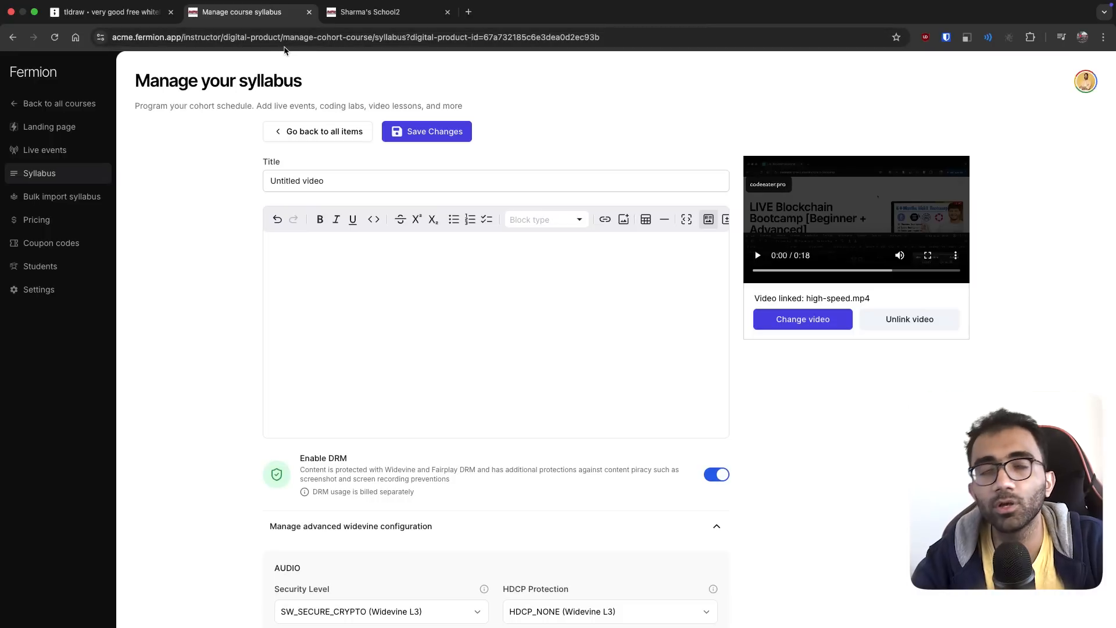
left_click(107, 12)
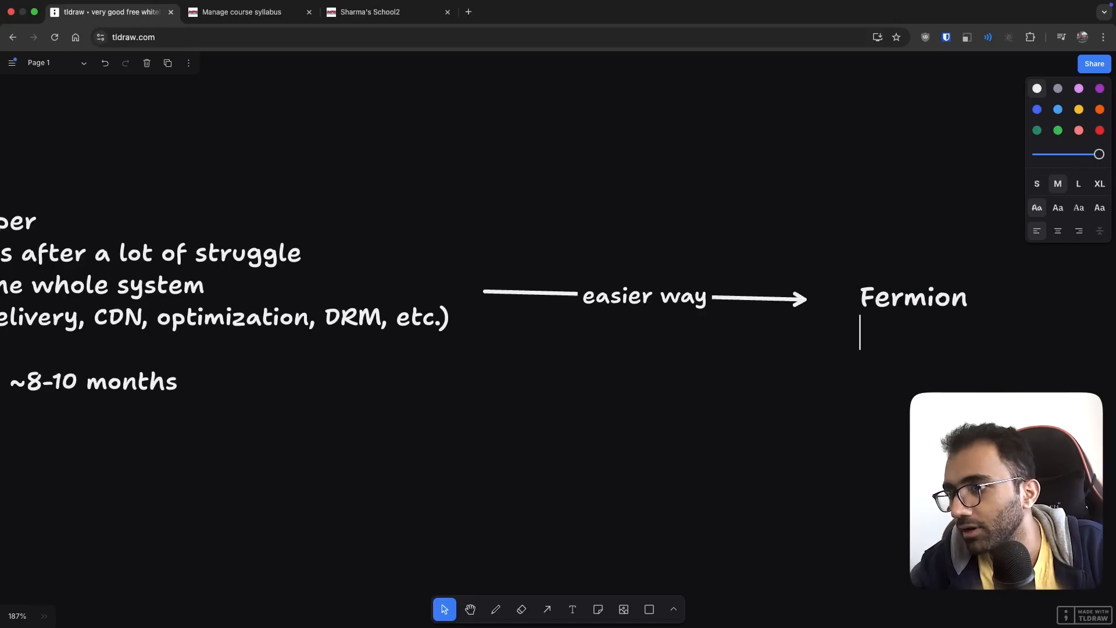
type("Time: 10 m")
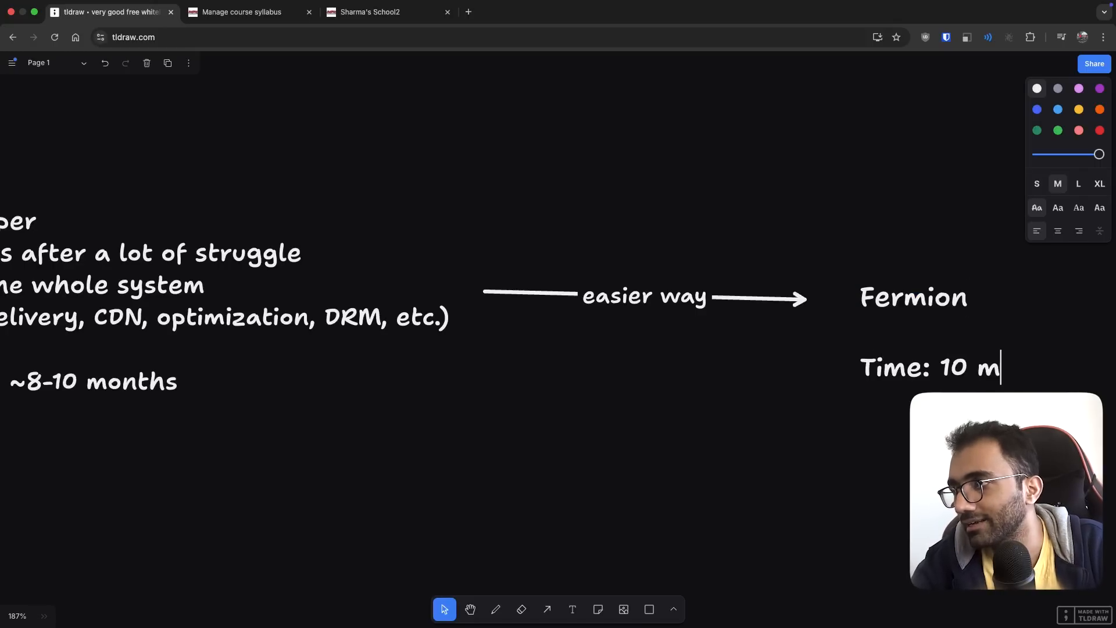
type("inutes")
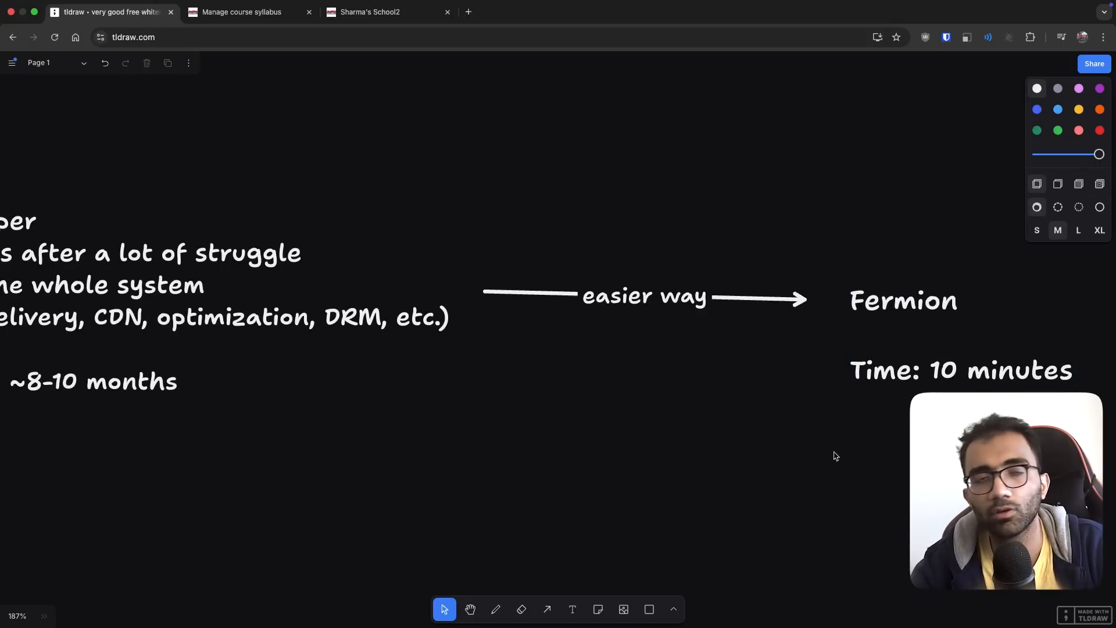
left_click(246, 12)
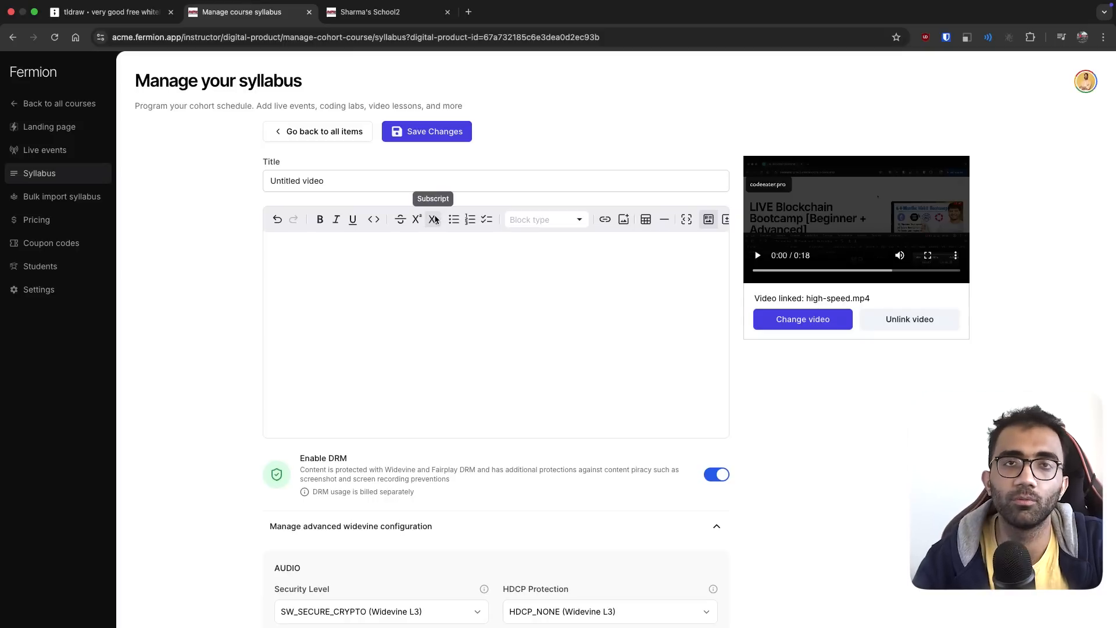
mouse_move(388, 510)
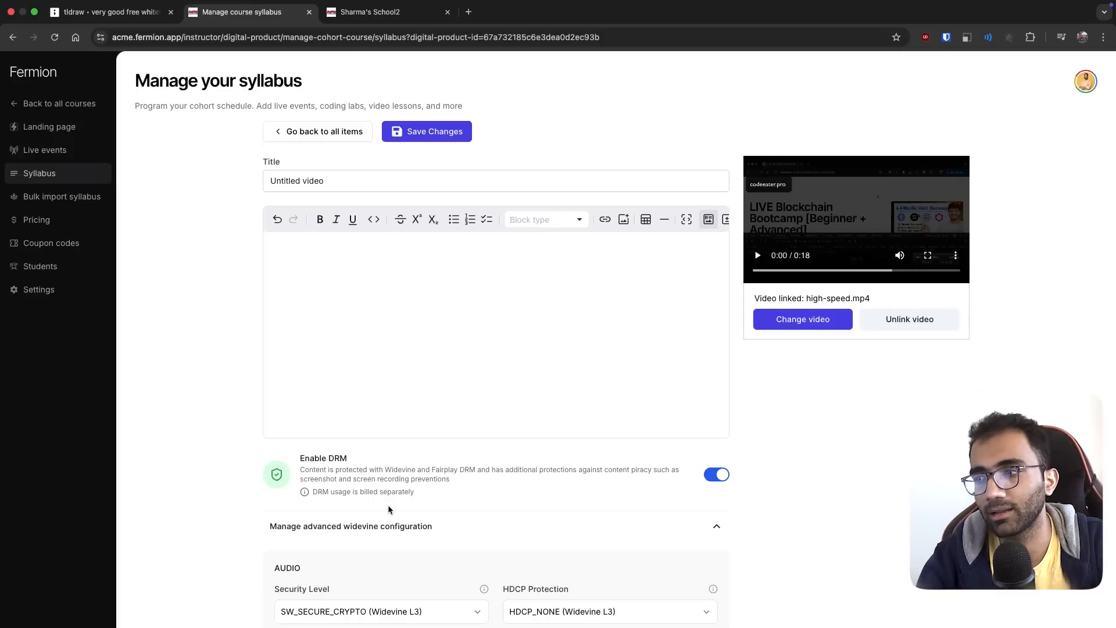
- Expand the advanced Widevine configuration and review the Audio Security Level options L3 to L1
left_click(107, 12)
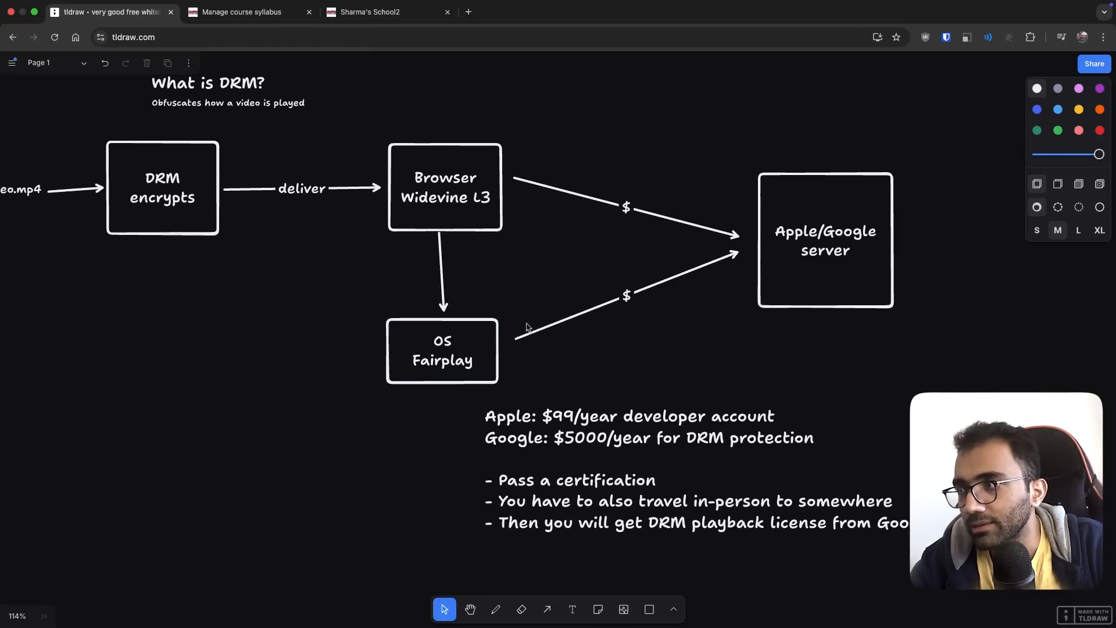
left_click(246, 12)
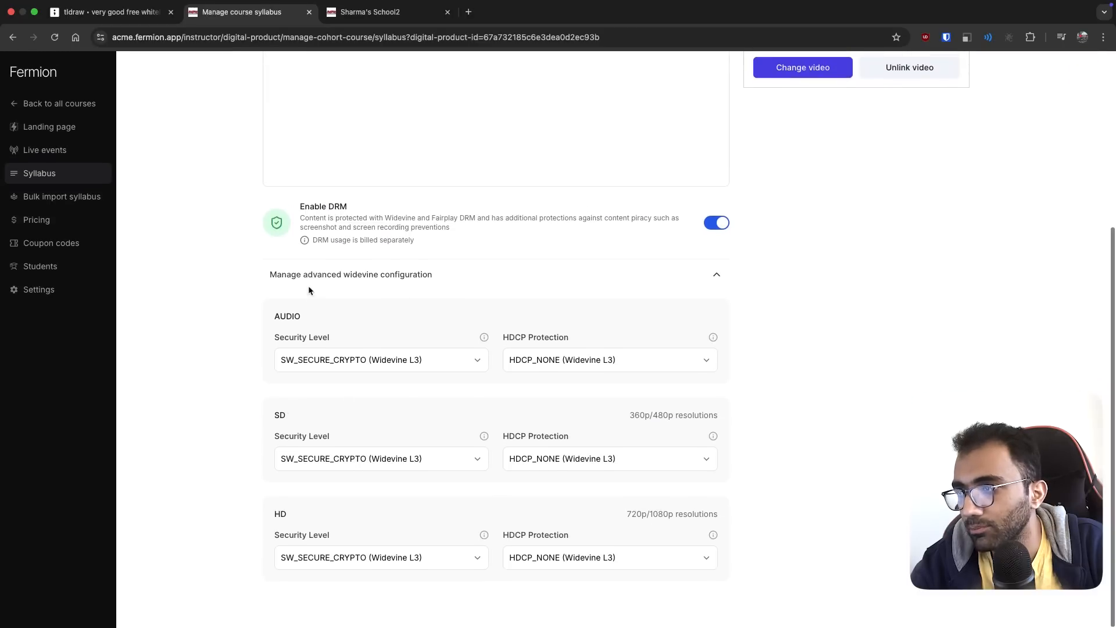
mouse_move(416, 280)
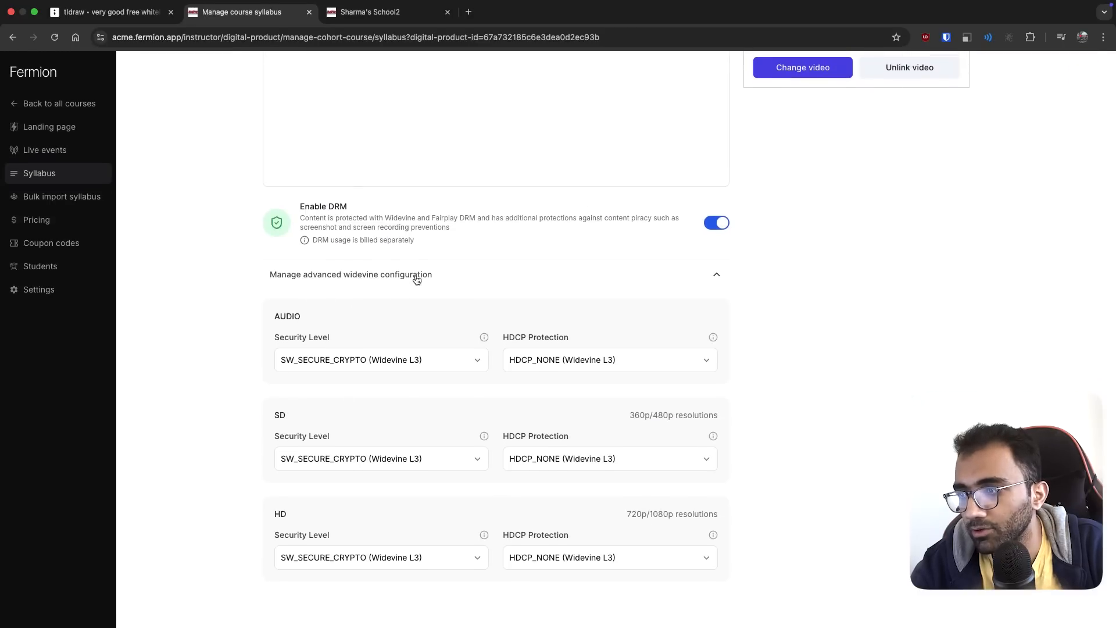
left_click(381, 359)
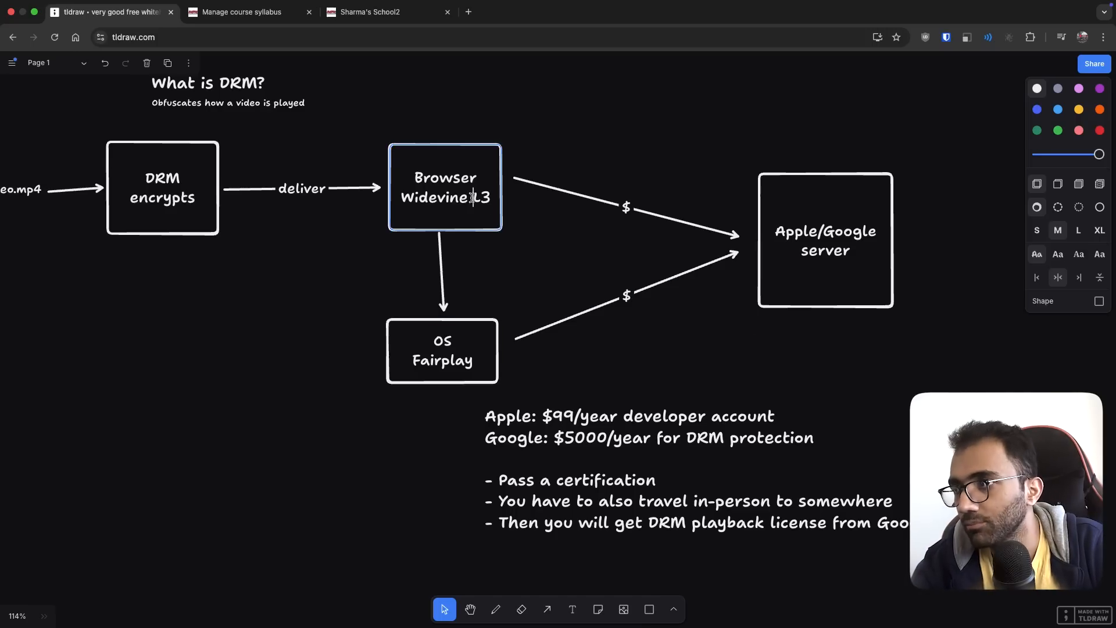
left_click(244, 12)
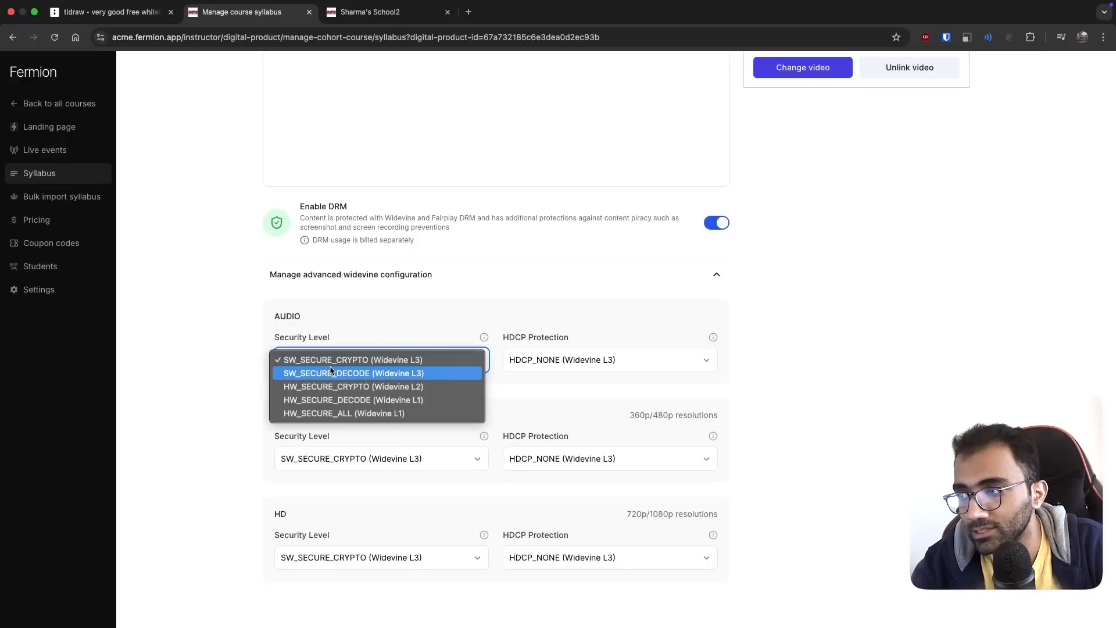
- Raise audio and HD video security to Widevine L1 (HW_SECURE_ALL) and save the DRM settings
left_click(350, 359)
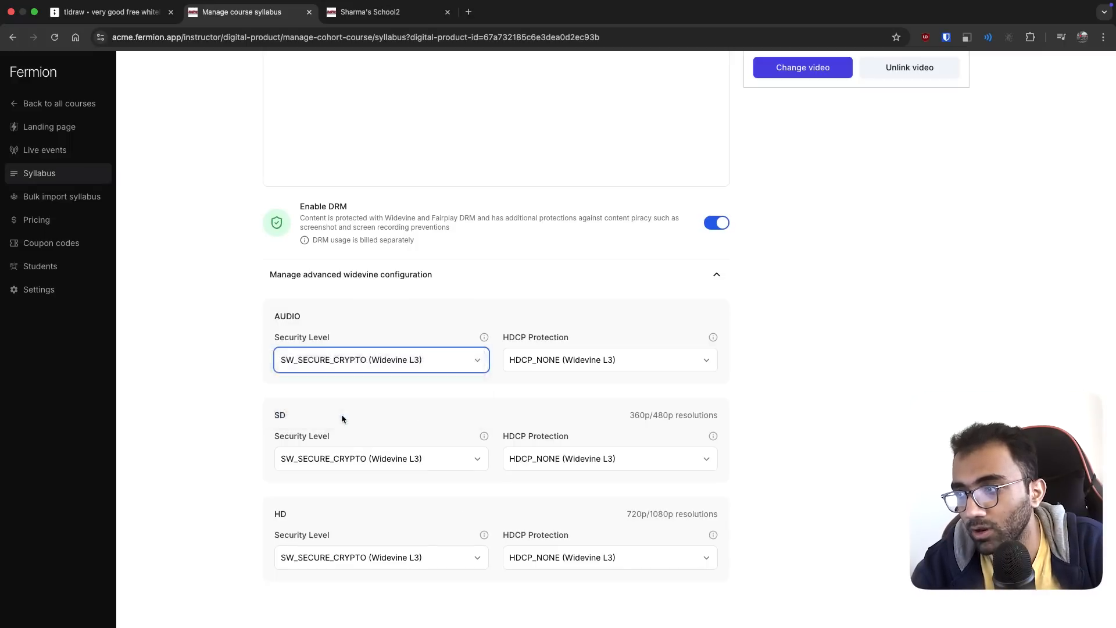
left_click(381, 459)
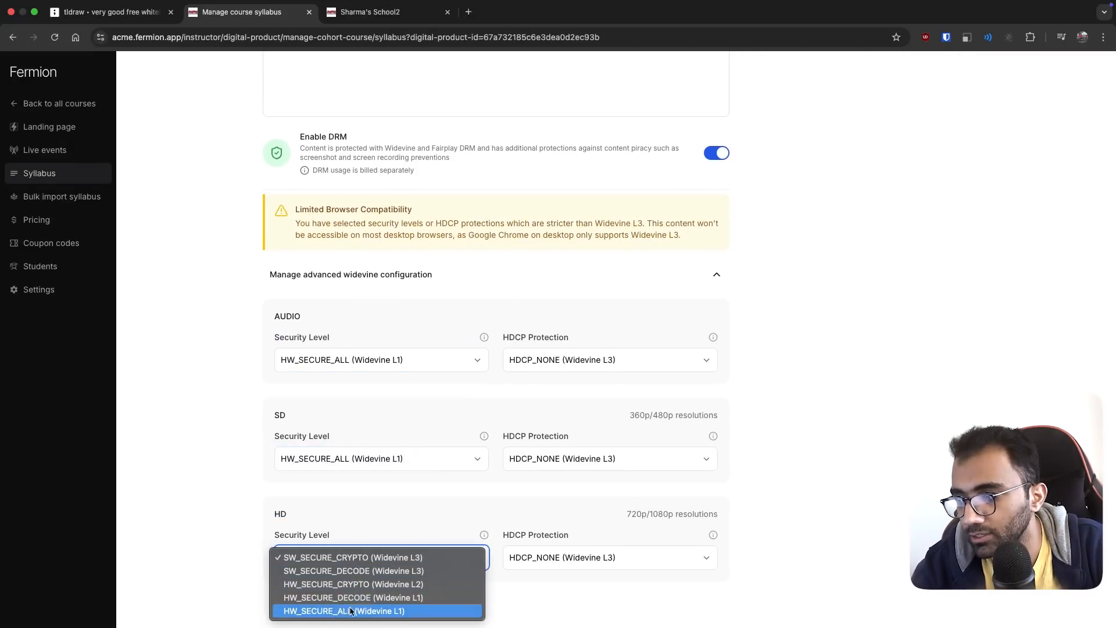
left_click(609, 360)
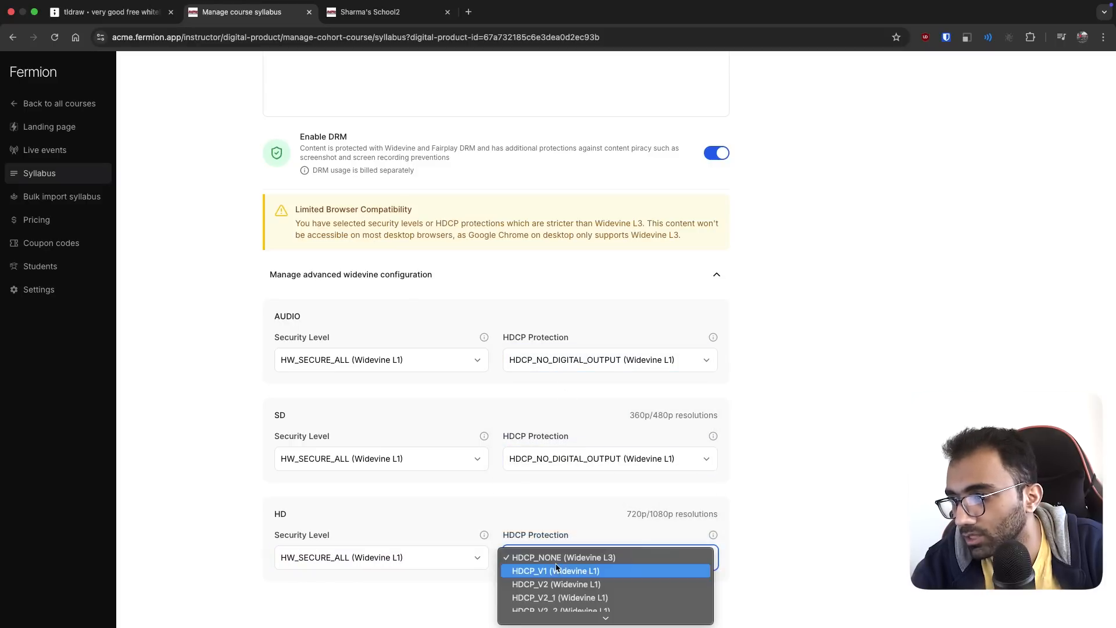
scroll("up", 3)
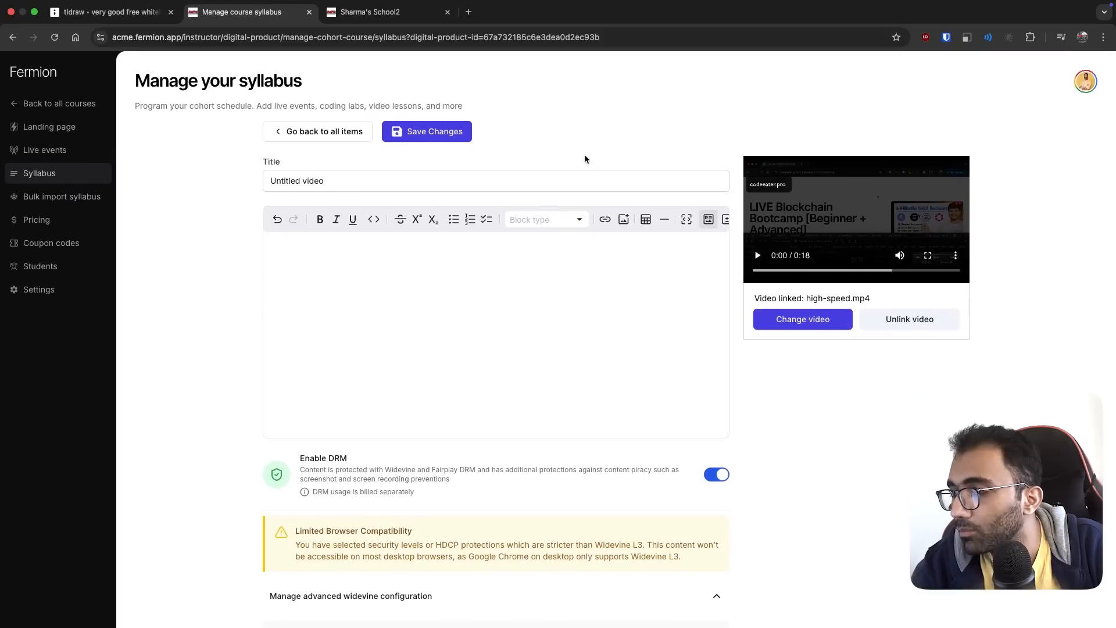
left_click(426, 131)
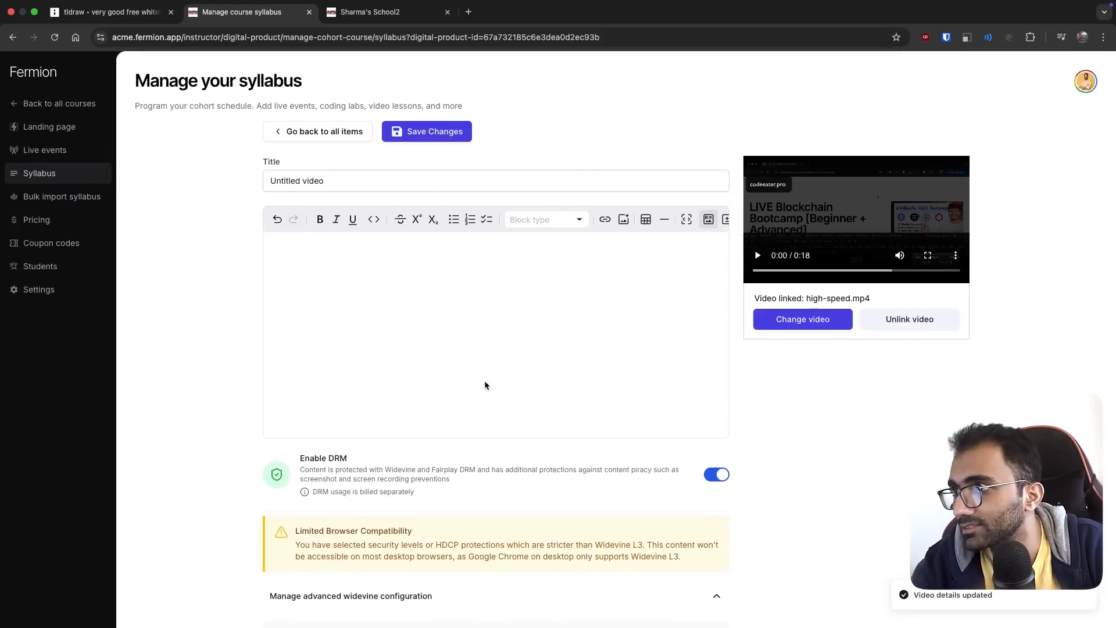
left_click(388, 12)
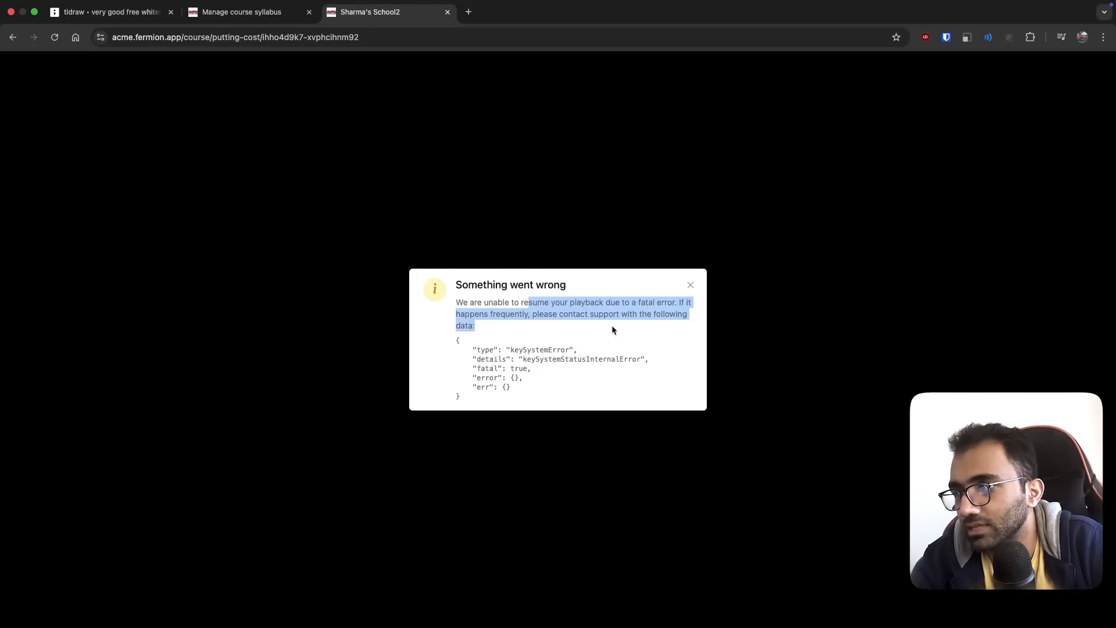
- View the 'Something went wrong' keySystemError, then return through the syllabus editor to the whiteboard
left_click(378, 345)
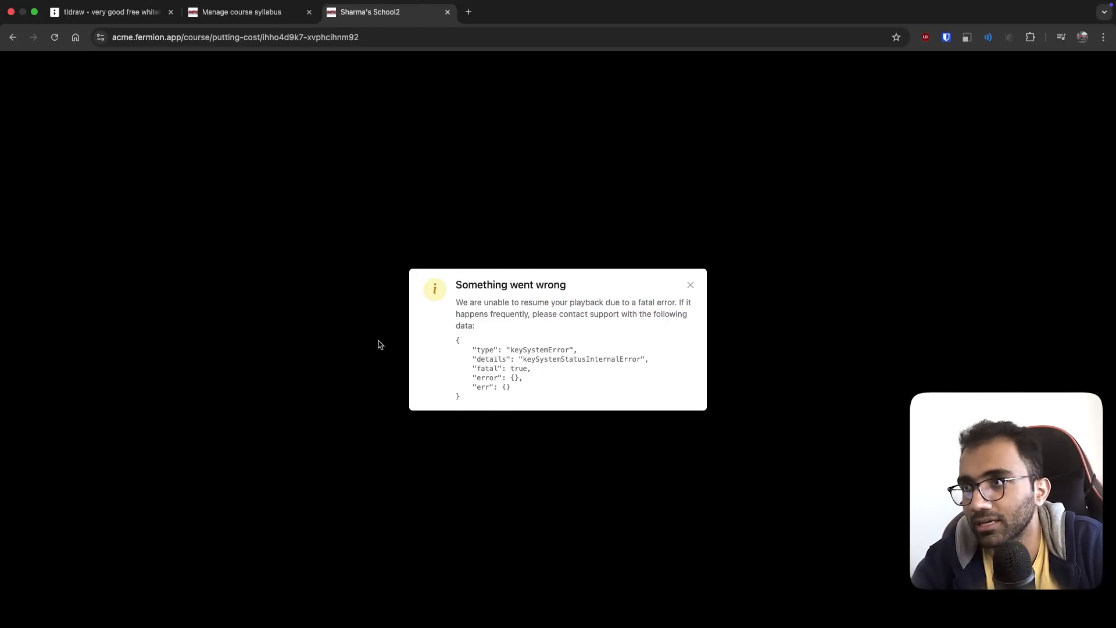
mouse_move(676, 247)
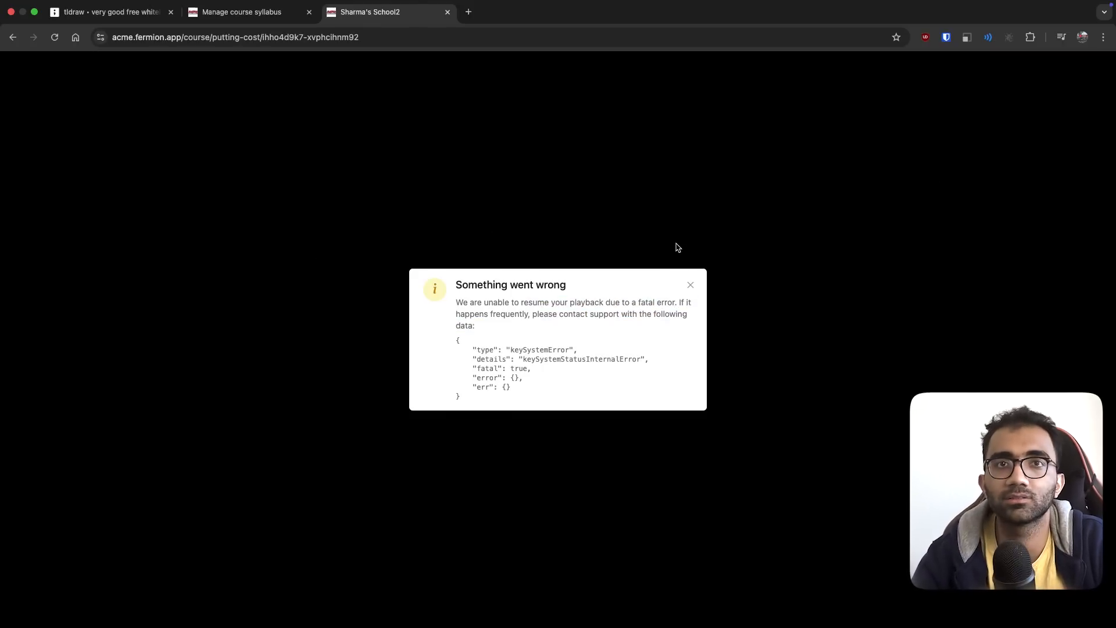
left_click(242, 12)
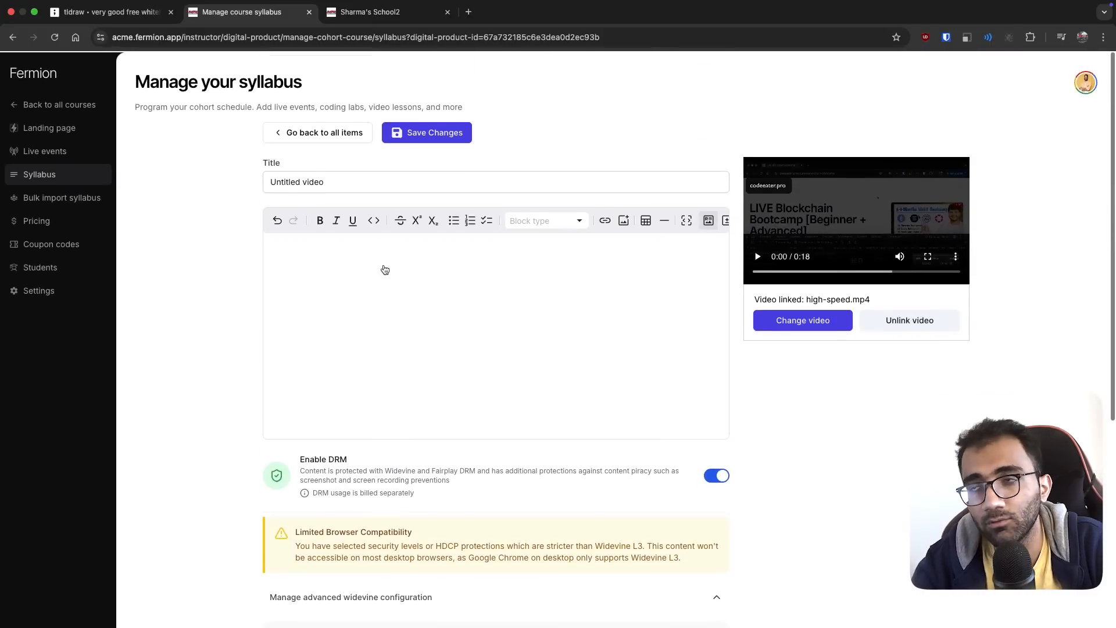
left_click(107, 12)
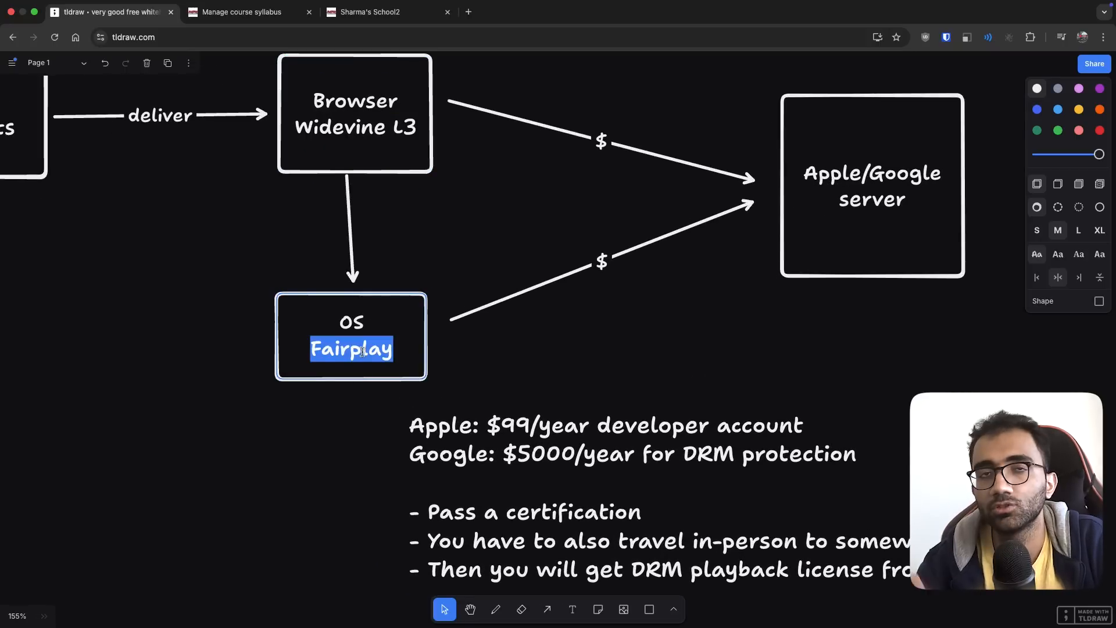
- Nudge the OS Fairplay box left and continue the Fermion note: 'Time: 10 minutes', 'Pay for:'
left_click(361, 414)
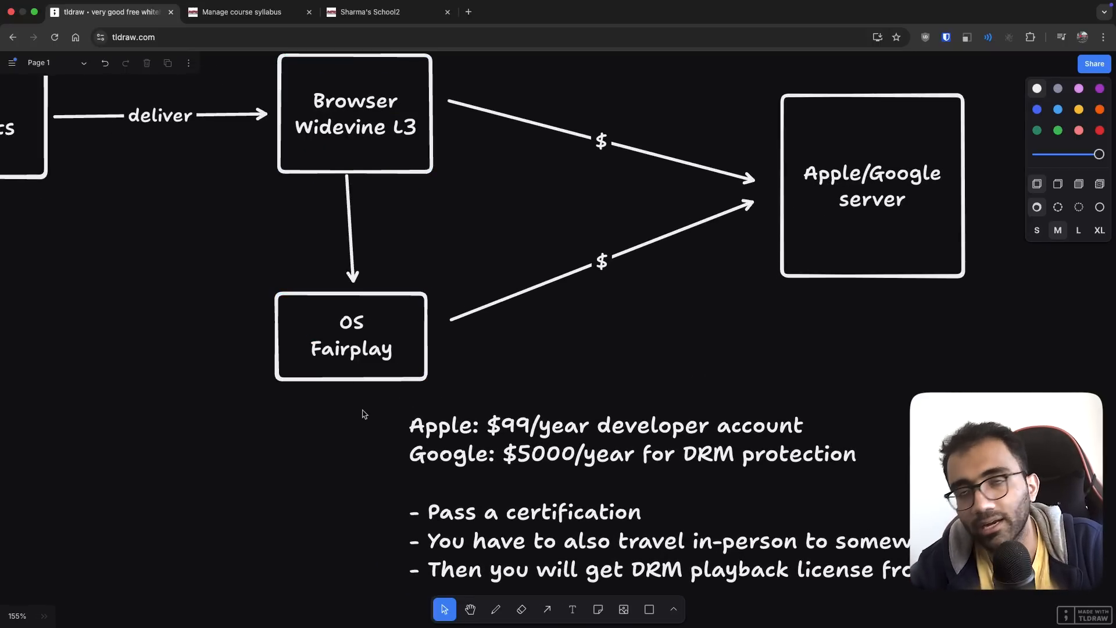
left_click(350, 336)
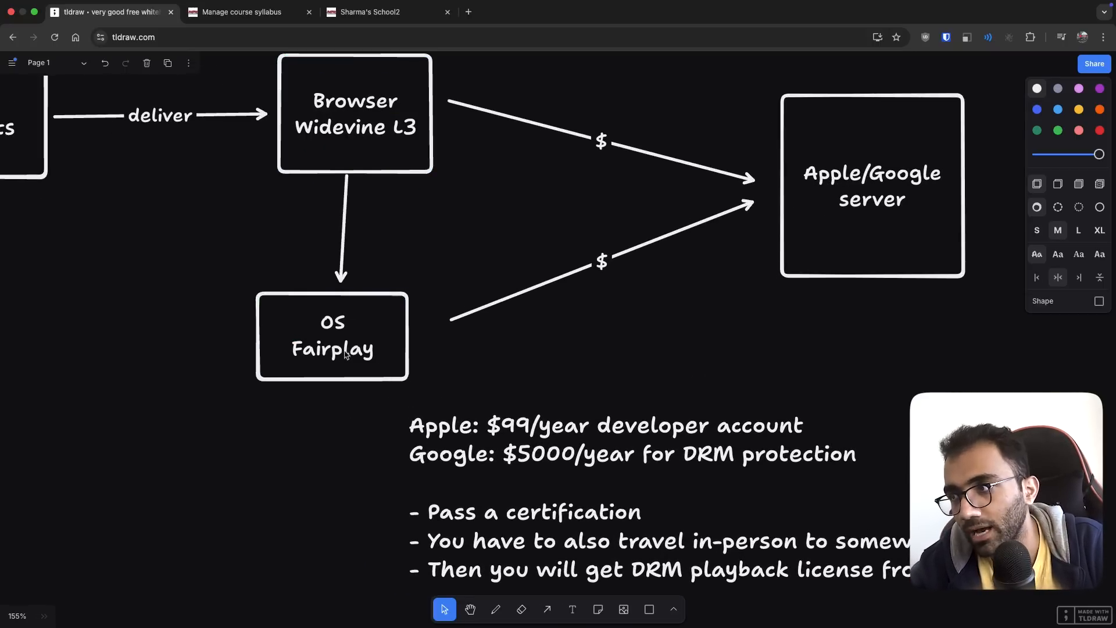
left_click(602, 260)
type("- Band")
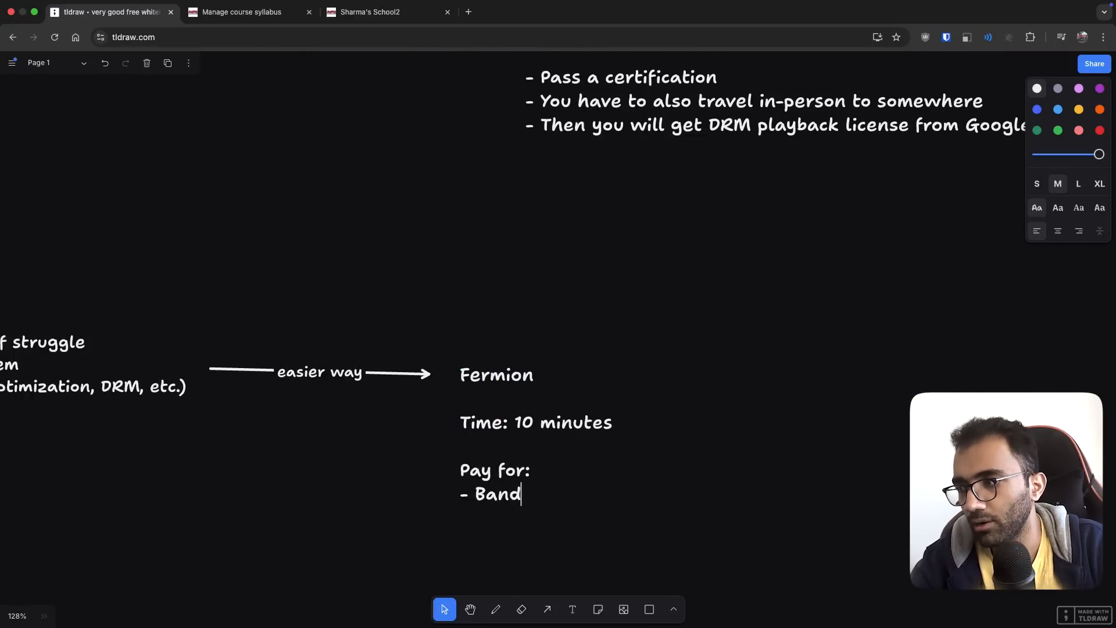
- Add 'Per playback of DRM (5000-100 playbacks)' and a 'Cost: $' line to the list
type("width")
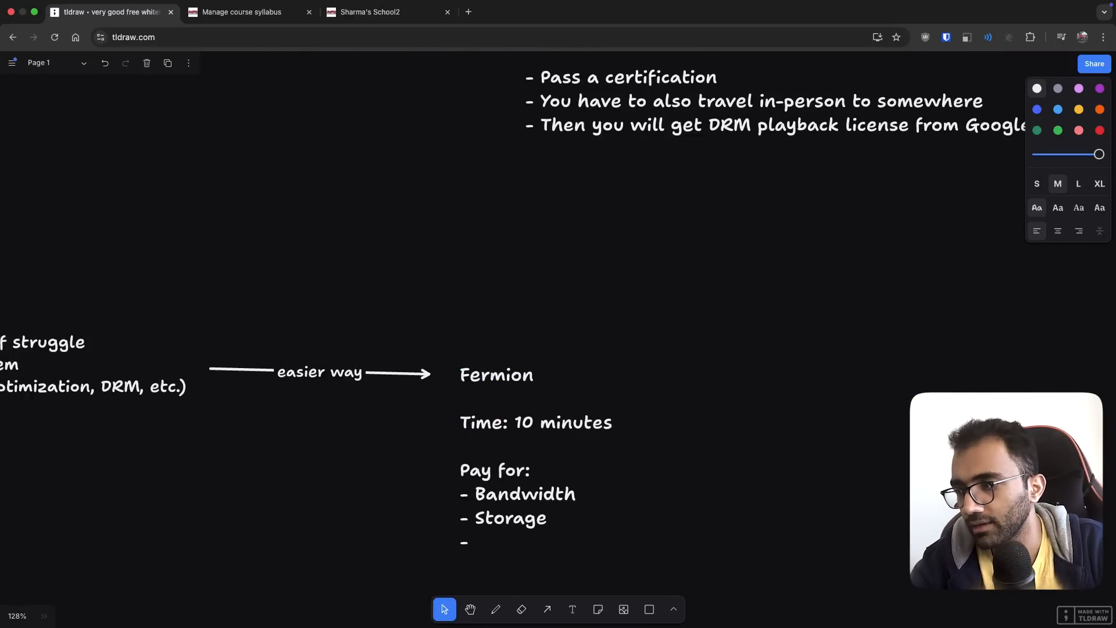
type("Per playback")
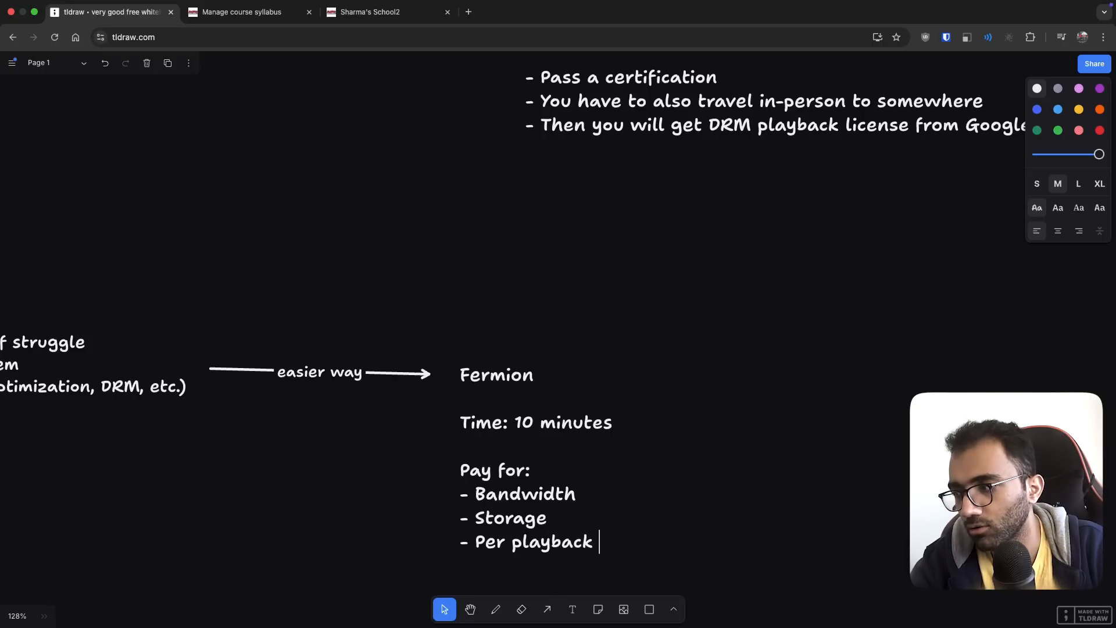
type("of DRM (5000")
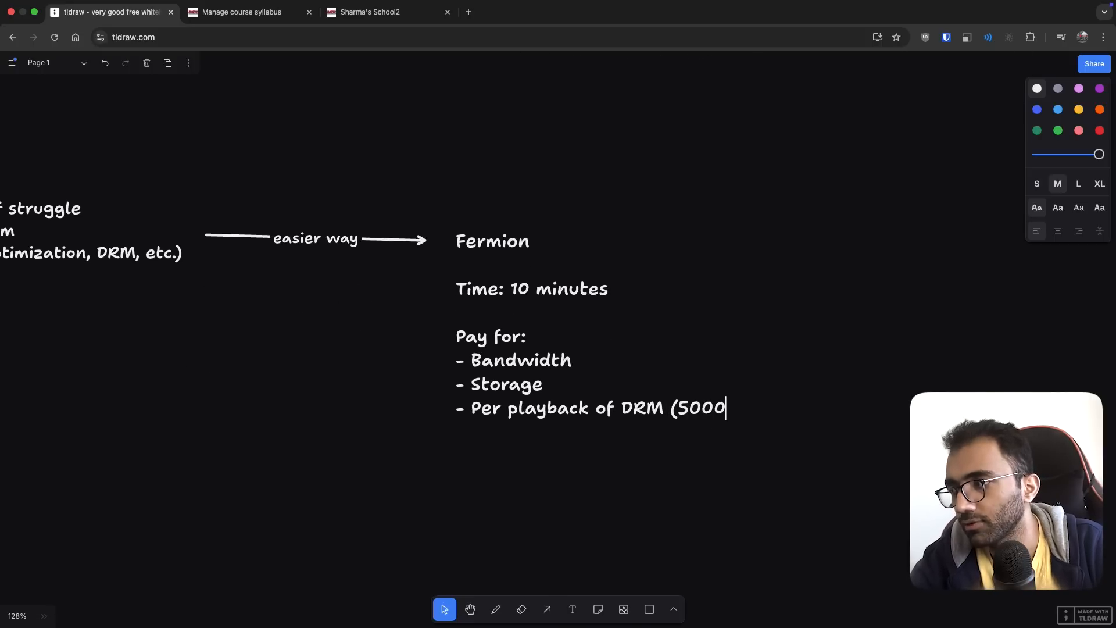
type("-100 playbacks)")
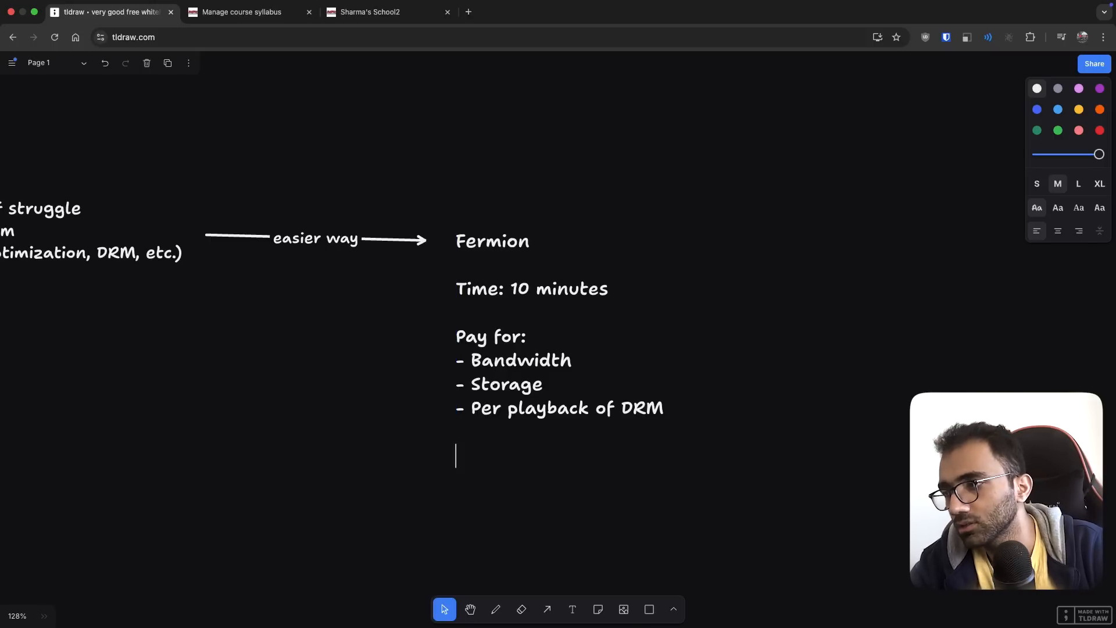
type("Cost: $")
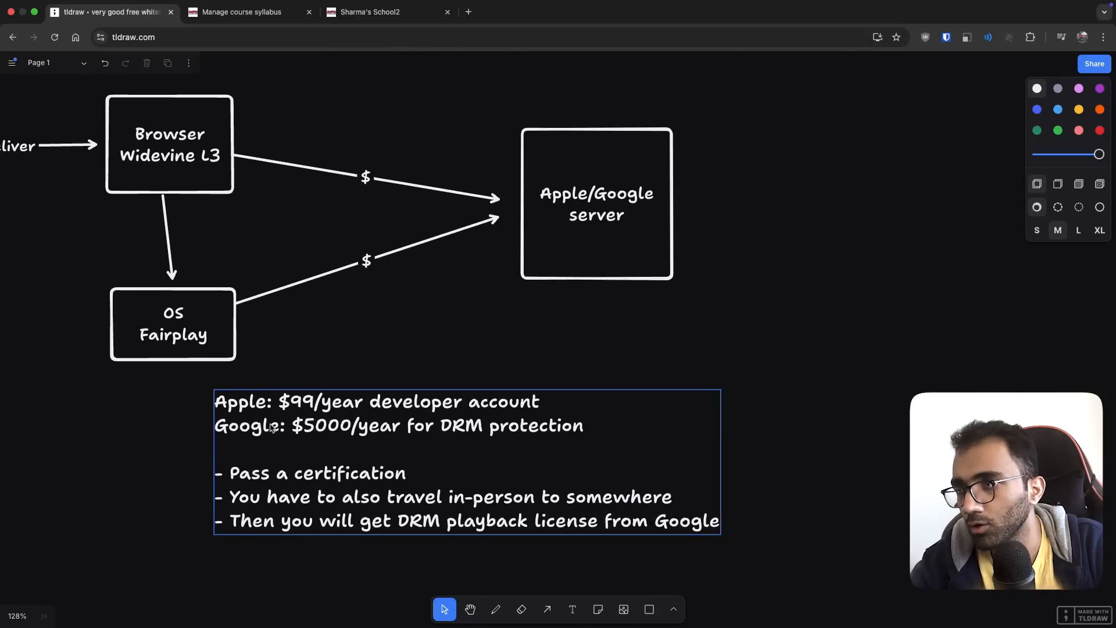
- Select the Apple/Google cost text, then switch to the Fermion tab and scroll up
left_click(431, 449)
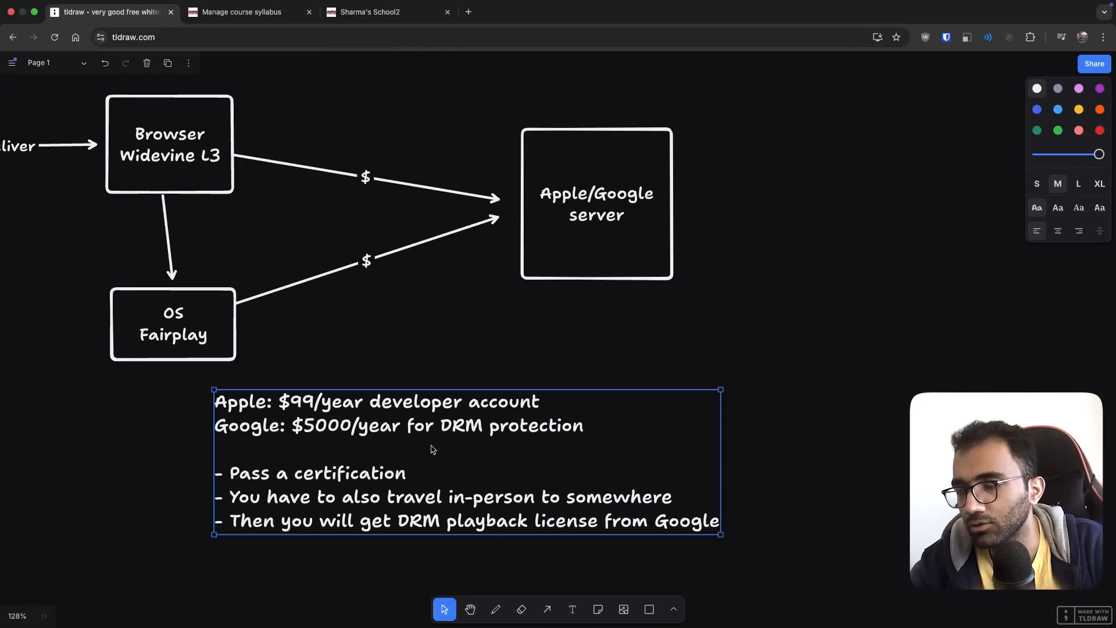
left_click(245, 11)
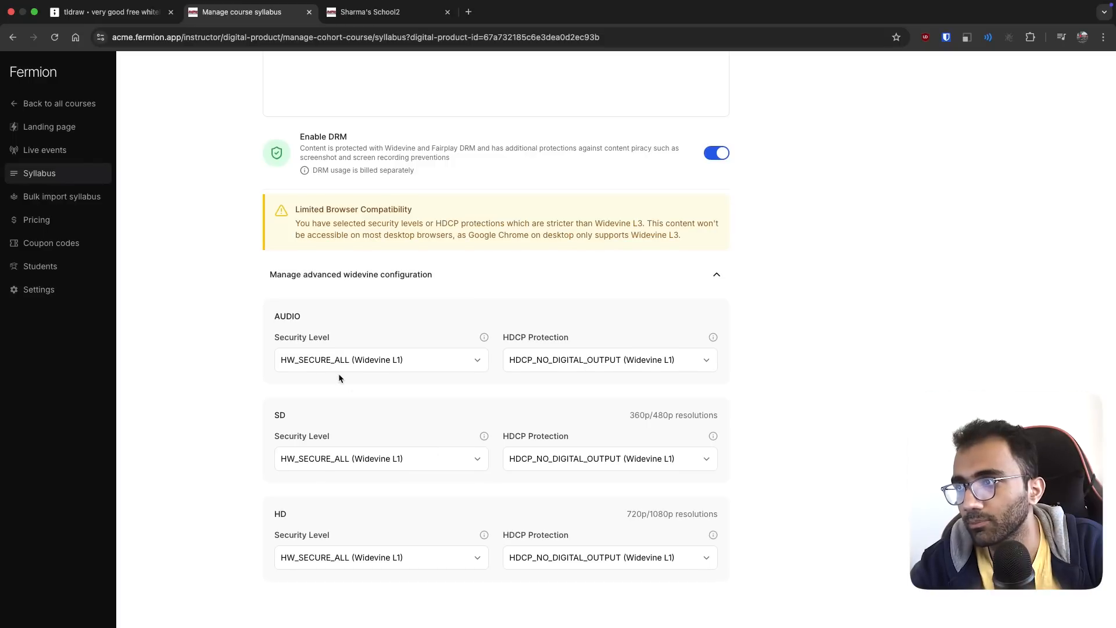
scroll("up", 3)
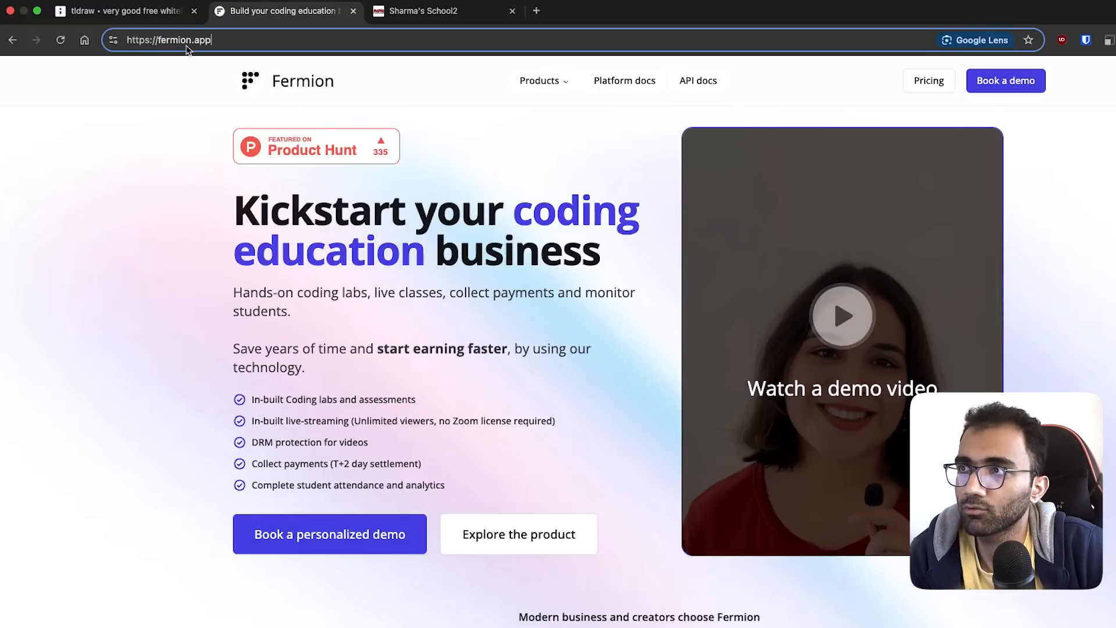
left_click(192, 135)
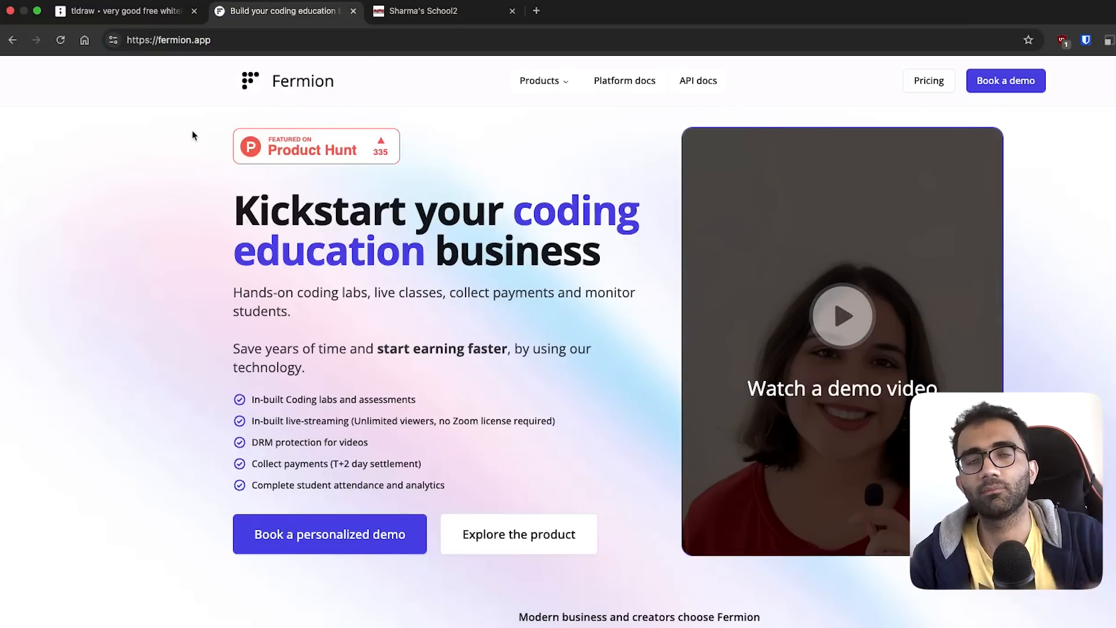
mouse_move(562, 108)
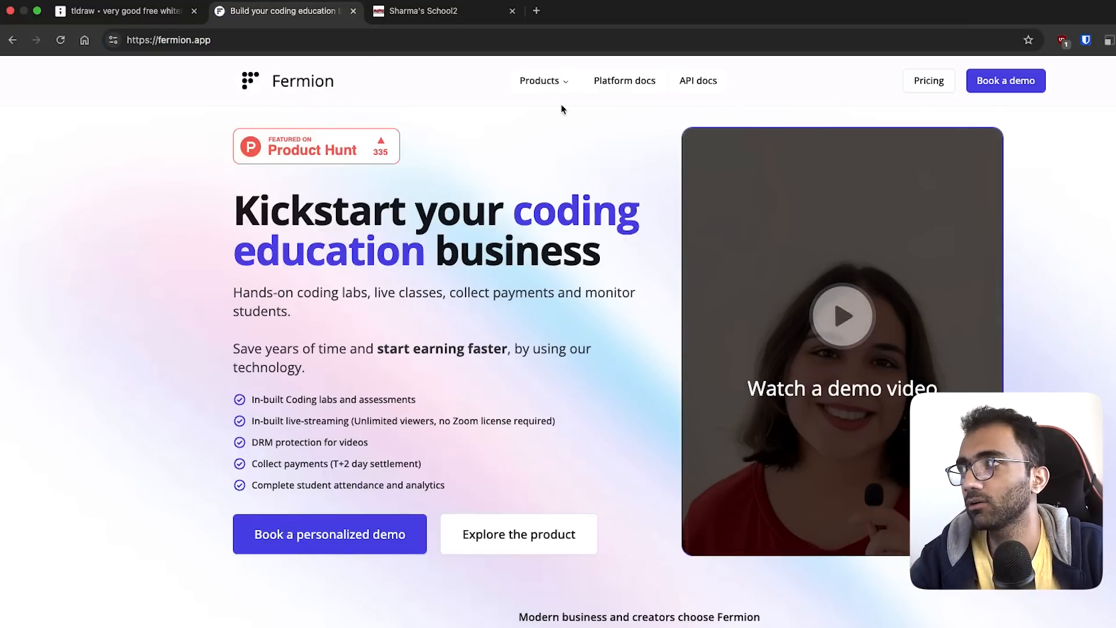
mouse_move(968, 76)
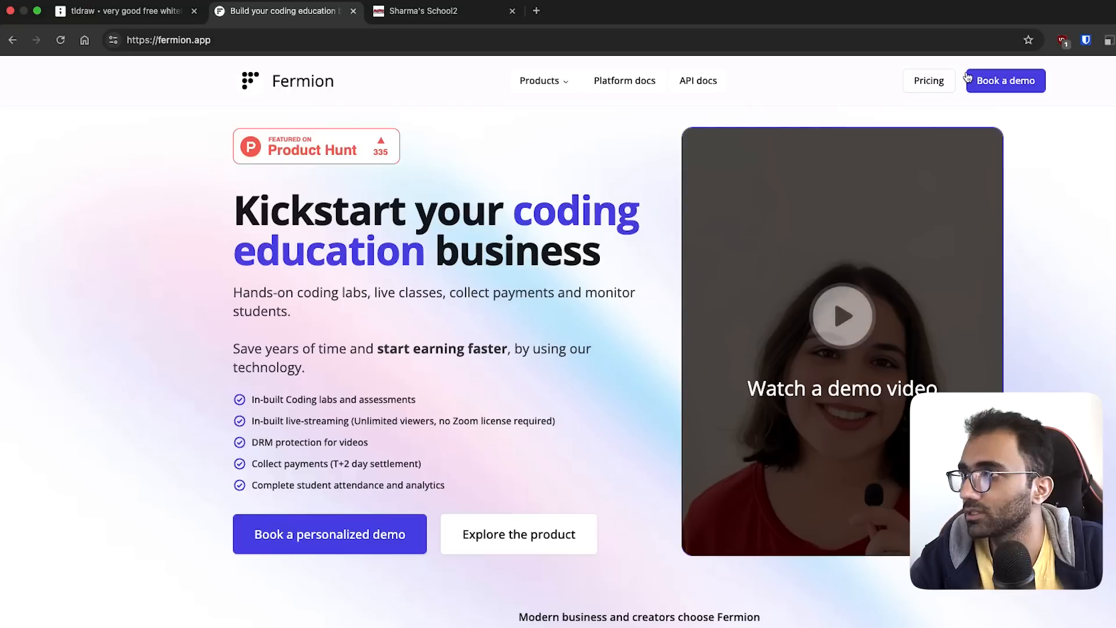
mouse_move(531, 271)
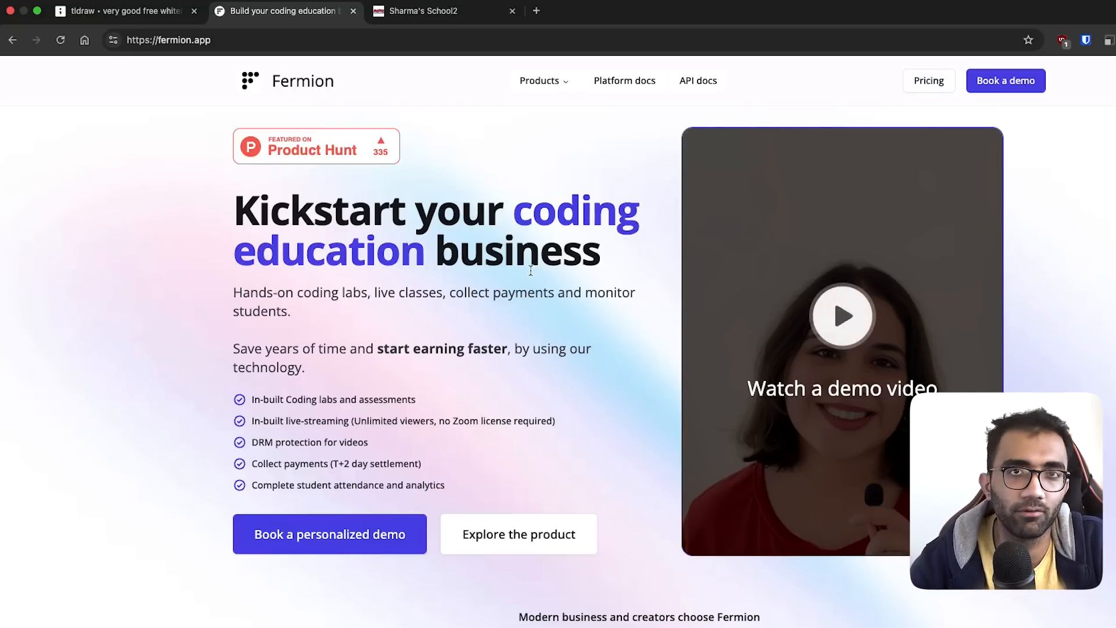